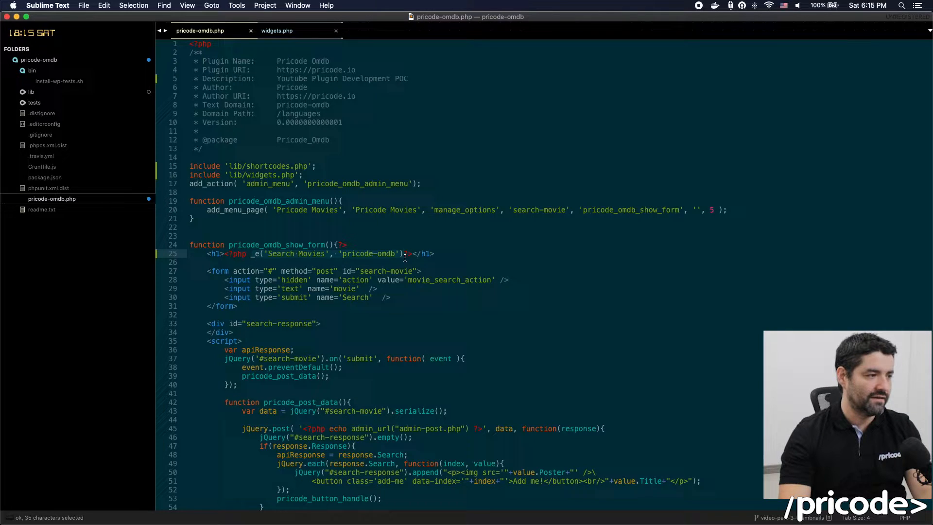
# - Review the existing translatable Search Movies heading and the languages domain path in the plugin file
pyautogui.click(256, 253)
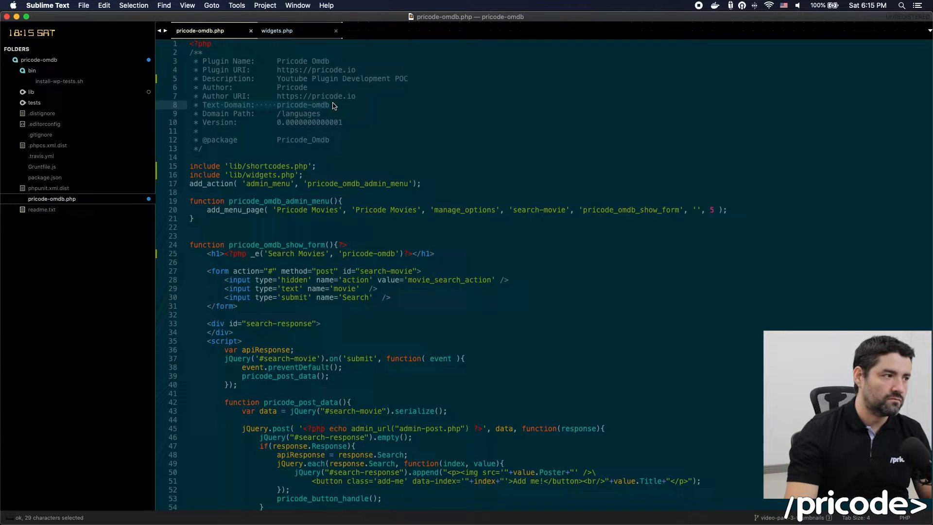
pyautogui.moveTo(314, 113)
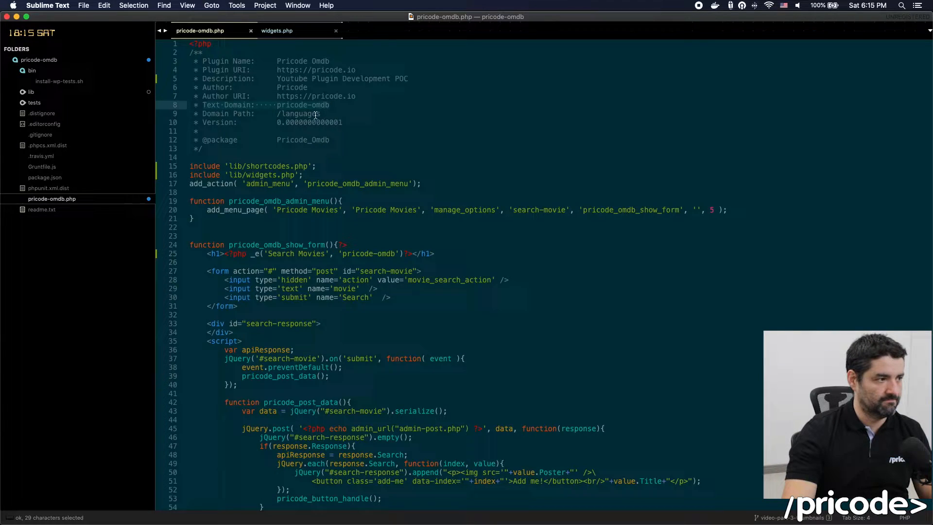
pyautogui.moveTo(214, 108)
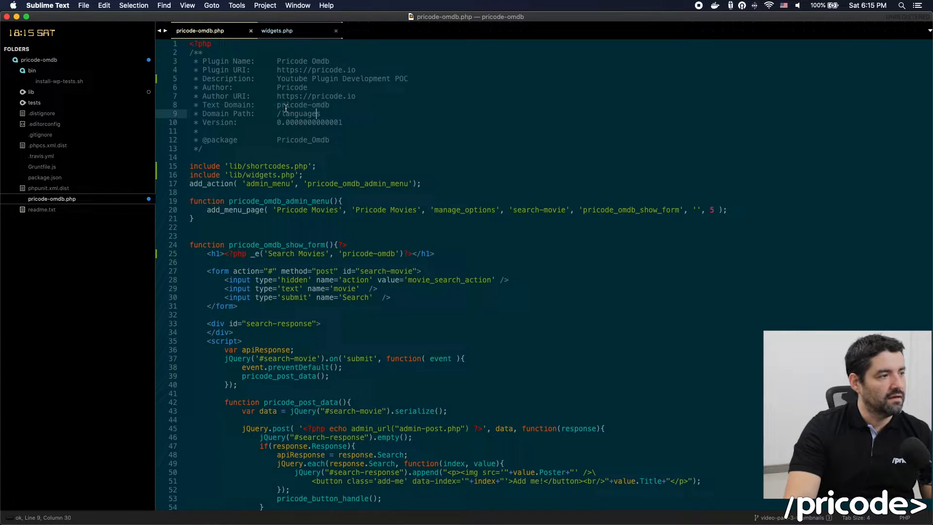
pyautogui.doubleClick(302, 105)
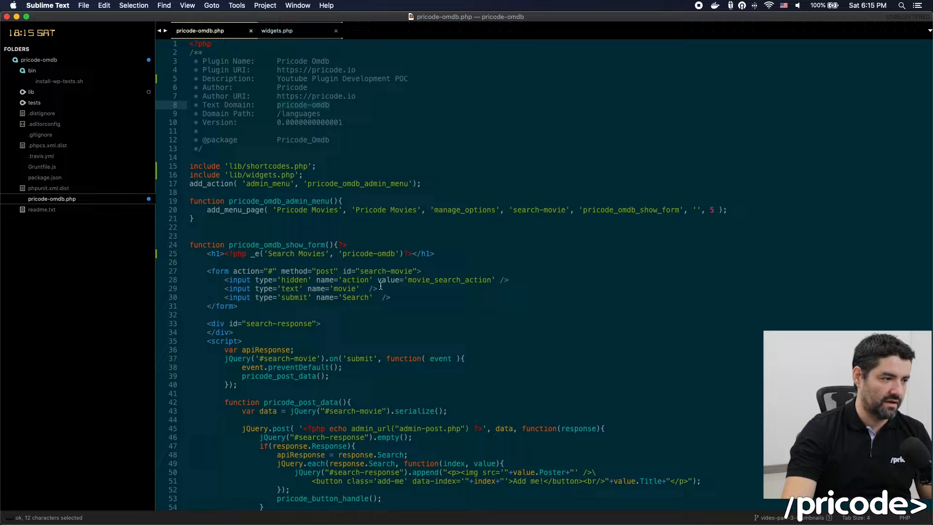
pyautogui.scroll(-3)
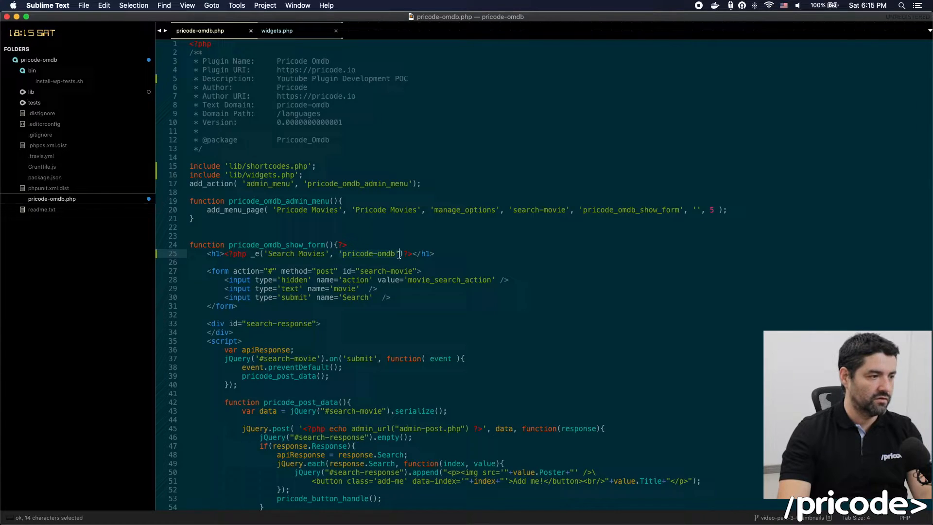
pyautogui.click(327, 254)
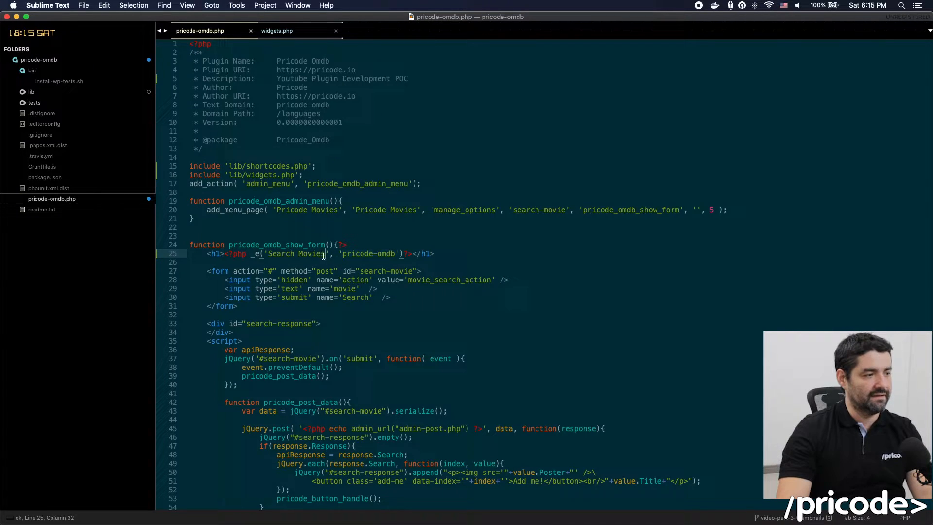
pyautogui.doubleClick(296, 253)
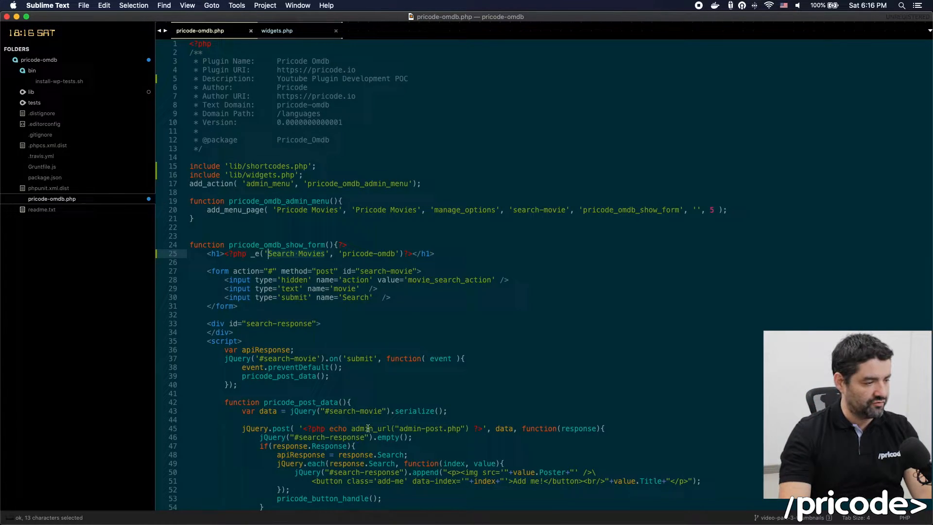
pyautogui.scroll(-3)
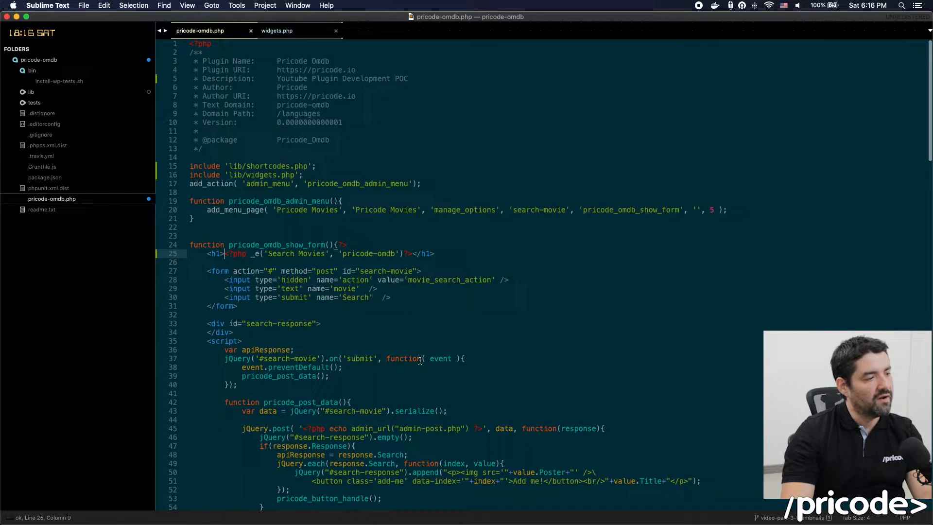
pyautogui.scroll(-3)
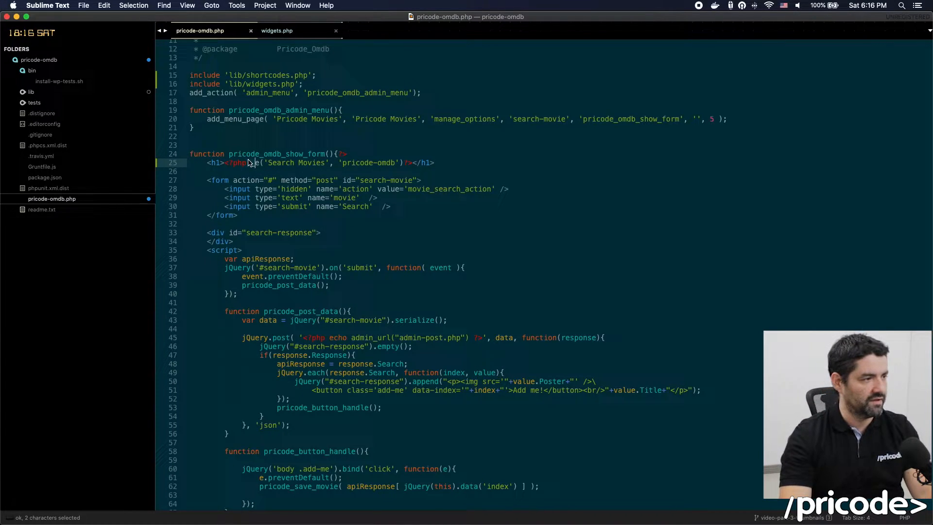
pyautogui.scroll(-3)
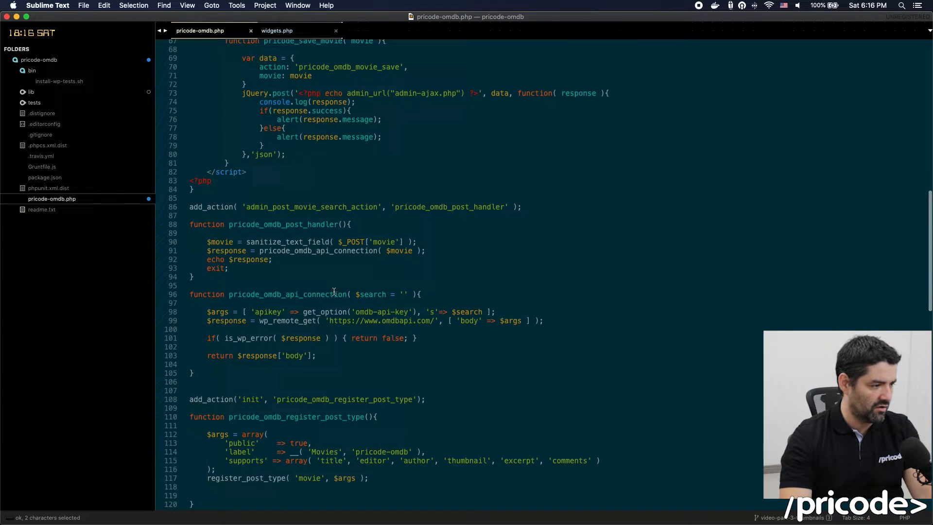
pyautogui.scroll(3)
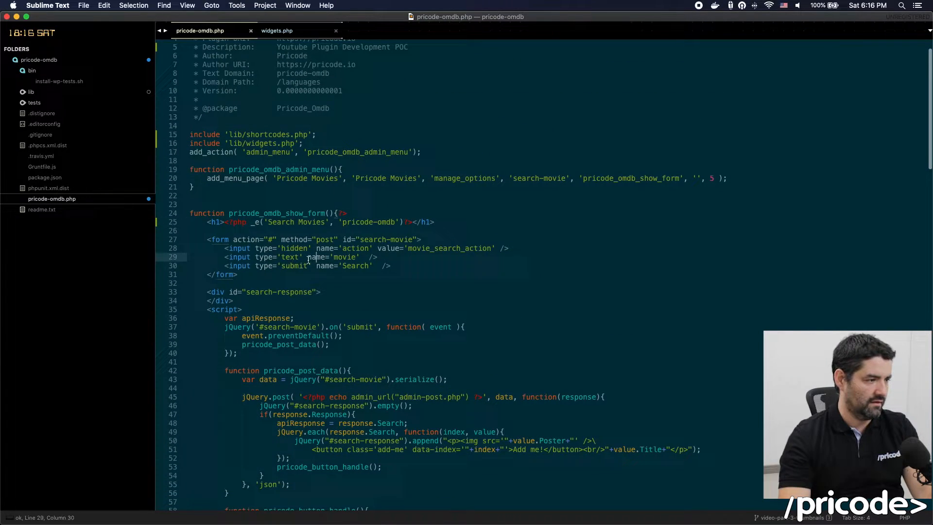
# - Add placeholder _e('Movie','pricode-omdb') to the text input and value _e('Search','pricode-omdb') to the submit button
pyautogui.write("placeholder='<??>")
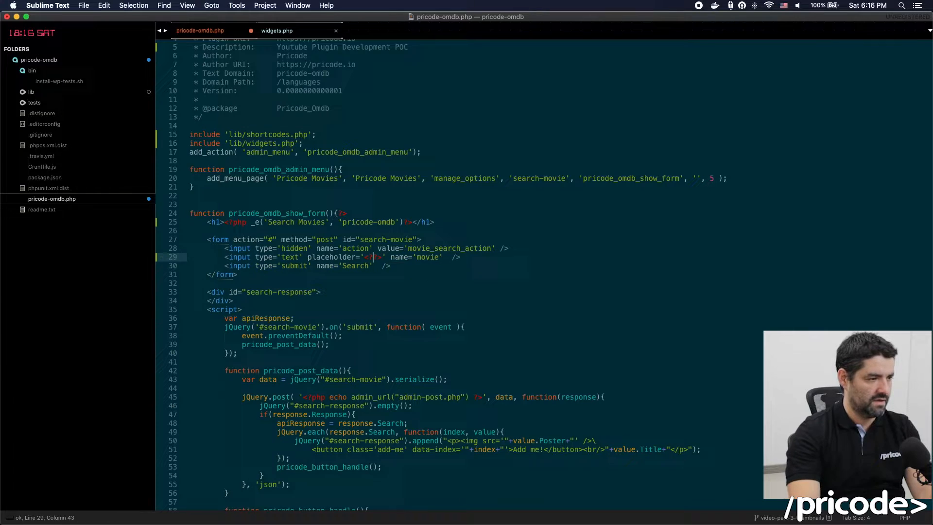
pyautogui.write("<?php _e('")
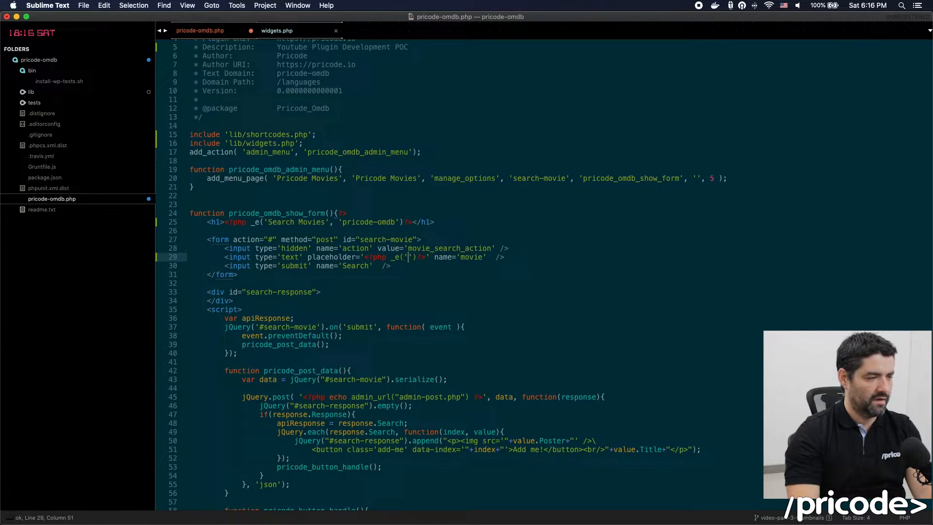
pyautogui.write('Movie')
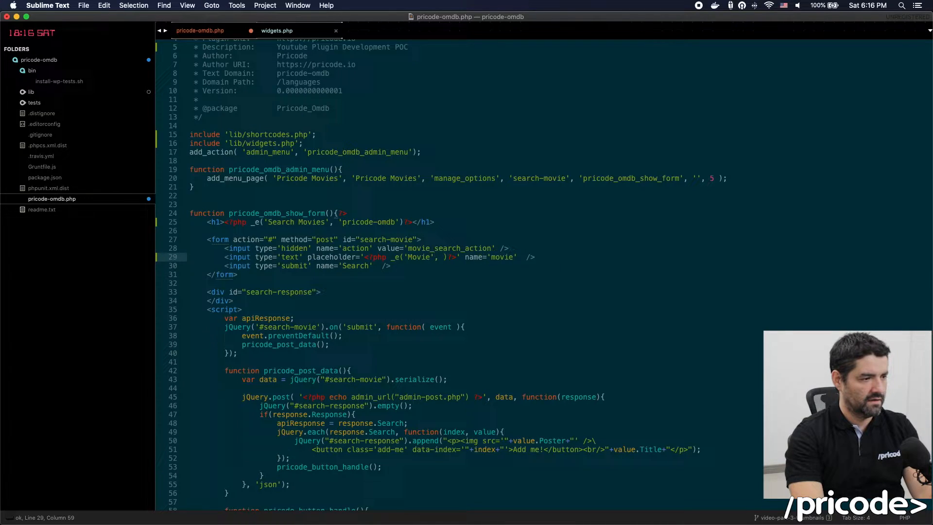
pyautogui.click(357, 256)
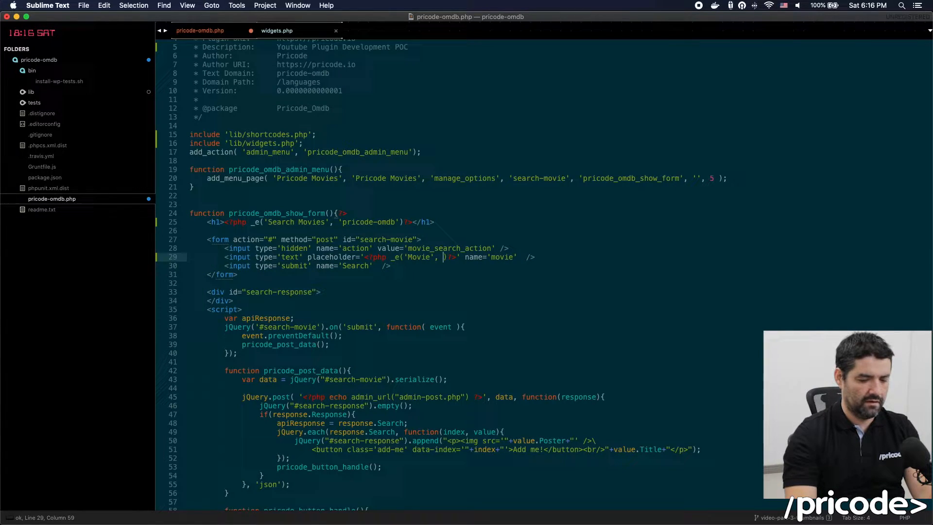
pyautogui.write("pricode-omdb'")
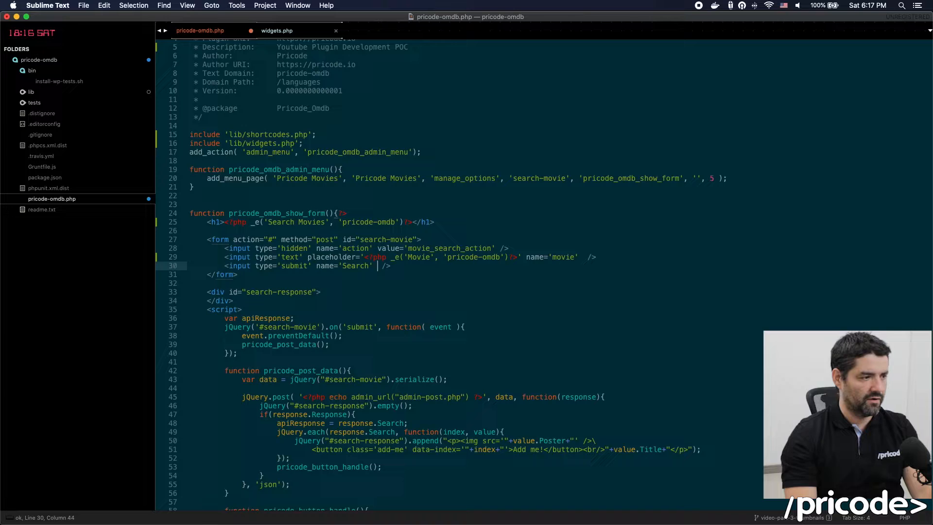
pyautogui.write('va')
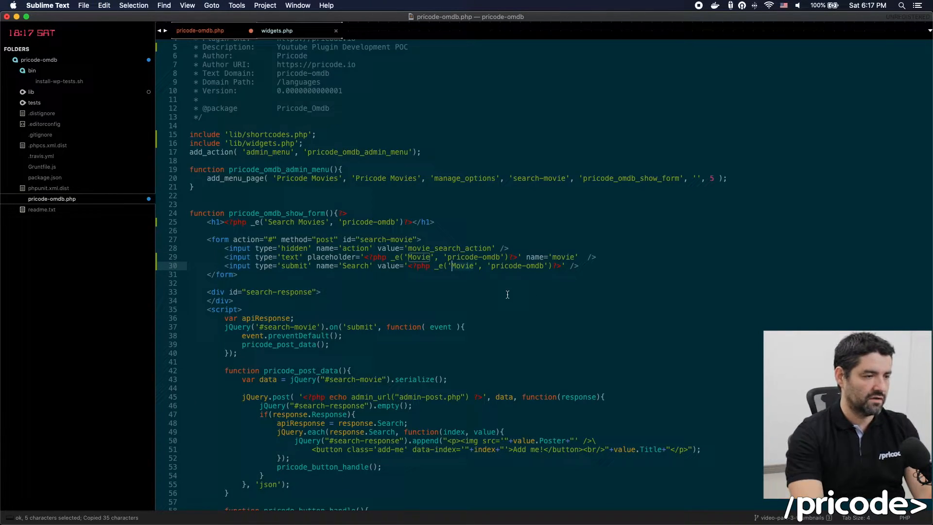
pyautogui.write('Search')
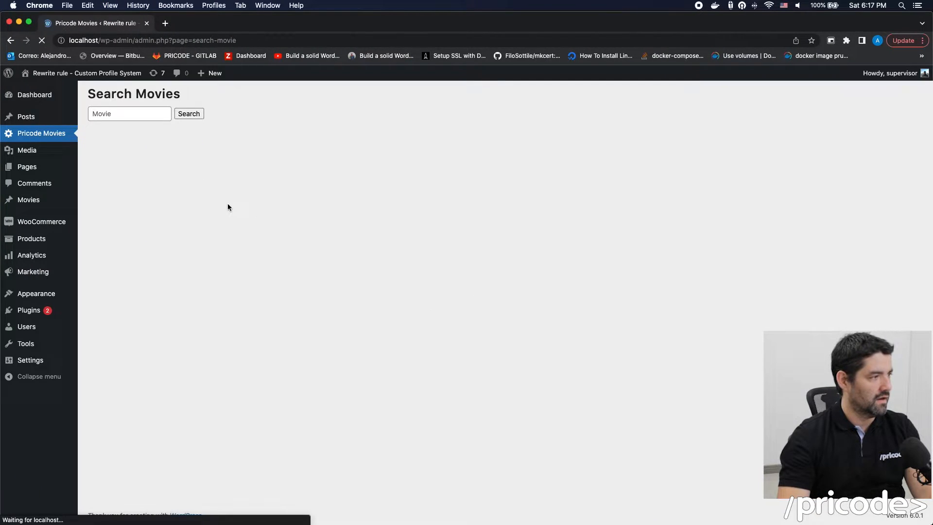
# - Focus the movie search field on the reloaded admin page to verify the Movie placeholder
pyautogui.click(129, 114)
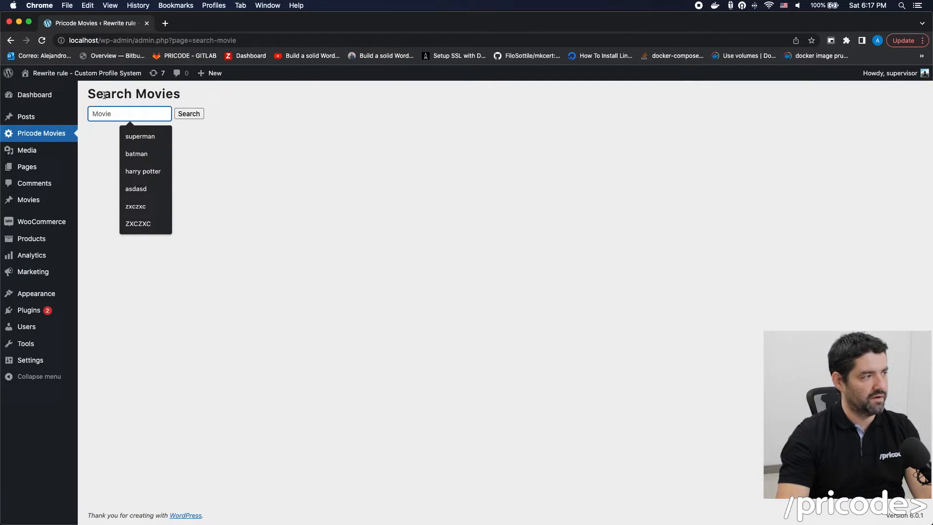
pyautogui.moveTo(180, 172)
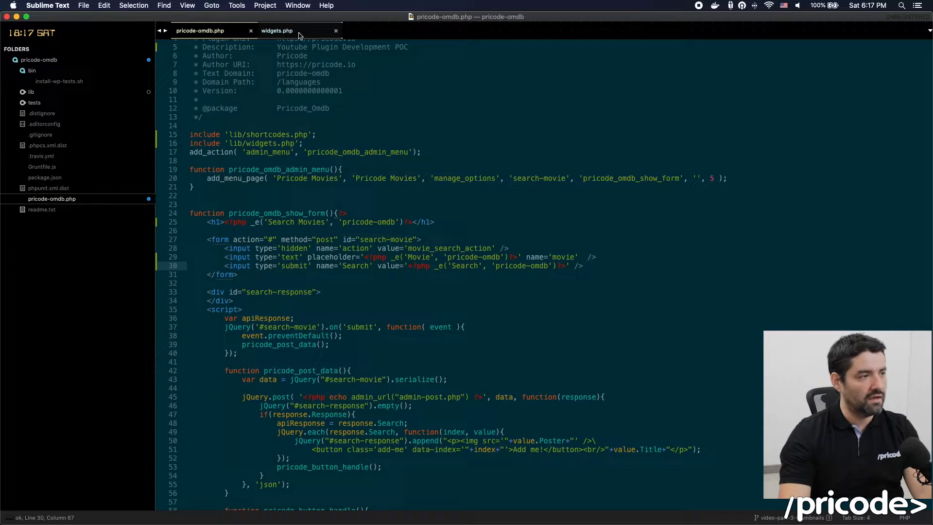
# - Inspect esc_html__('Title Example','pricode-omdb') in widgets.php, then return to pricode-omdb.php
pyautogui.click(276, 30)
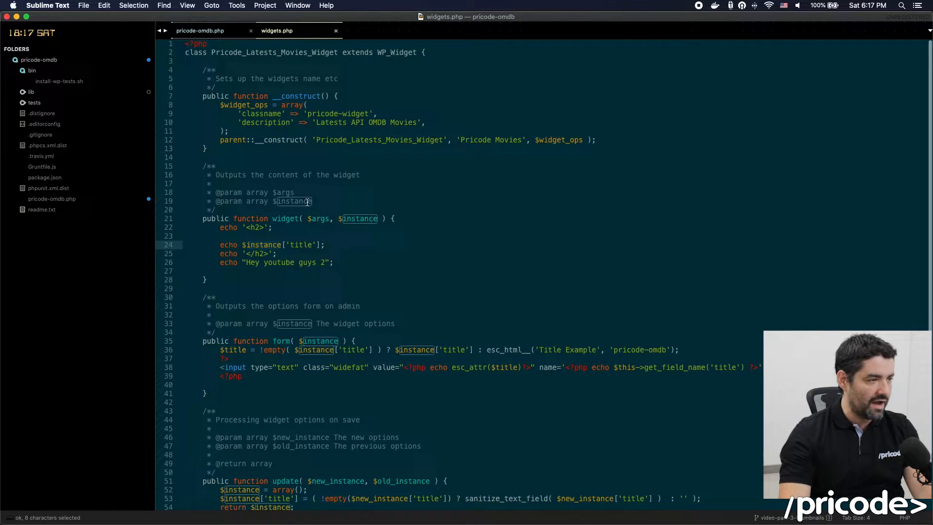
pyautogui.scroll(-3)
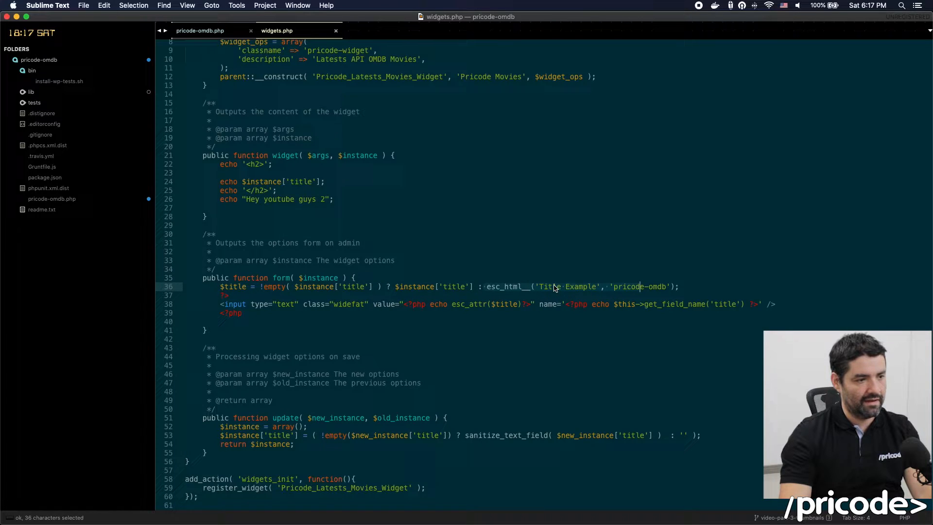
pyautogui.click(600, 304)
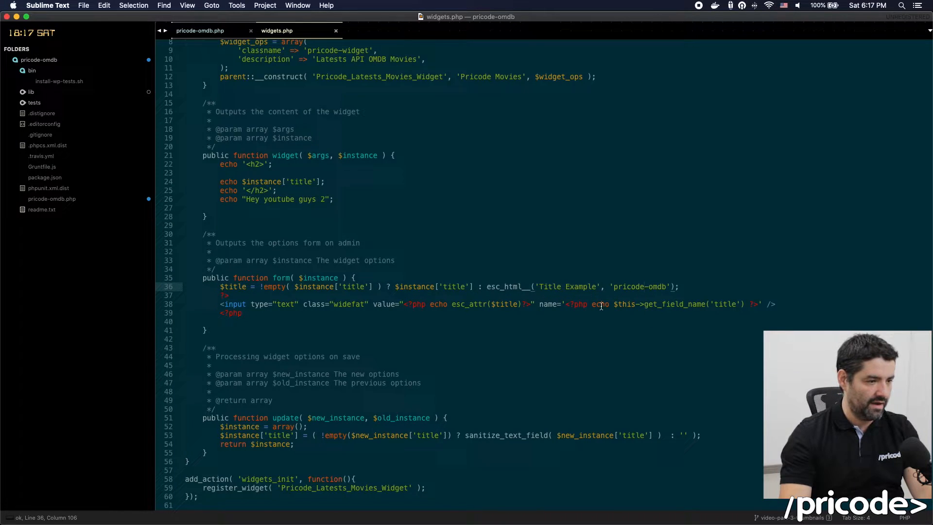
pyautogui.moveTo(499, 335)
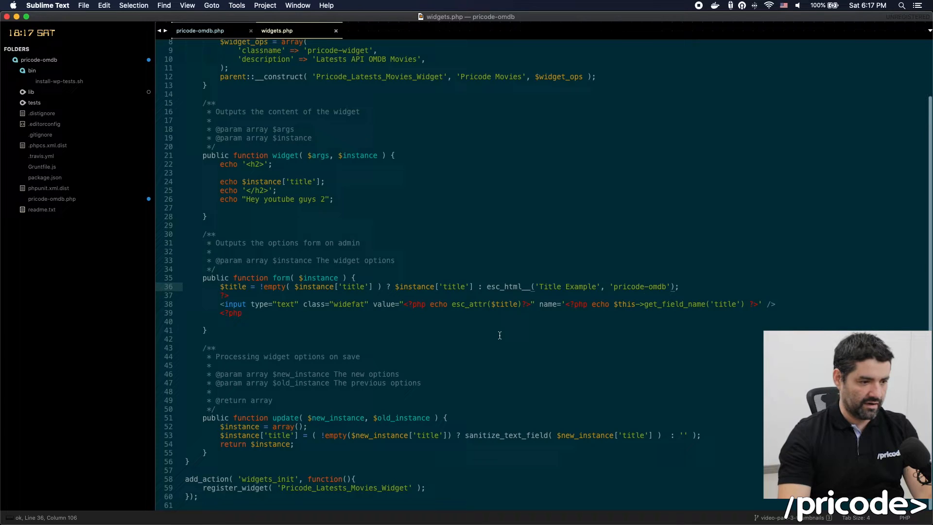
pyautogui.click(199, 30)
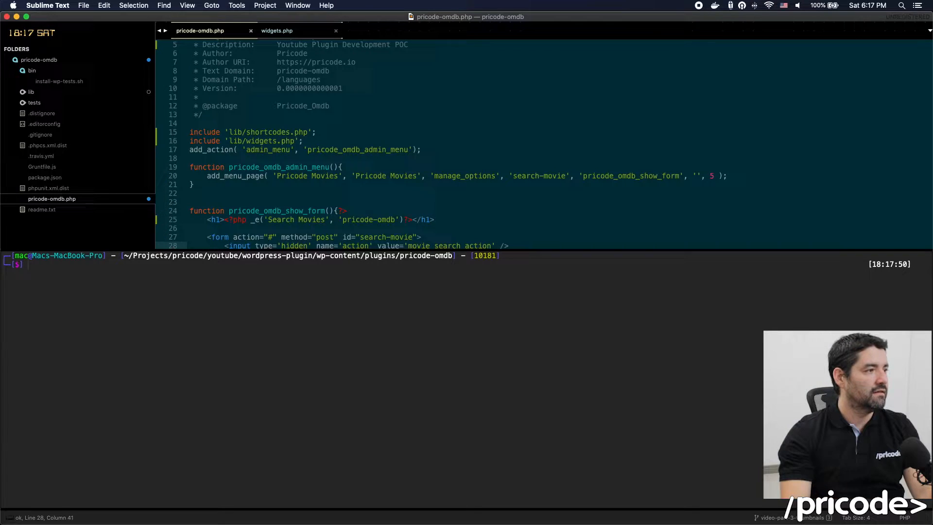
# - Set the plugin header Version to 1.0 in pricode-omdb.php with the terminal panel open
pyautogui.click(191, 123)
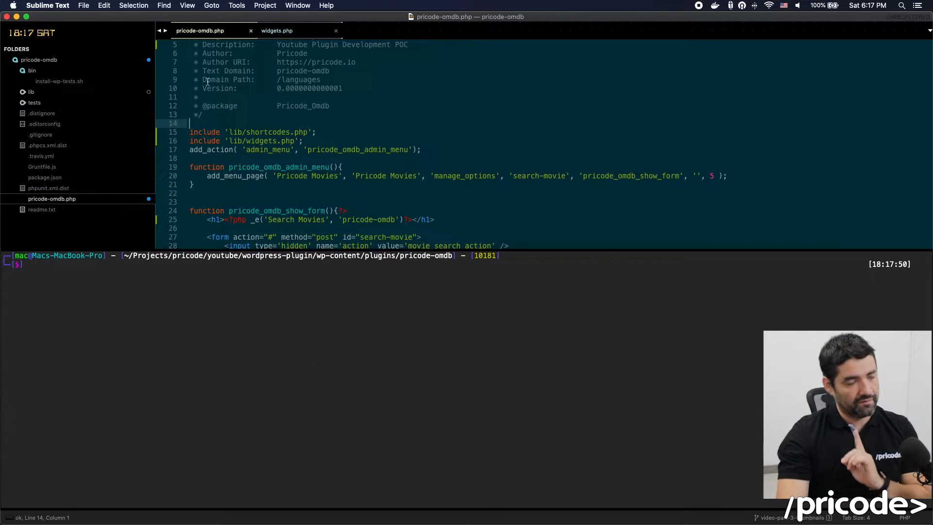
pyautogui.doubleClick(225, 79)
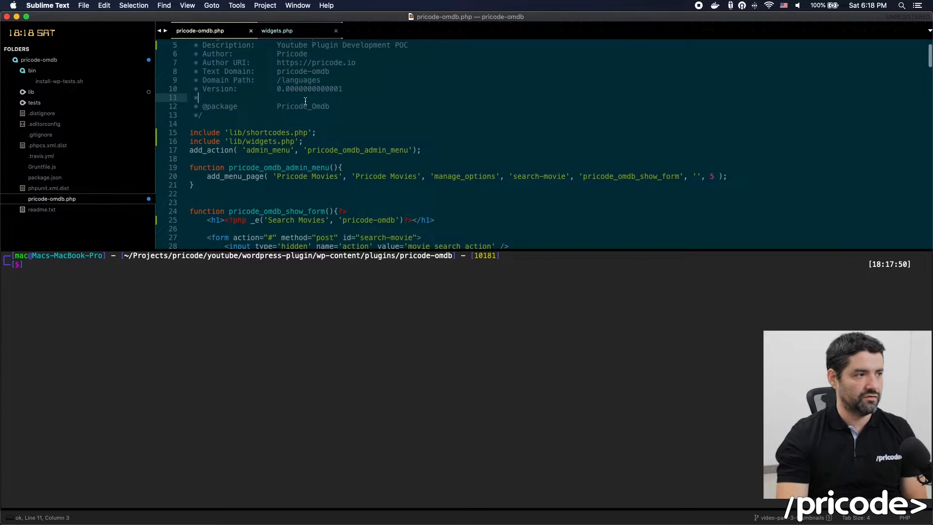
pyautogui.click(276, 90)
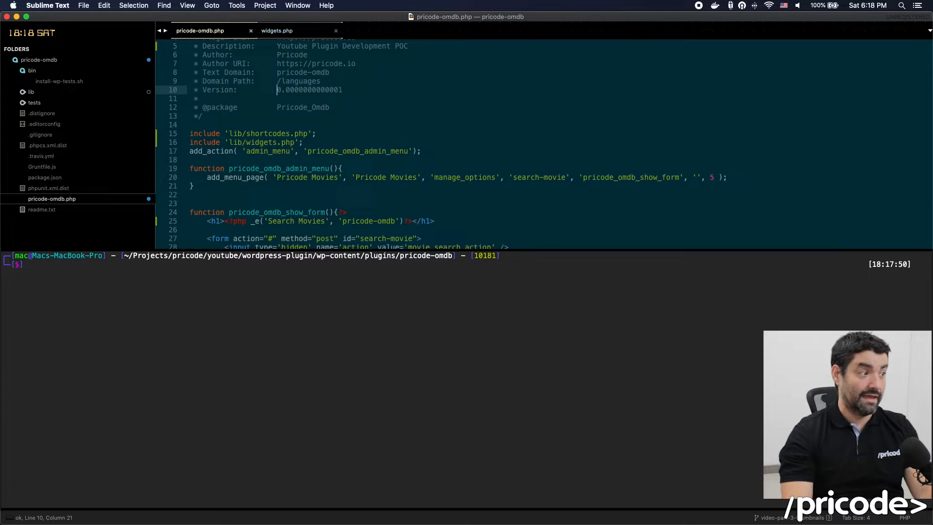
pyautogui.write('1.')
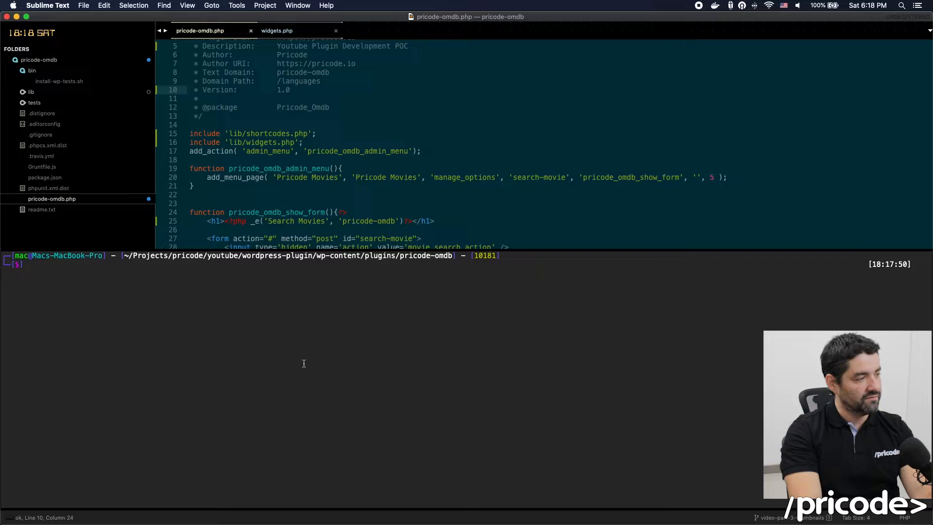
# - Run wp i18n to list its subcommands and usage
pyautogui.write('wp')
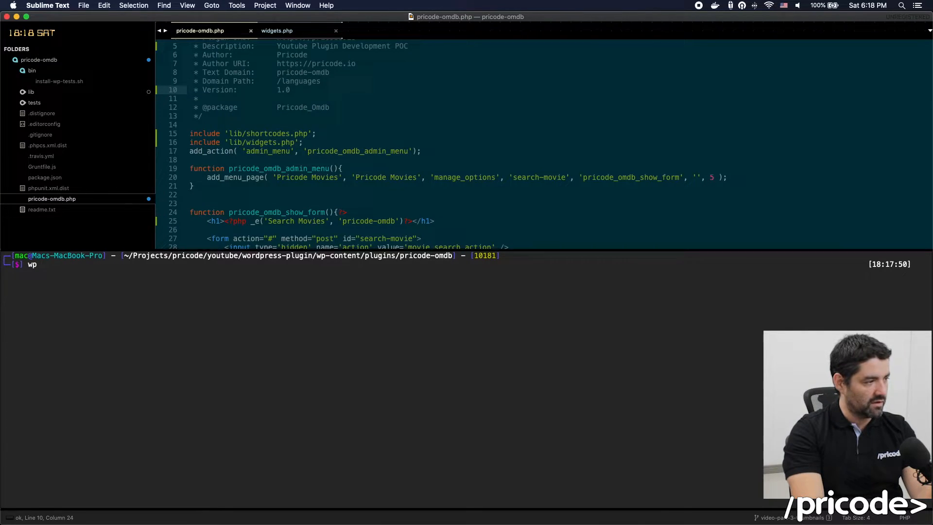
pyautogui.write('i1')
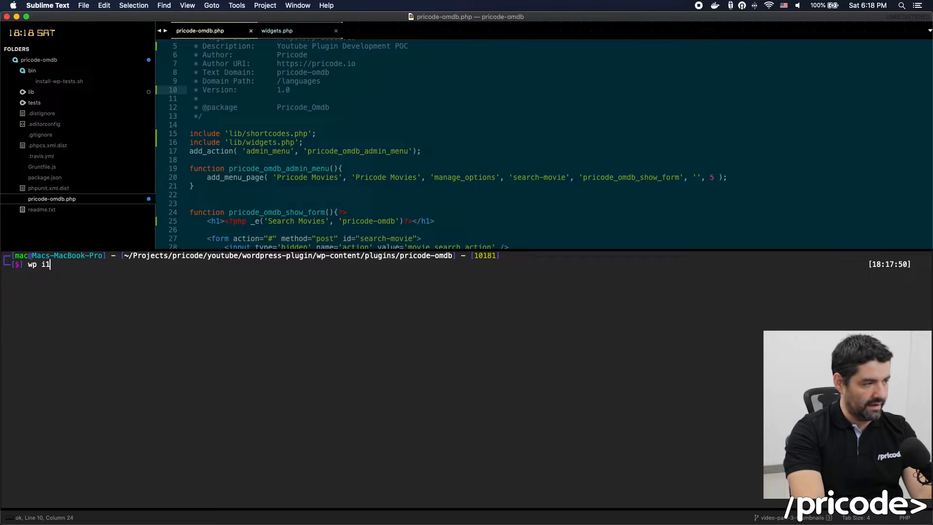
pyautogui.write('18n')
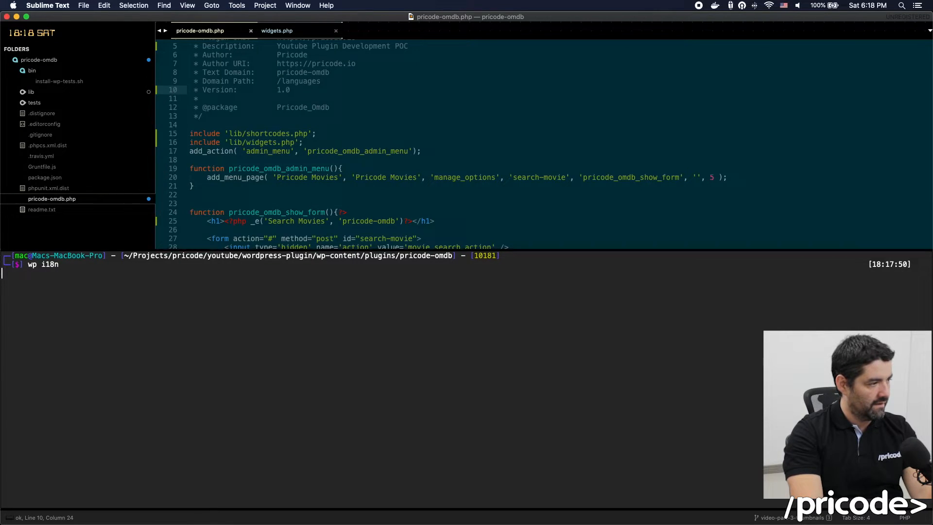
pyautogui.press('Return')
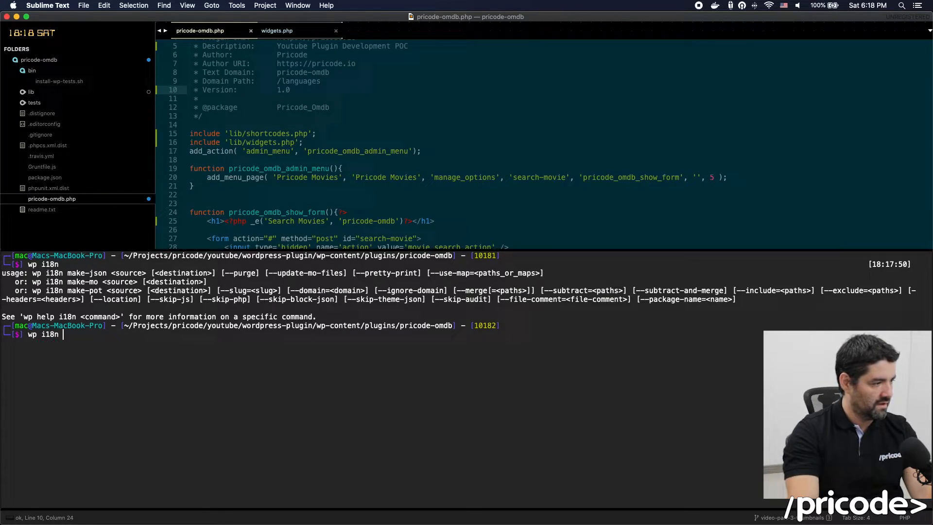
pyautogui.write('--h')
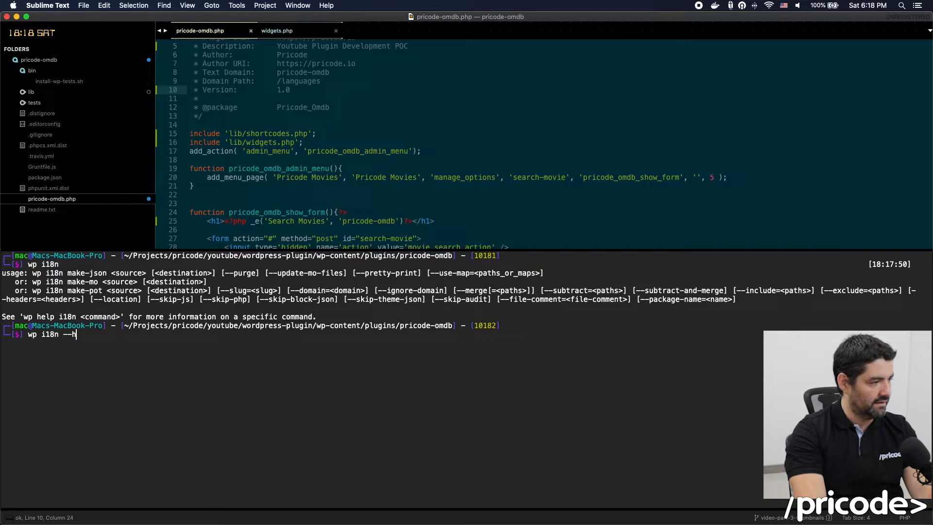
# - Compose wp i18n make-pot . languages/pricode-....pot to write the POT into the languages folder
pyautogui.write('make-pot')
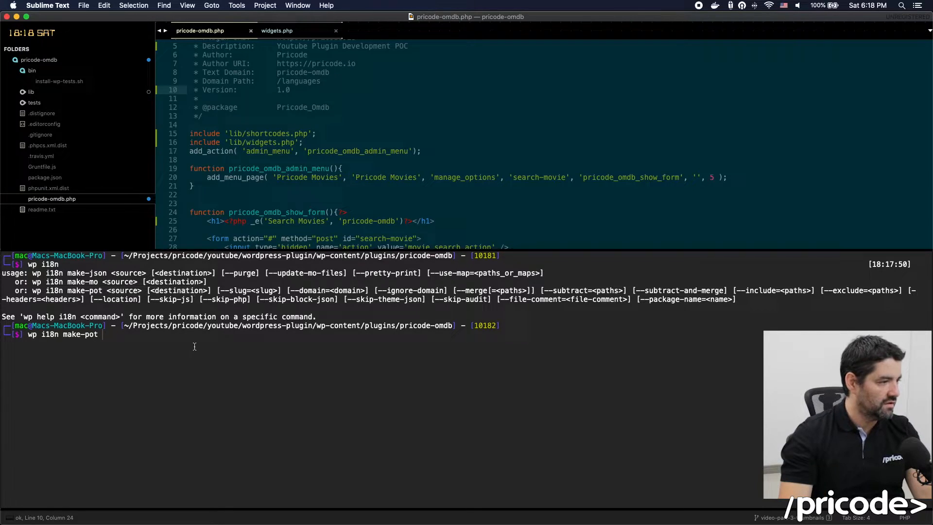
pyautogui.write('.')
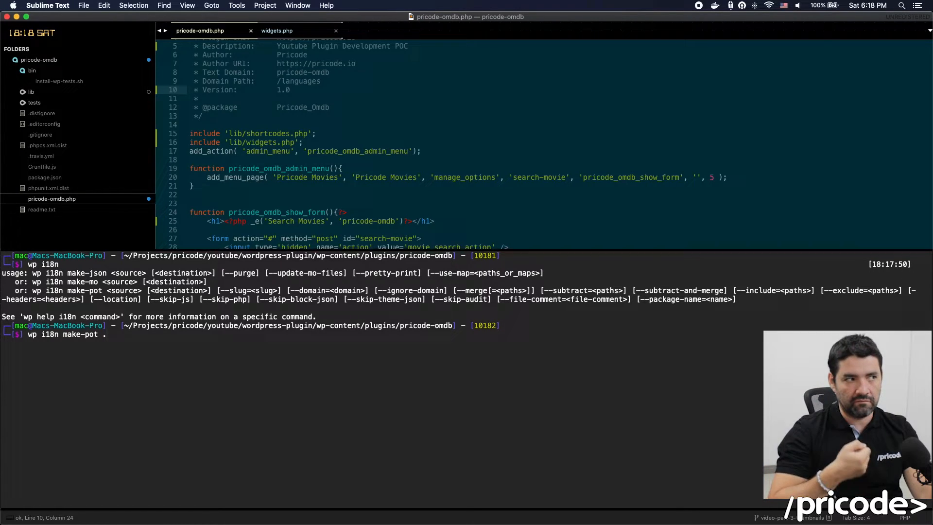
pyautogui.moveTo(524, 359)
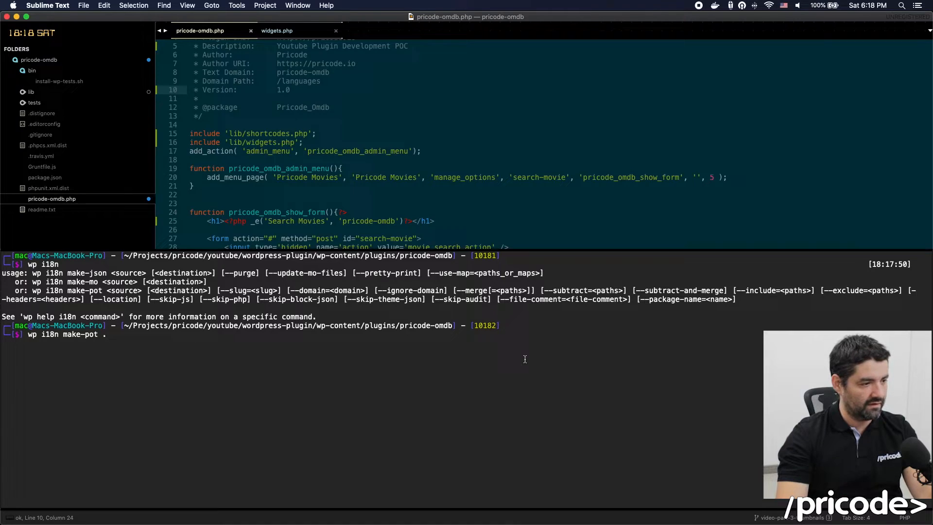
pyautogui.moveTo(488, 348)
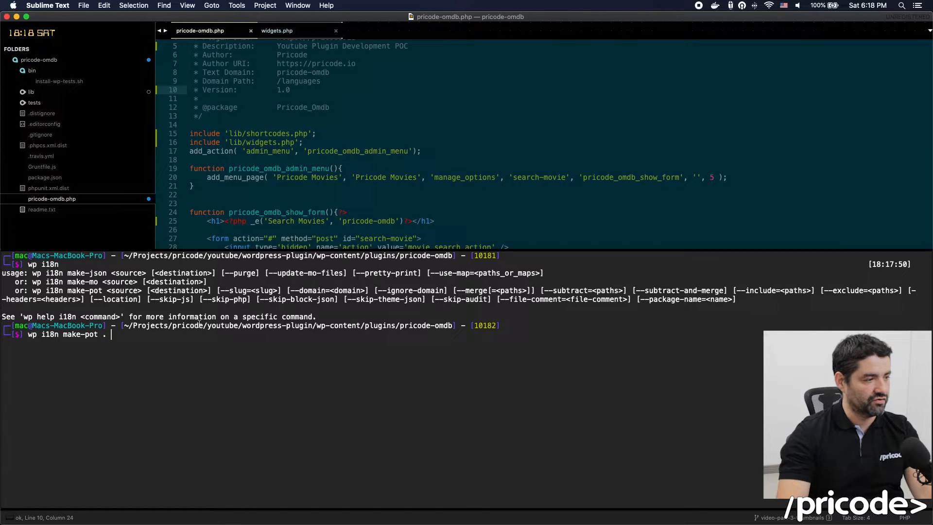
pyautogui.write('langu')
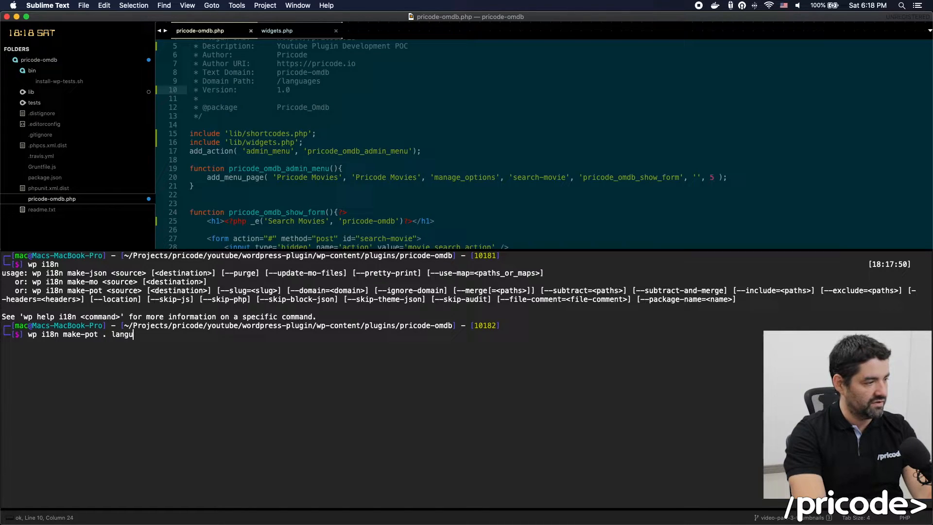
pyautogui.write('ages')
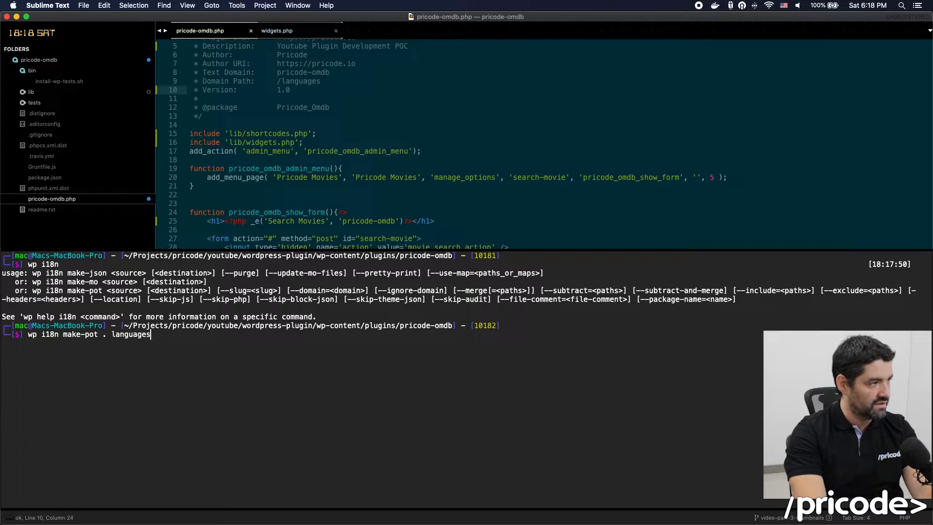
pyautogui.write('/price')
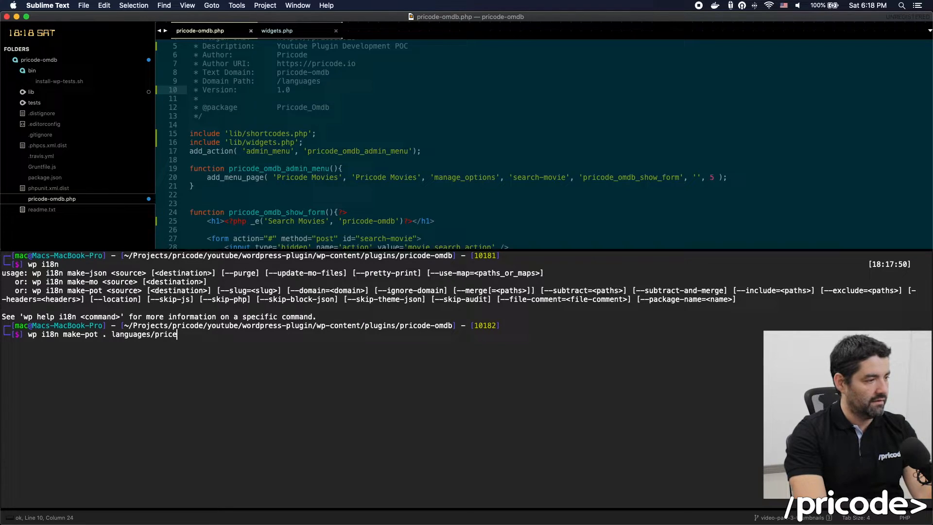
pyautogui.write('o-')
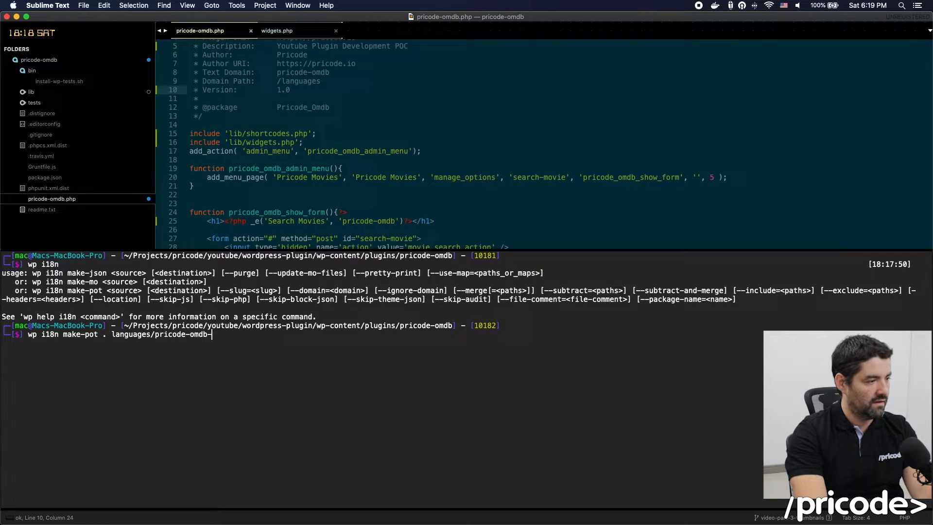
pyautogui.write('.pot')
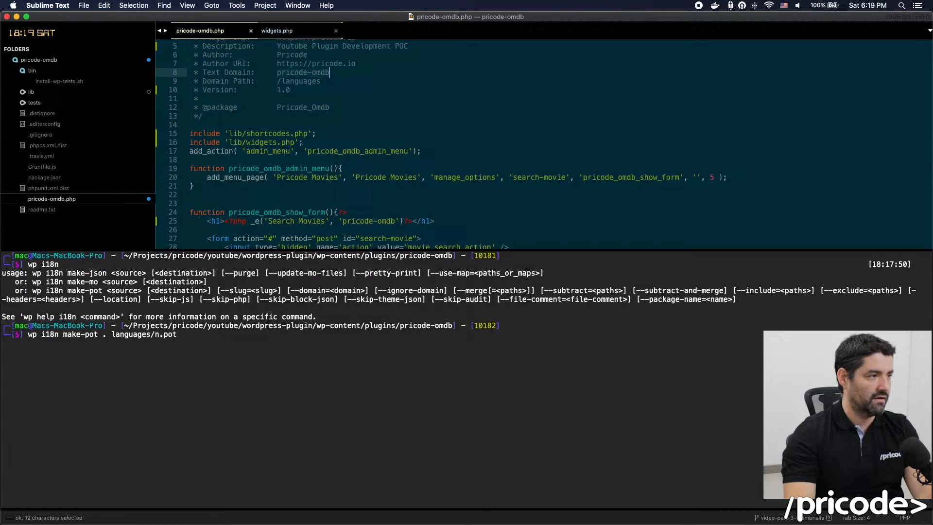
pyautogui.write('my=')
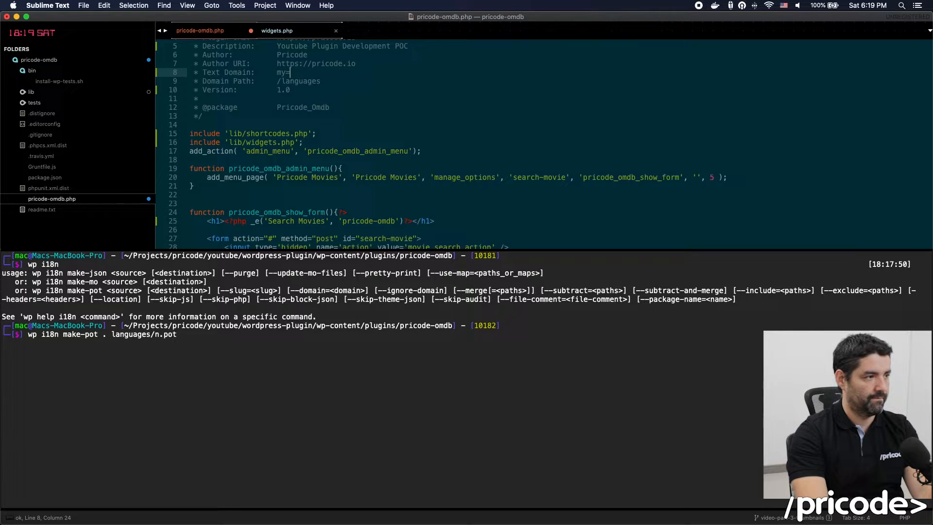
pyautogui.write('--ly')
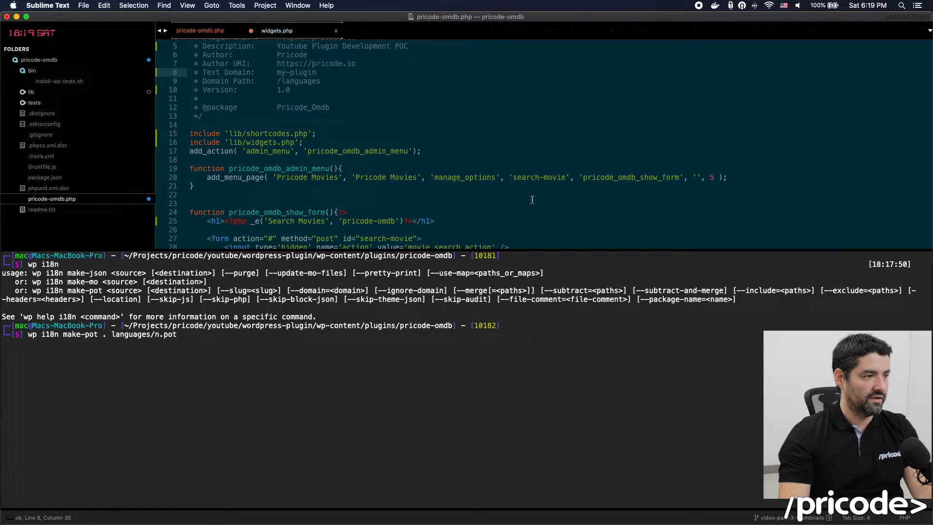
pyautogui.scroll(-3)
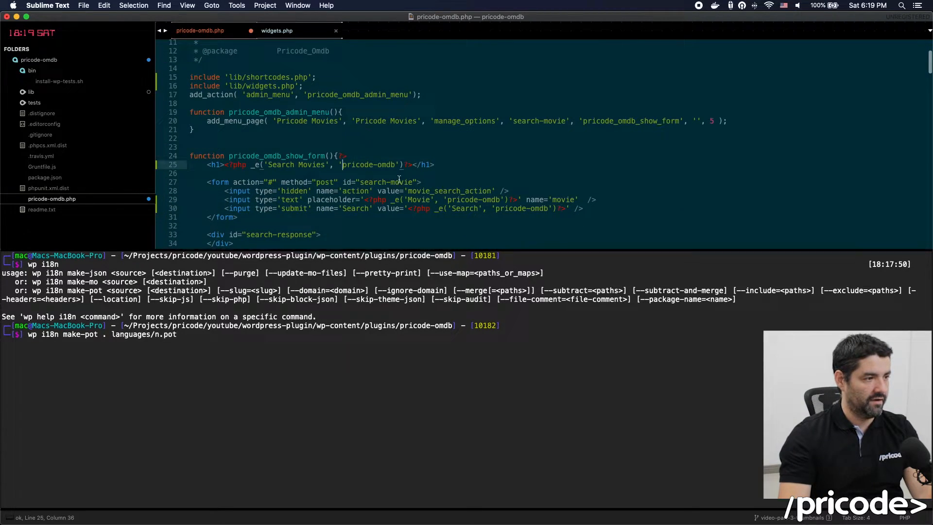
pyautogui.write('ny')
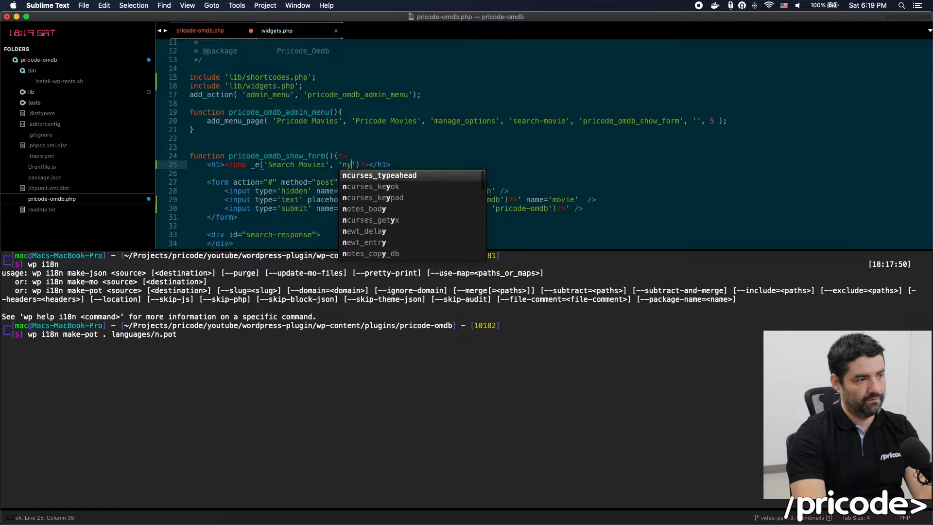
pyautogui.write('my-plugi')
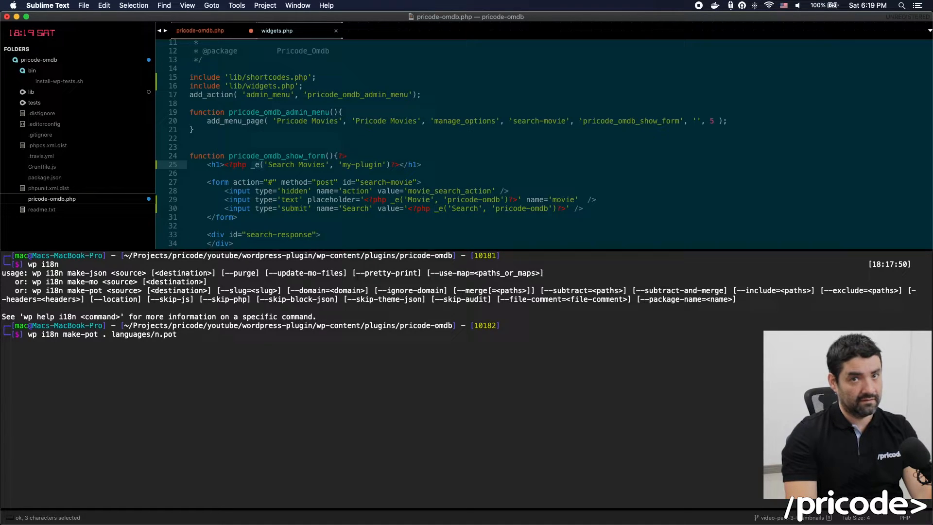
pyautogui.click(308, 164)
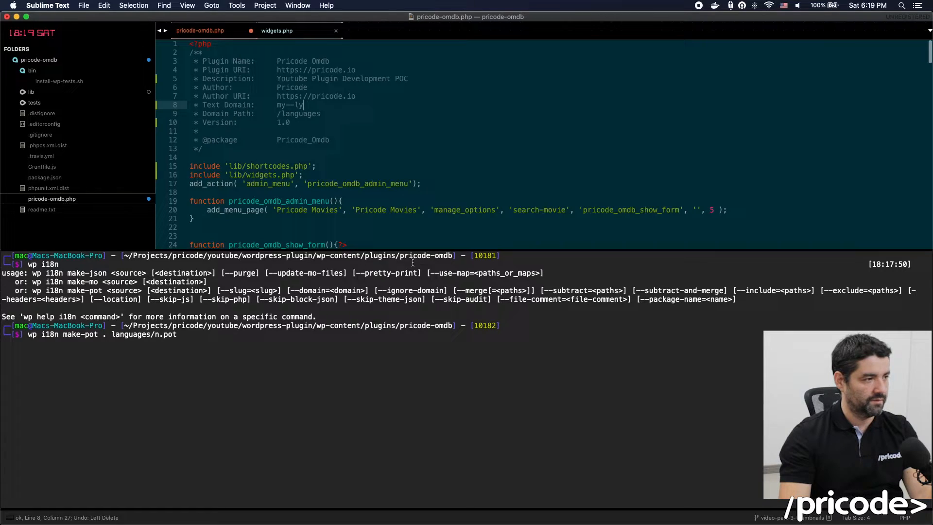
pyautogui.write('pricode-omdb')
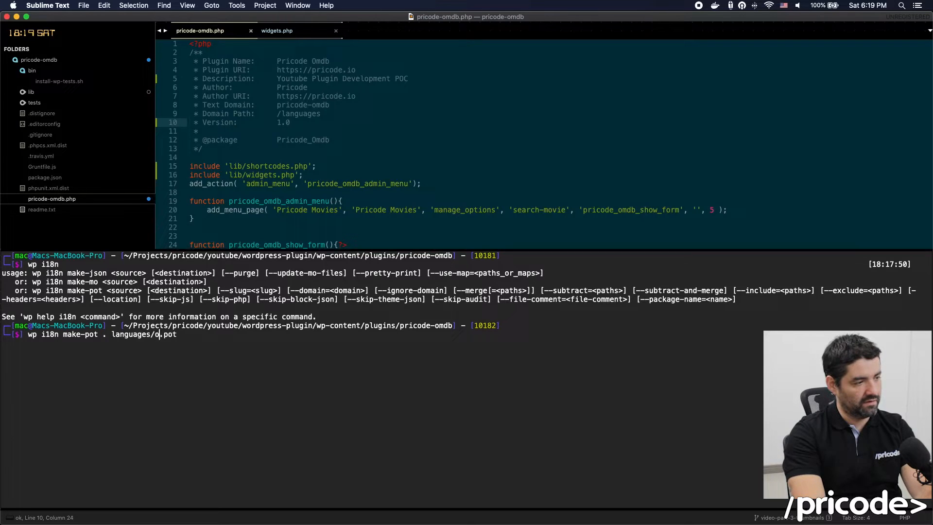
# - Finish and run make-pot targeting languages/pricode-omdb.pot with --slug=pricode-omdb
pyautogui.write('pricode-')
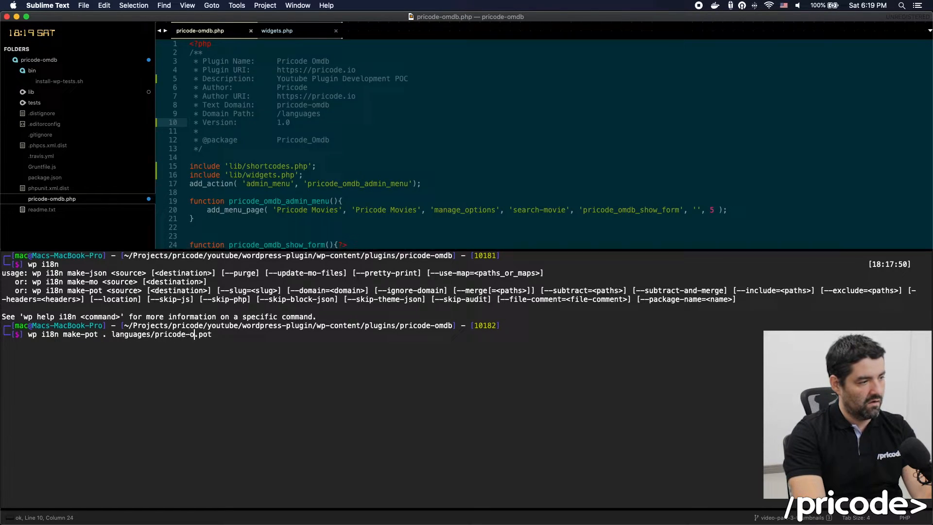
pyautogui.write('mdb')
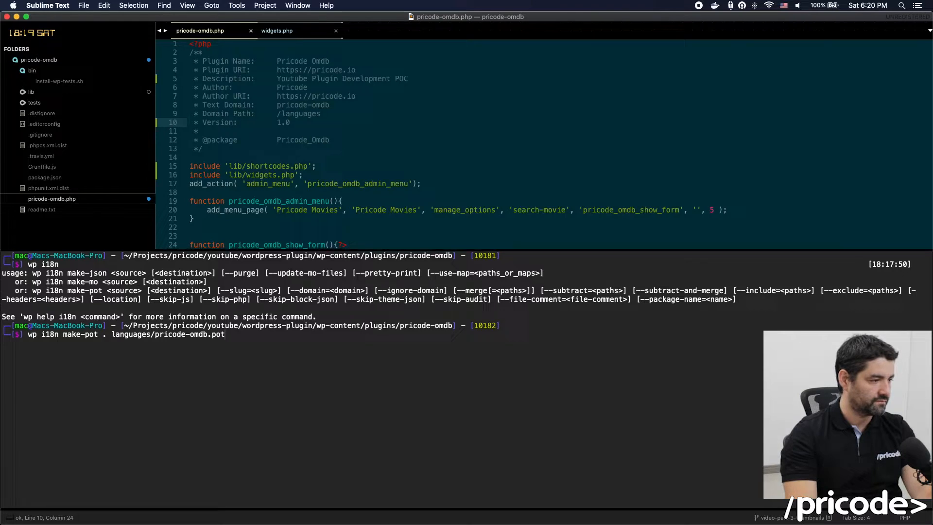
pyautogui.write('--slu')
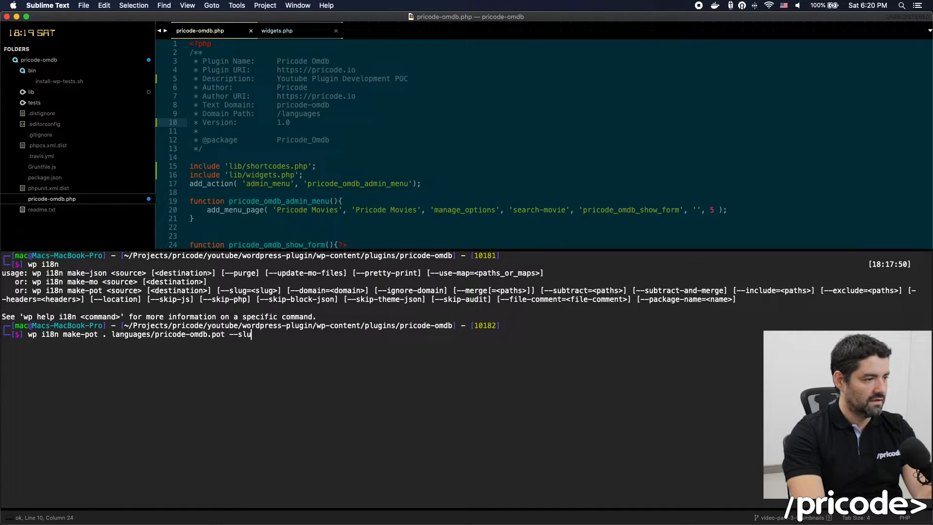
pyautogui.write('g=')
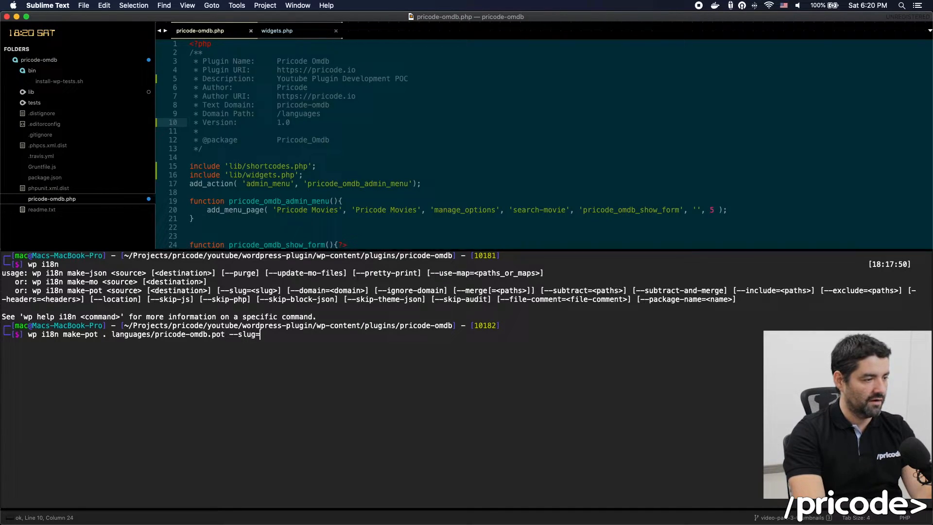
pyautogui.write('pricode-omdb')
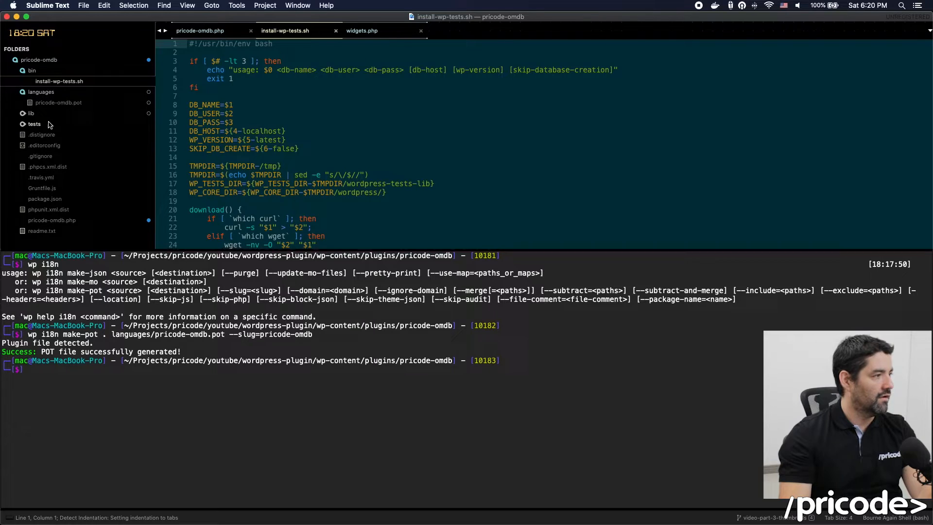
# - Open the generated pricode-omdb.pot and review its header and msgid entries around the Last-Translator line
pyautogui.click(58, 103)
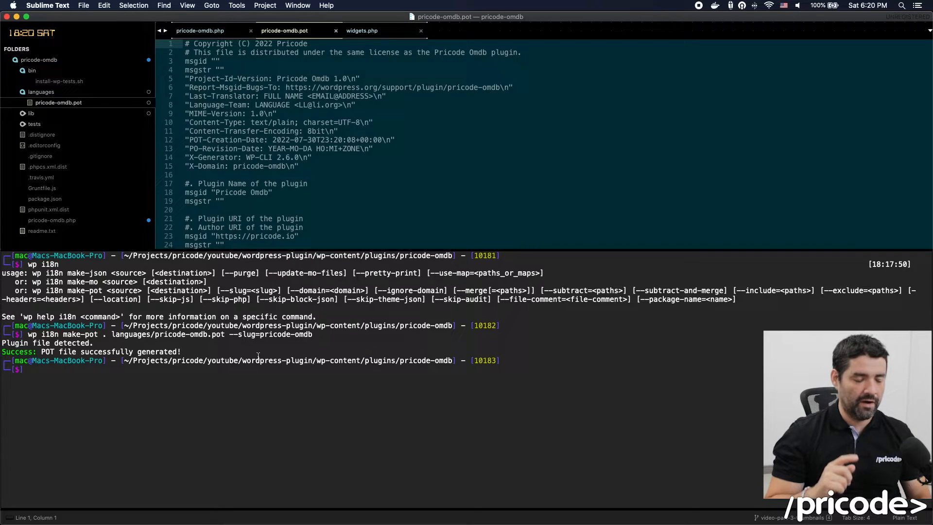
pyautogui.click(634, 96)
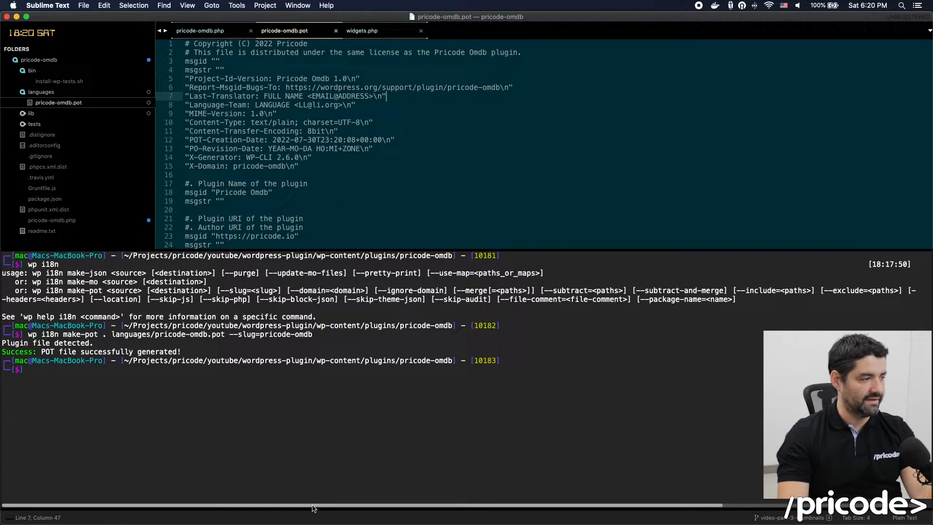
pyautogui.write('x')
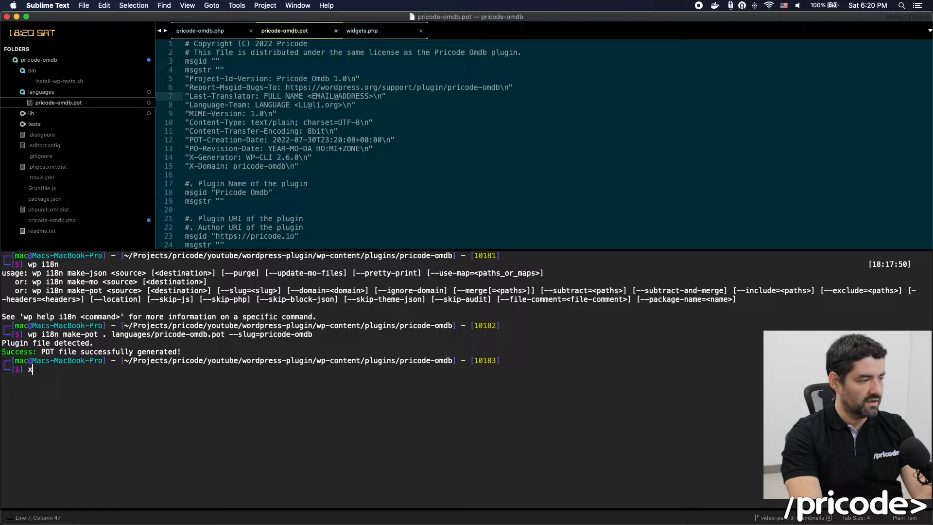
pyautogui.write('ge')
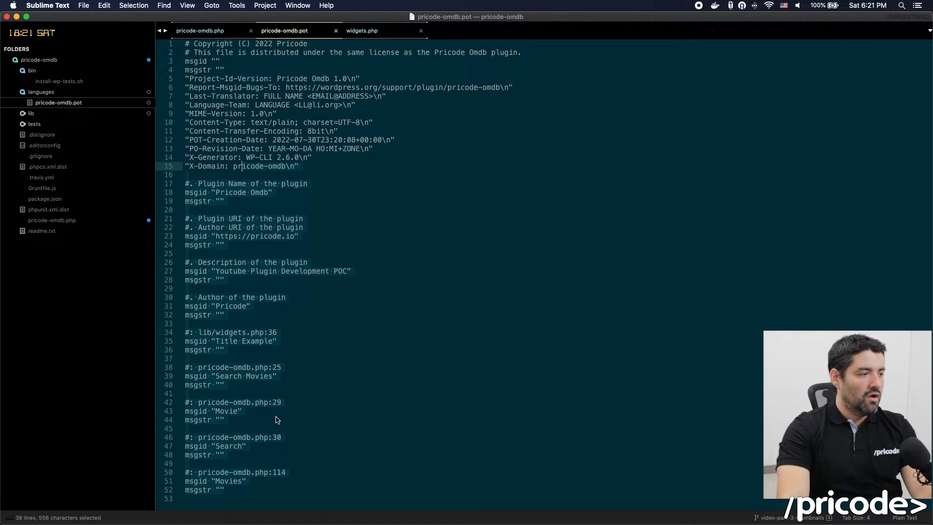
# - Cross-check the POT's Title Example entry against widgets.php line 36, then switch to pricode-omdb.php
pyautogui.click(225, 350)
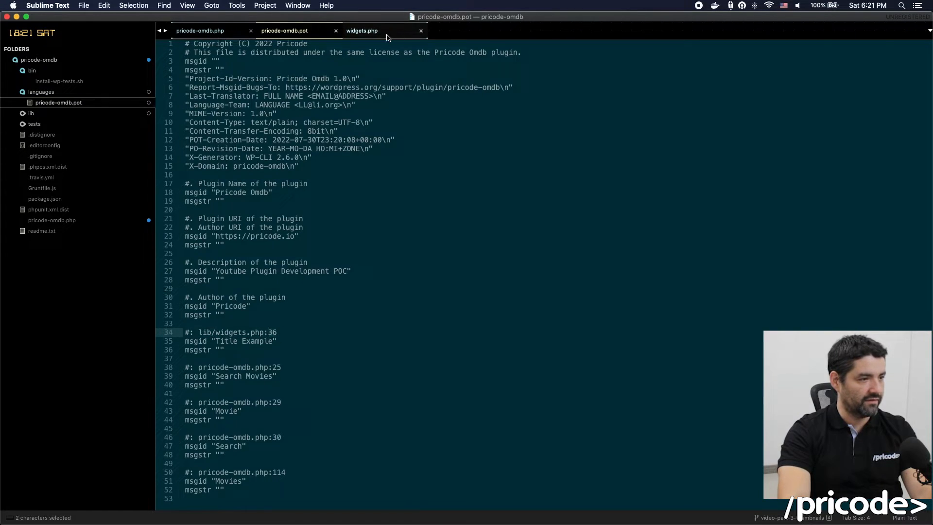
pyautogui.click(361, 30)
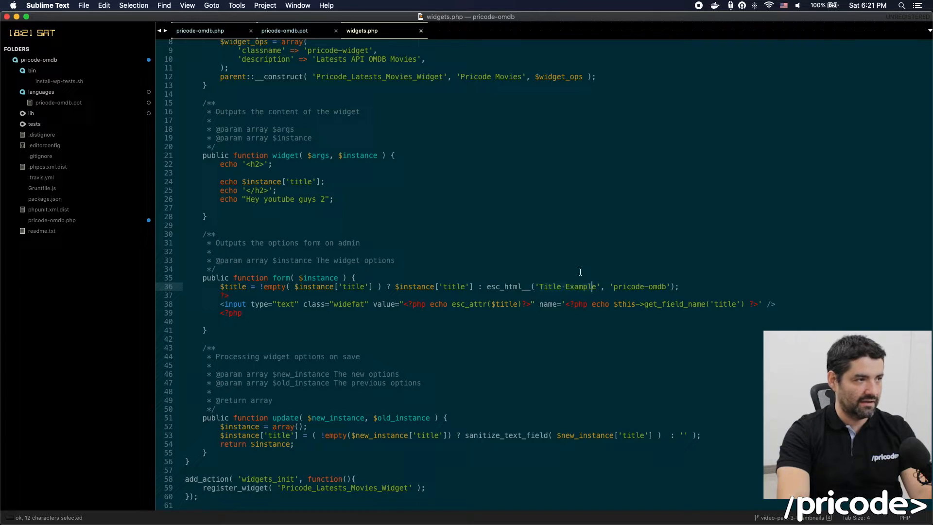
pyautogui.click(283, 30)
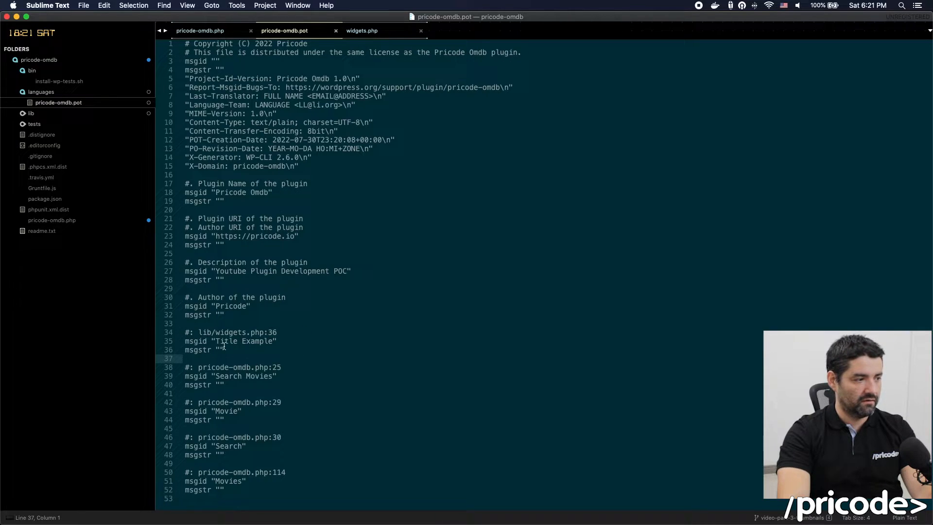
pyautogui.click(362, 30)
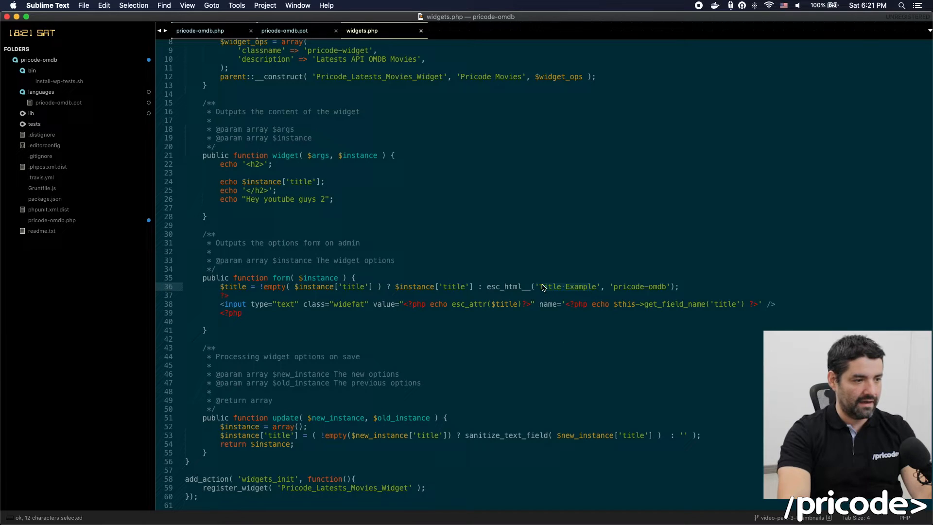
pyautogui.click(284, 30)
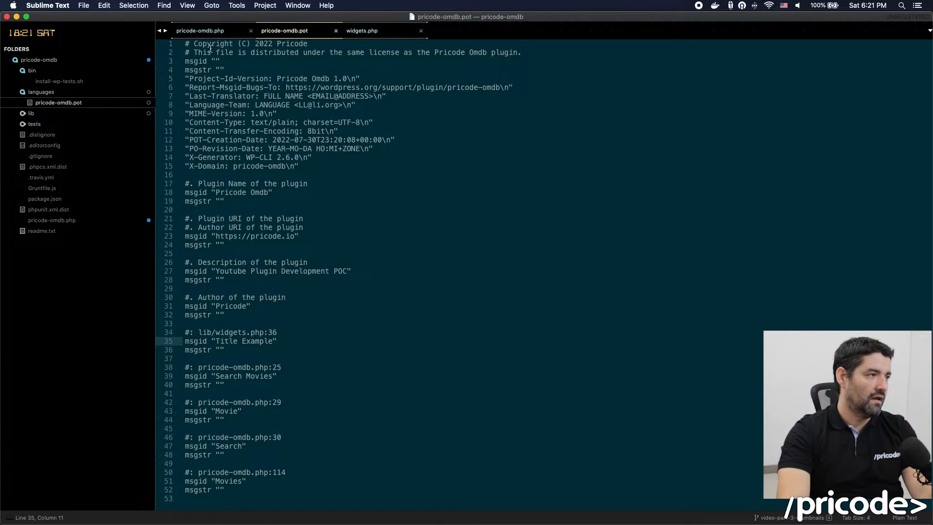
pyautogui.click(199, 30)
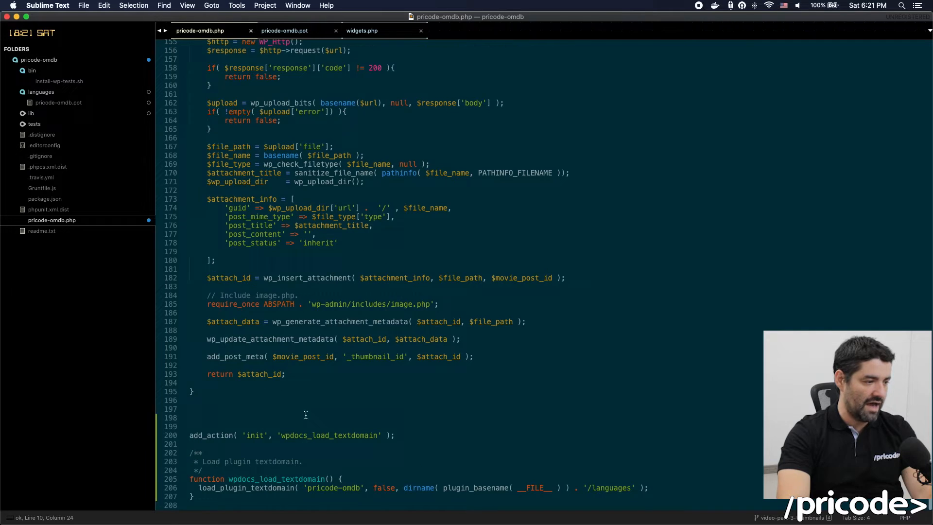
# - Rename wpdocs_load_textdomain to pricode_text_domain_load in both the hook and the function definition
pyautogui.doubleClick(276, 478)
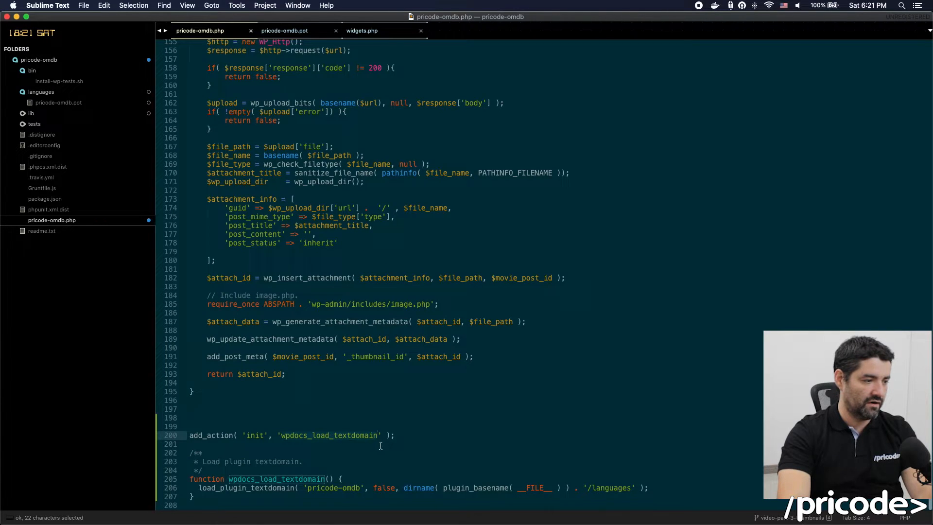
pyautogui.moveTo(343, 459)
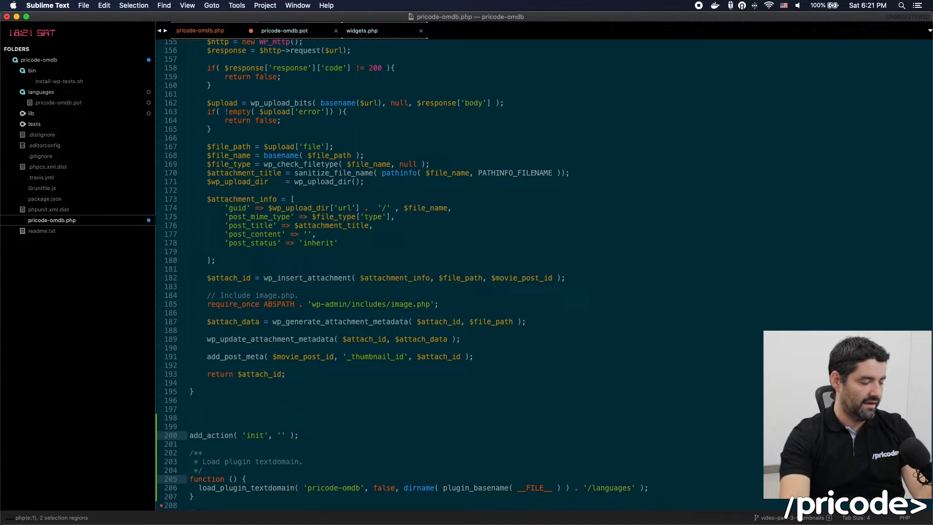
pyautogui.write('pricode_')
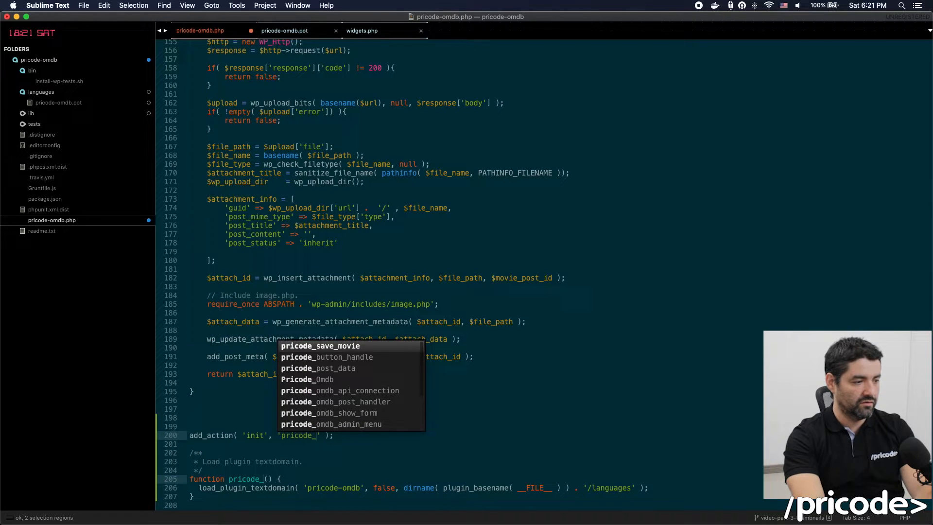
pyautogui.write('la')
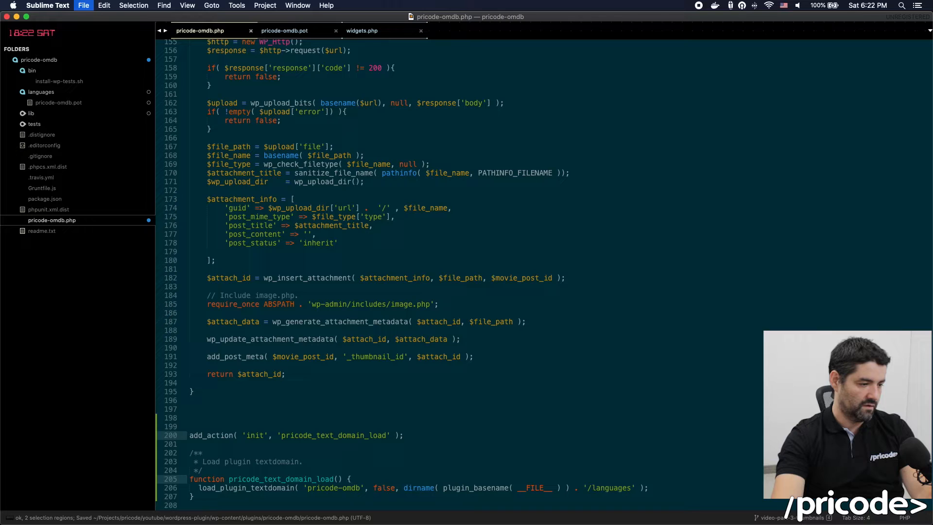
# - Check the pricode-omdb domain argument in the load_plugin_textdomain call and save the file
pyautogui.click(303, 487)
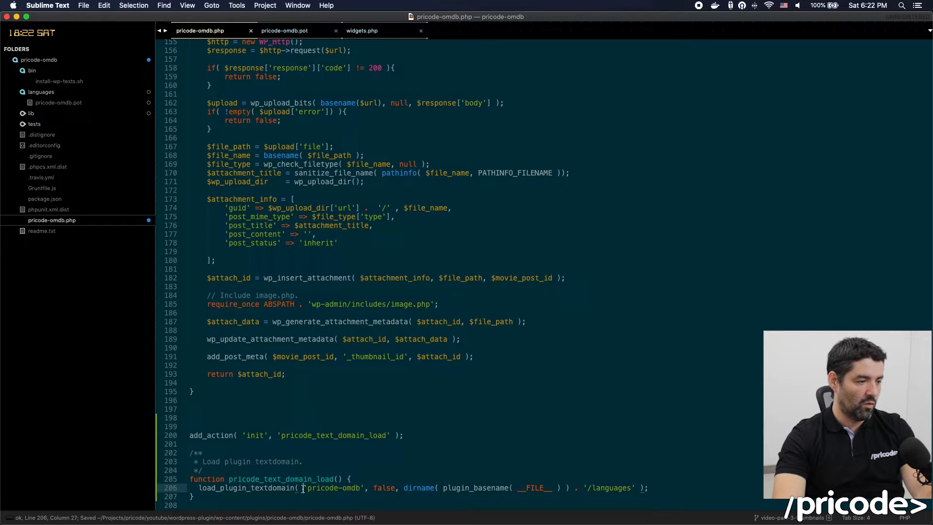
pyautogui.doubleClick(335, 487)
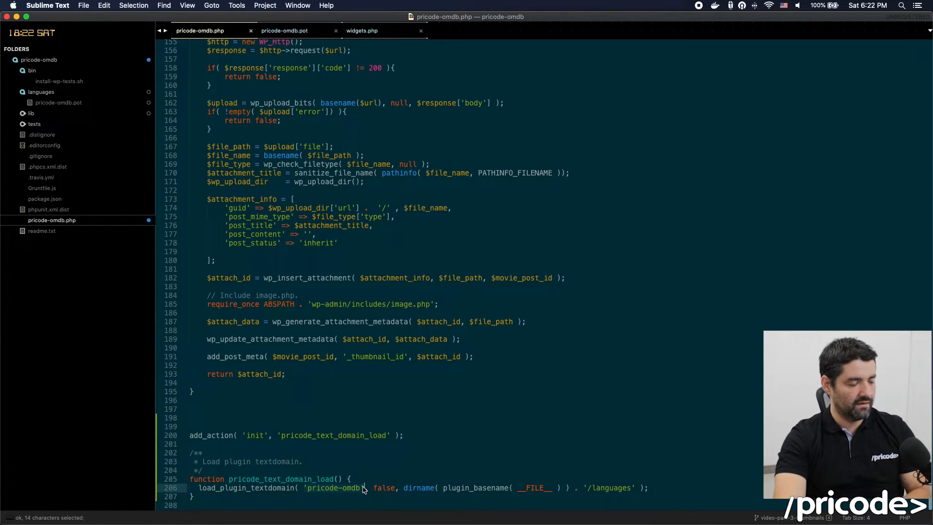
pyautogui.click(351, 488)
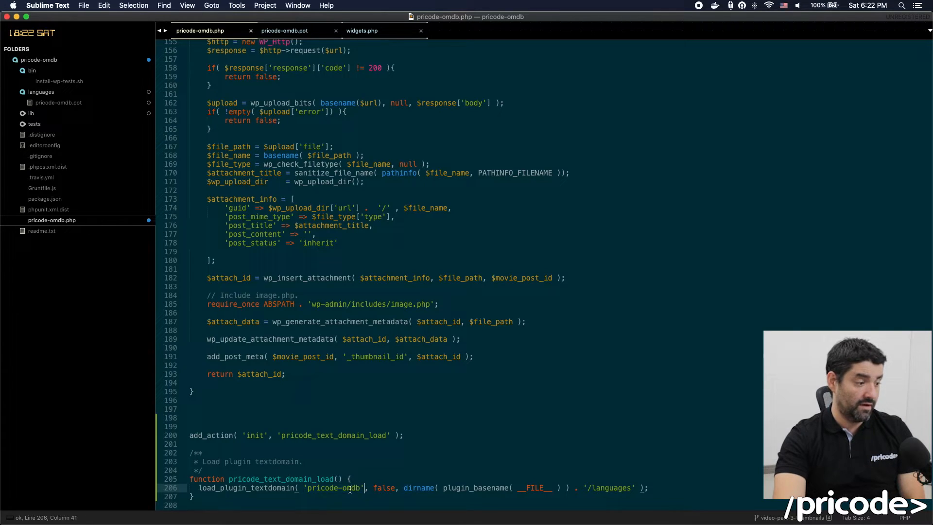
pyautogui.click(476, 487)
pyautogui.write('xge')
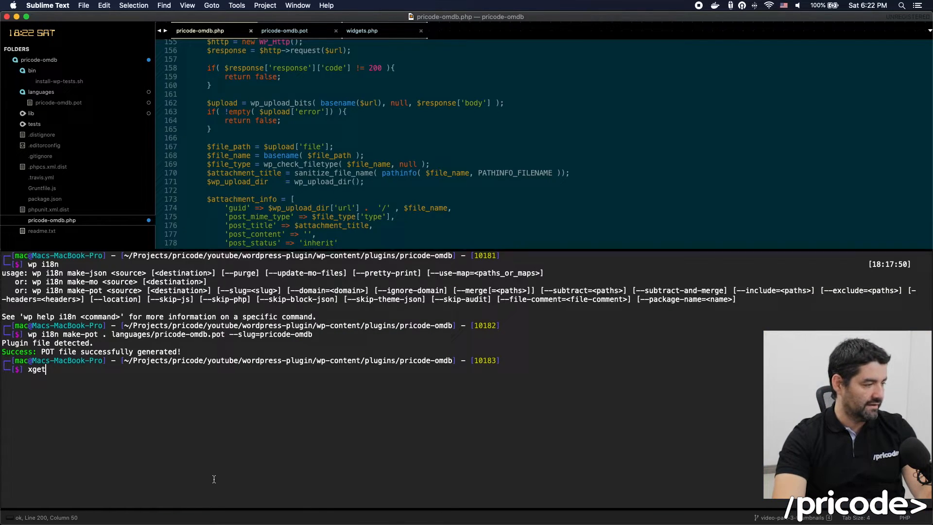
pyautogui.write('text')
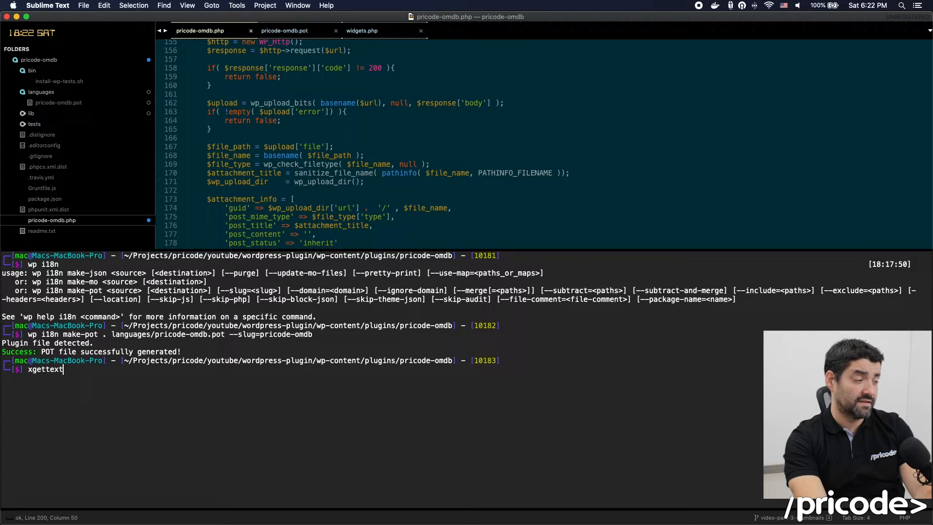
pyautogui.write('brew install x')
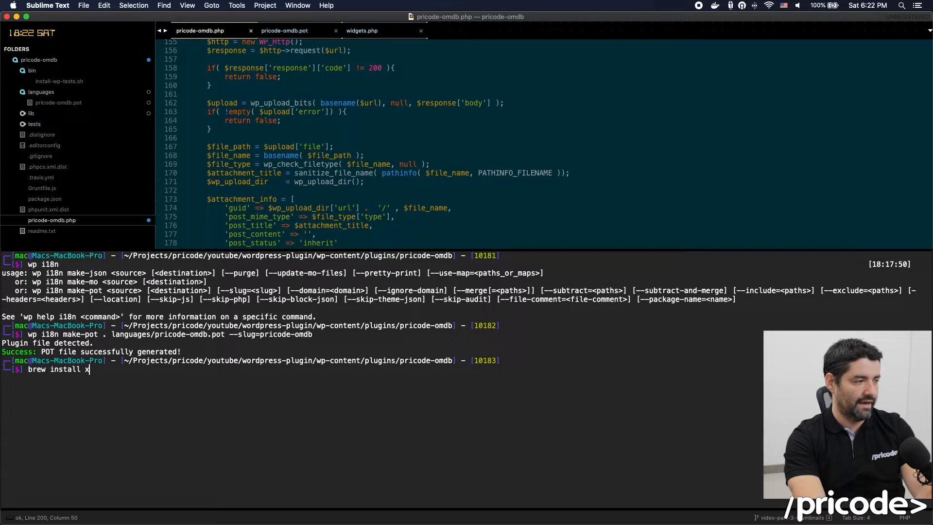
pyautogui.write('gettext')
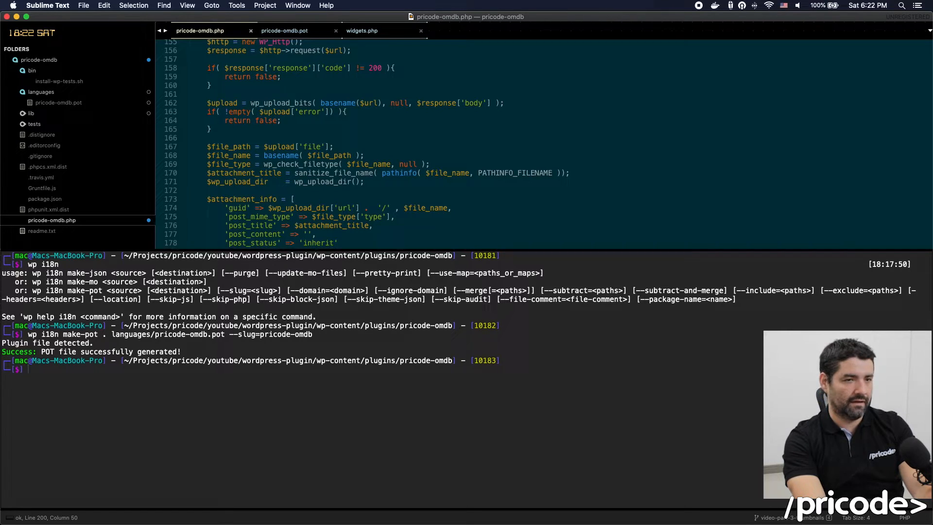
# - Run xgettext --help and scroll through its output-file options
pyautogui.write('xget')
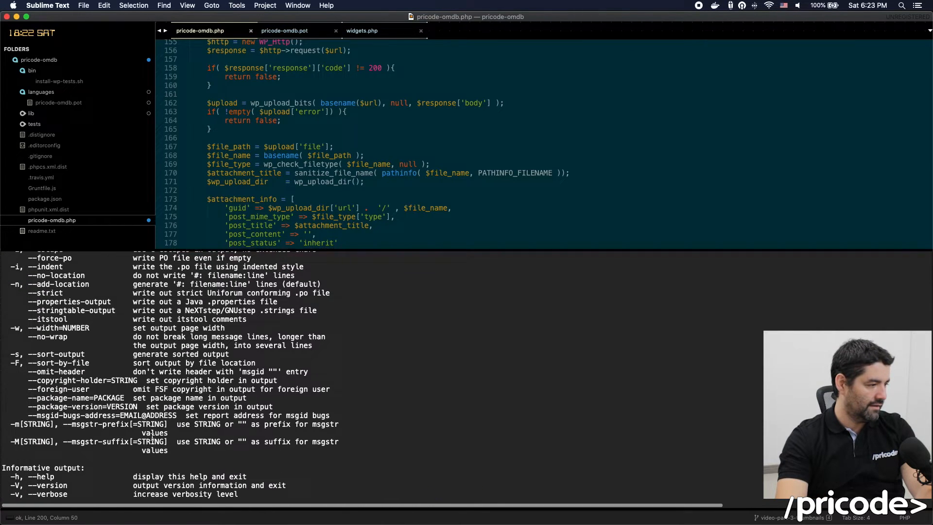
pyautogui.scroll(3)
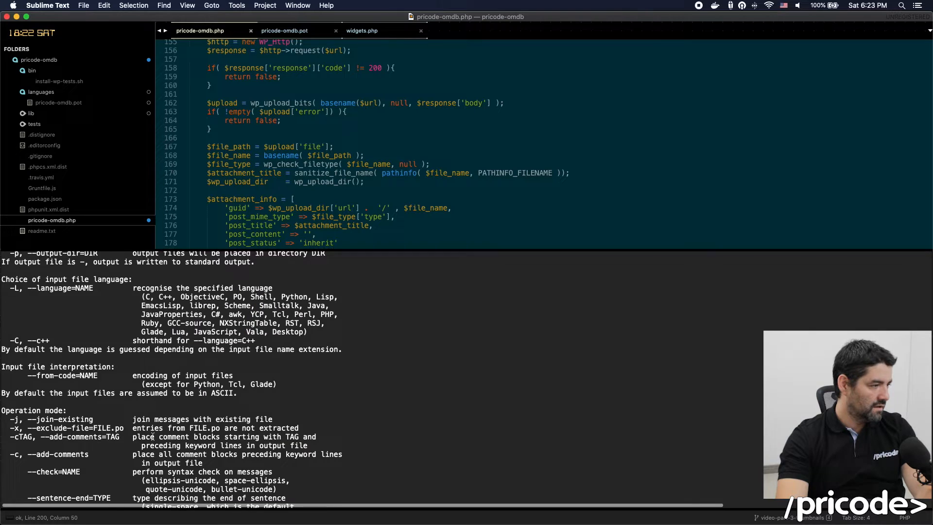
pyautogui.scroll(3)
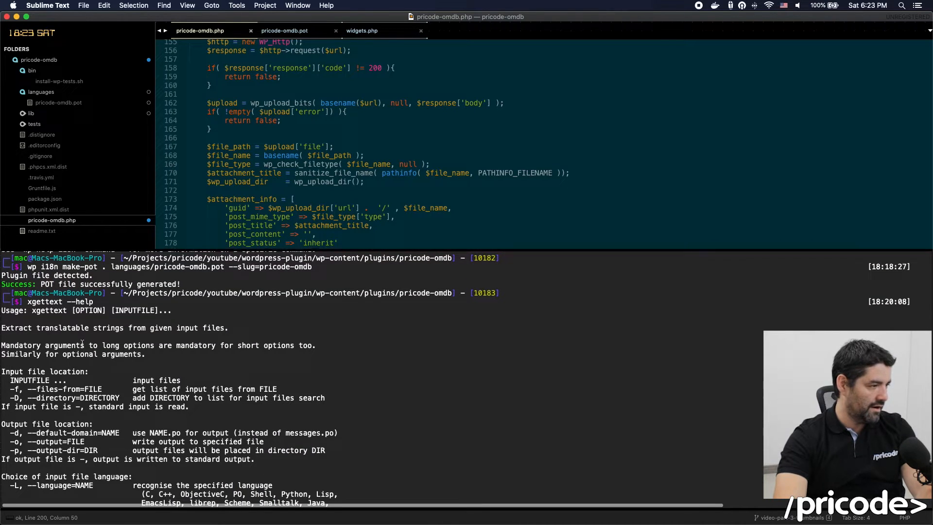
pyautogui.scroll(-3)
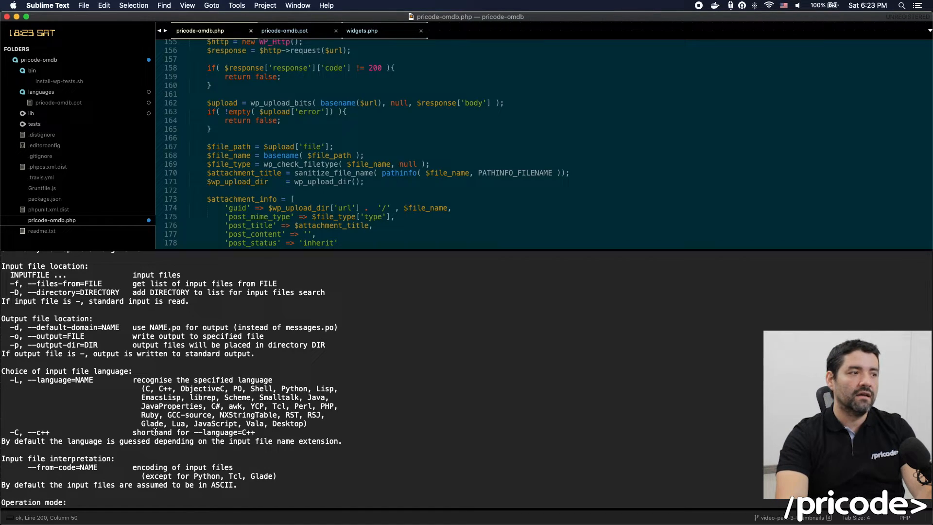
pyautogui.scroll(3)
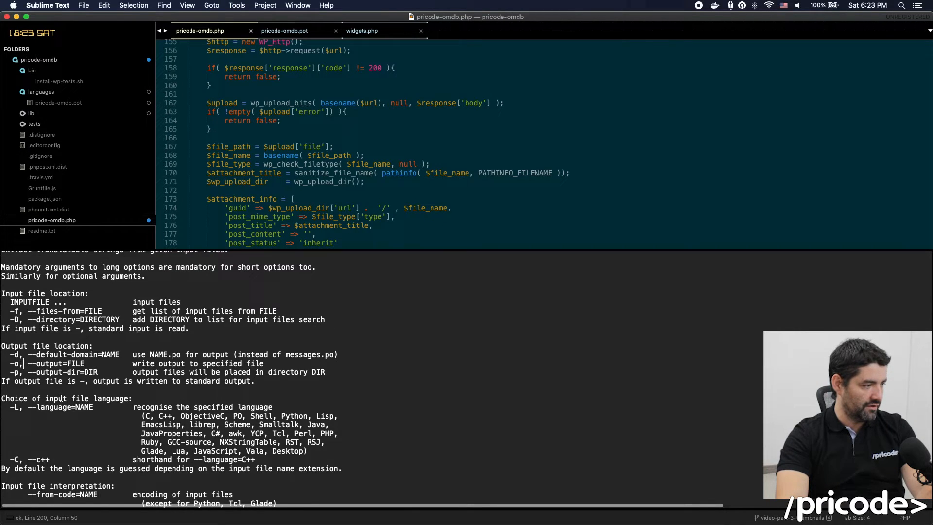
pyautogui.scroll(-3)
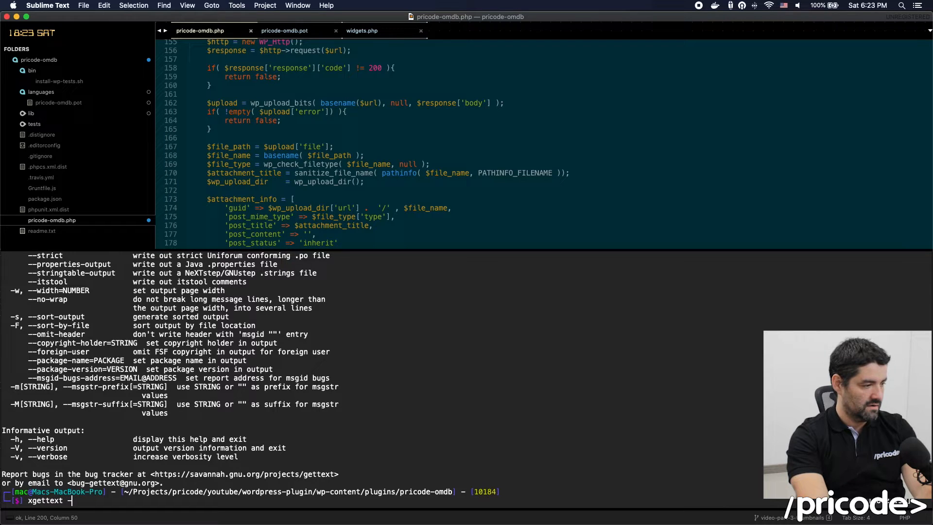
# - Run xgettext -o languages/pricode-omdb-es_CO.mo languages/pricode-omdb.pot to create the es_CO catalog
pyautogui.write('o')
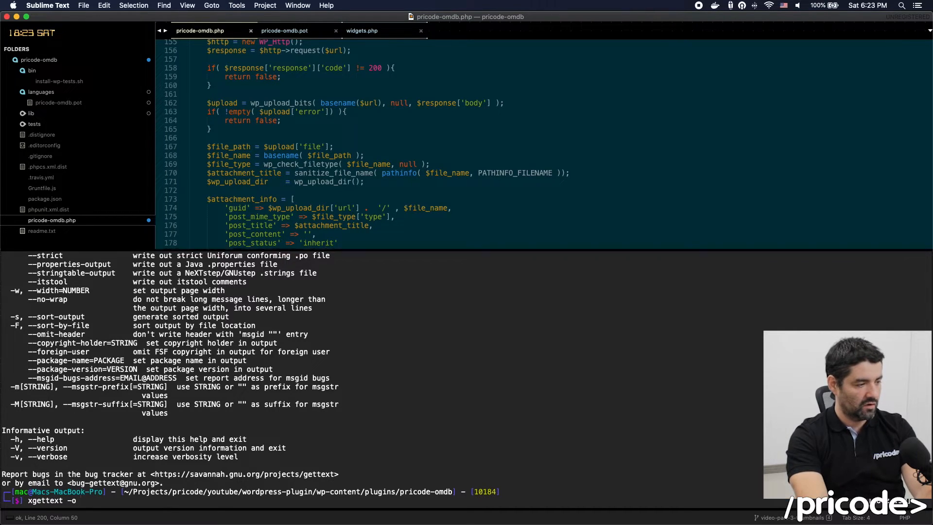
pyautogui.write('languages/')
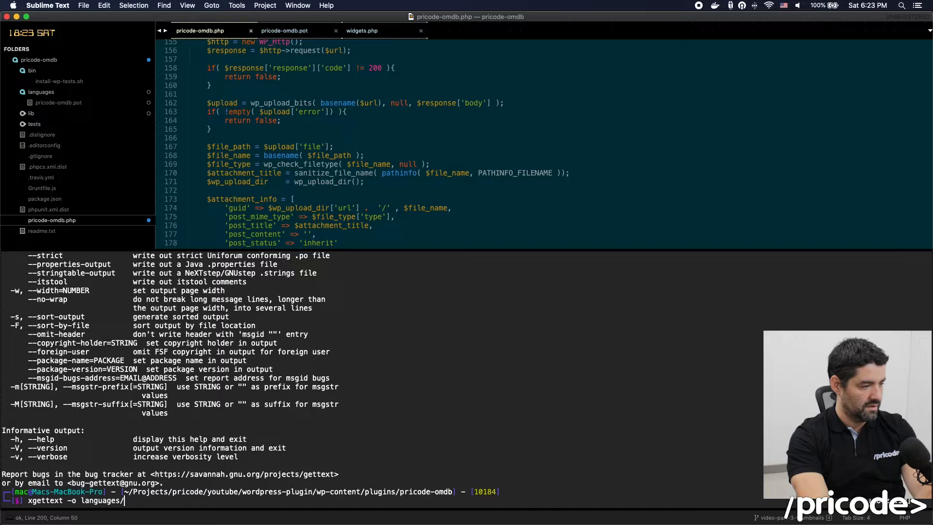
pyautogui.write('pricode-o')
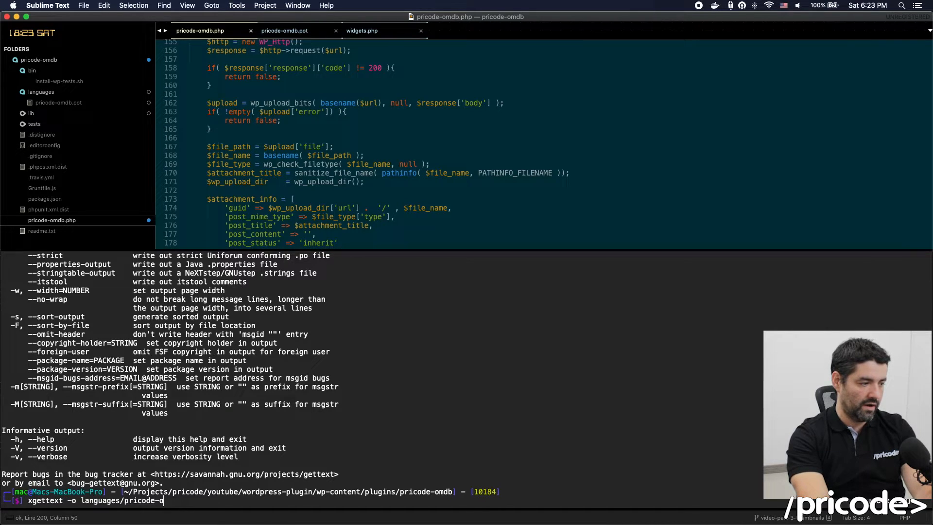
pyautogui.write('-')
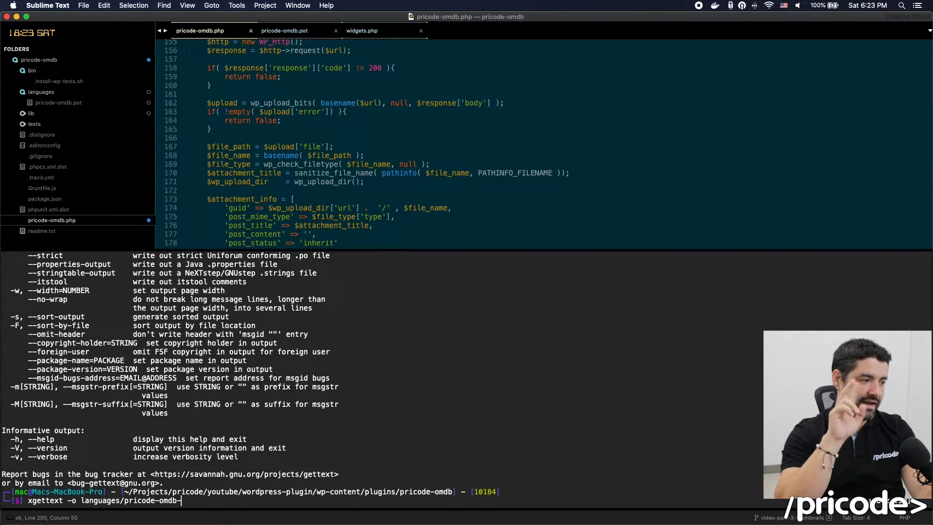
pyautogui.write('es')
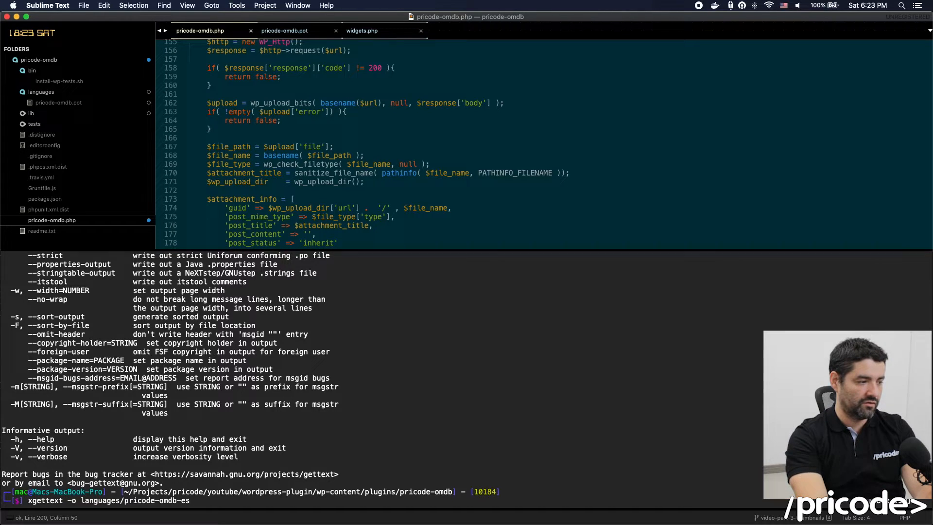
pyautogui.write('_CO')
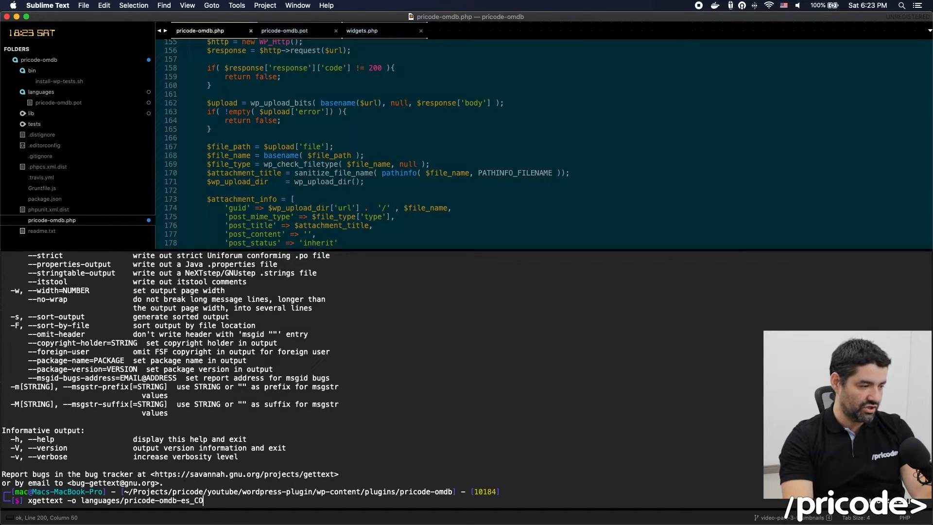
pyautogui.write('.mo')
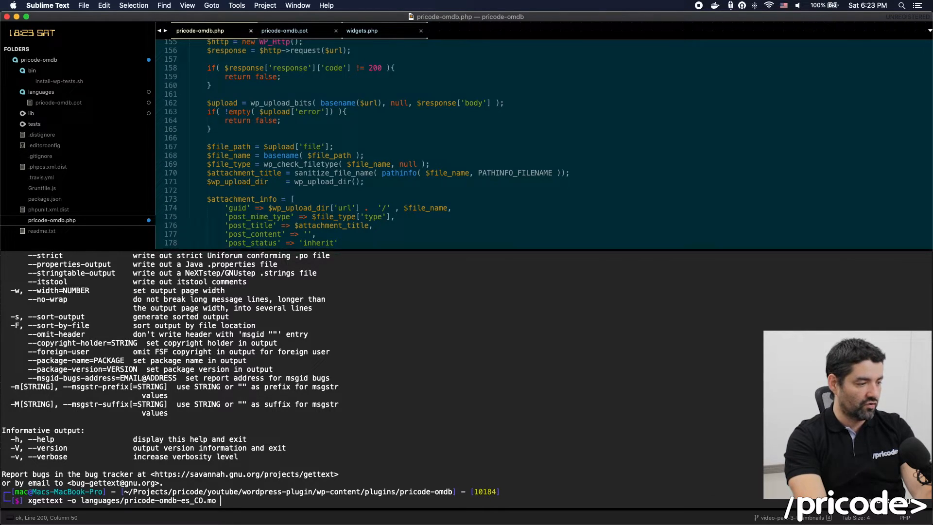
pyautogui.write('lab')
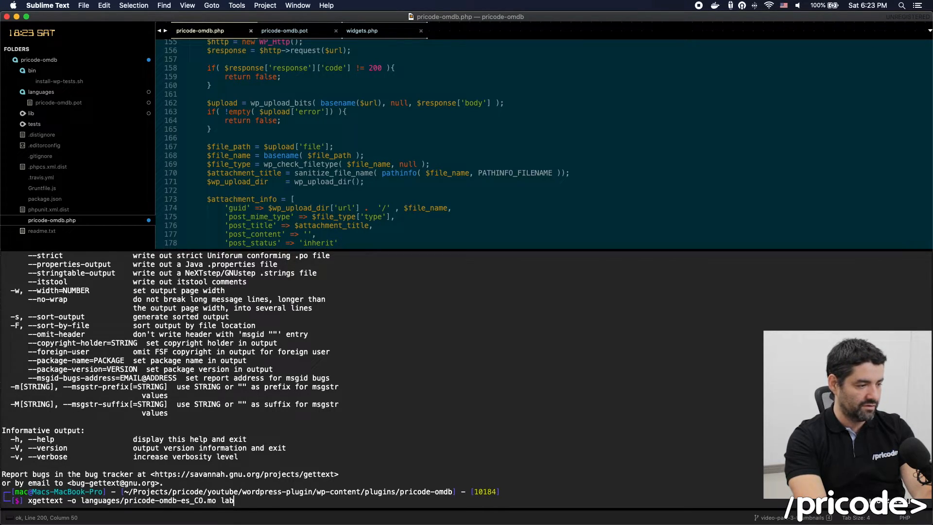
pyautogui.write('languages/p')
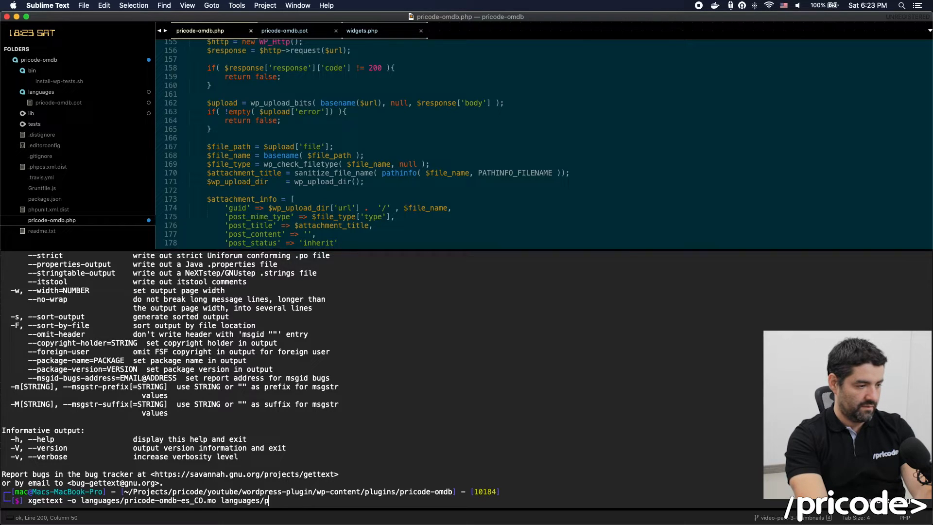
pyautogui.press('Return')
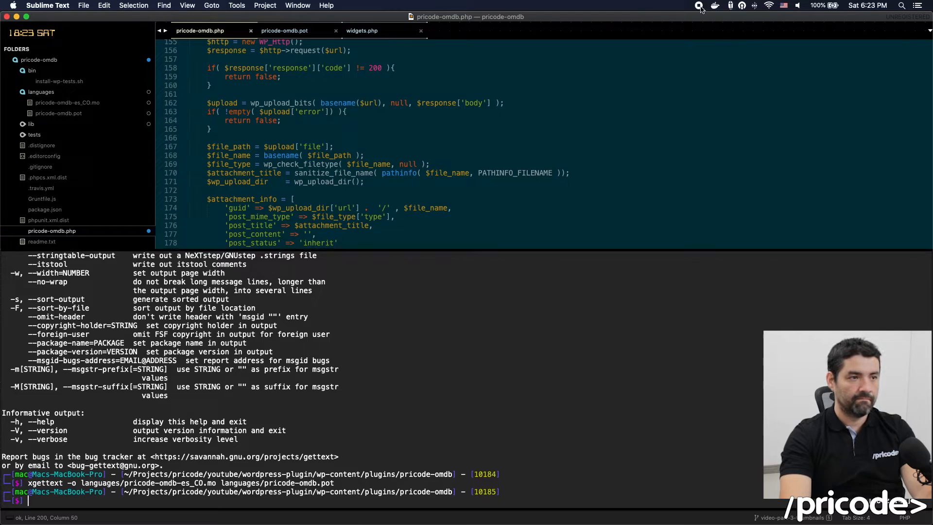
# - View the new pricode-omdb-es_CO.mo catalog and its empty msgstr entries like Search Movies
pyautogui.click(67, 103)
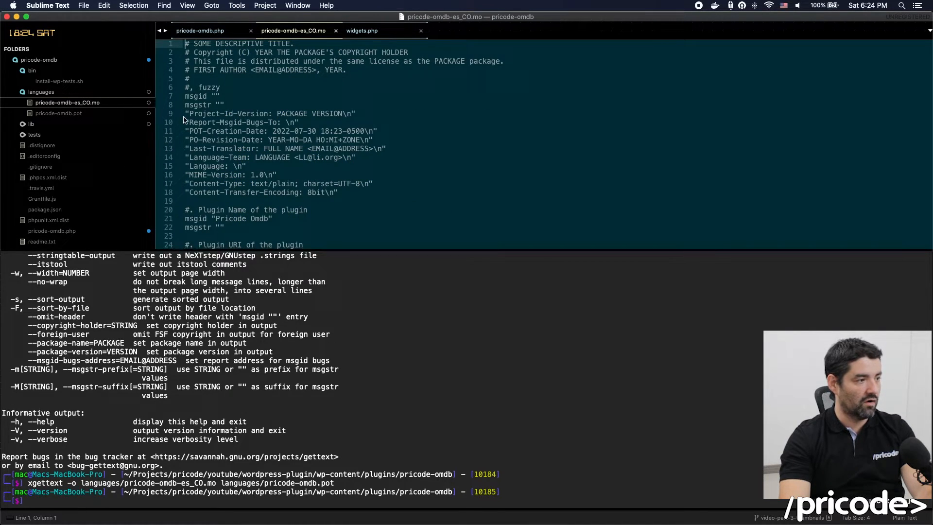
pyautogui.scroll(-3)
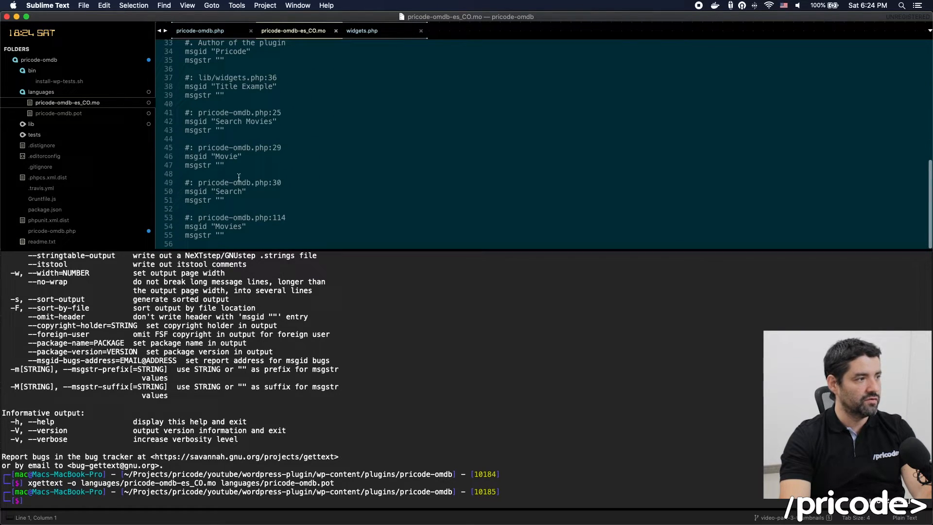
pyautogui.scroll(3)
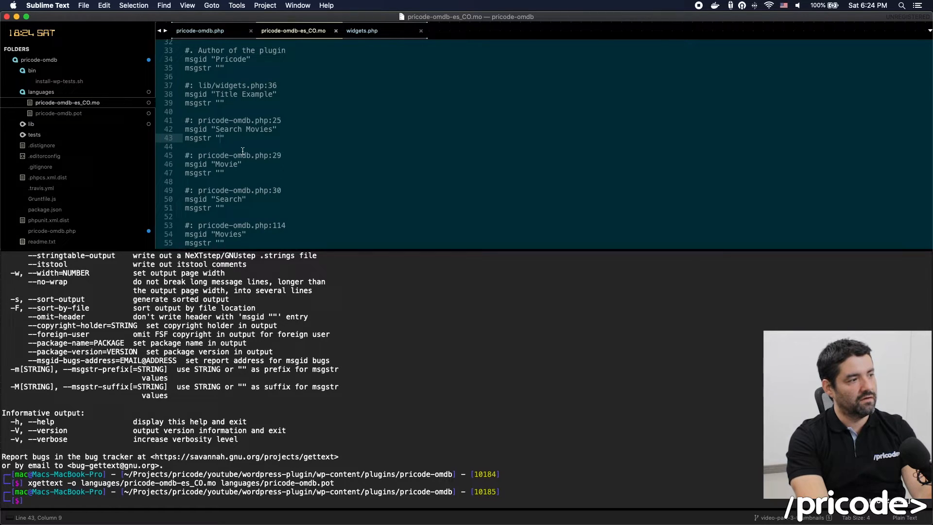
# - Fill msgstr values: Search Movies → Buscar peliculas, Search → Buscar, Movies → Peliculas, and save
pyautogui.click(222, 138)
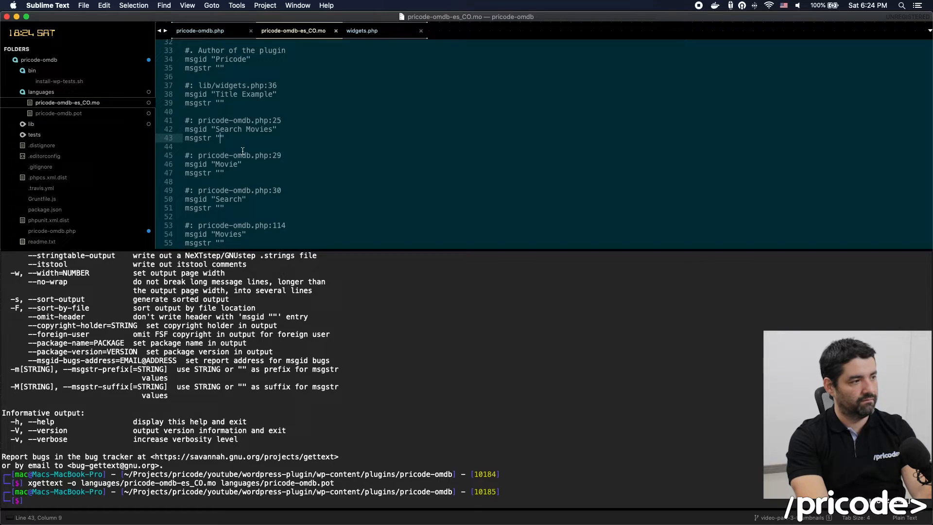
pyautogui.write('Buscar peliculas')
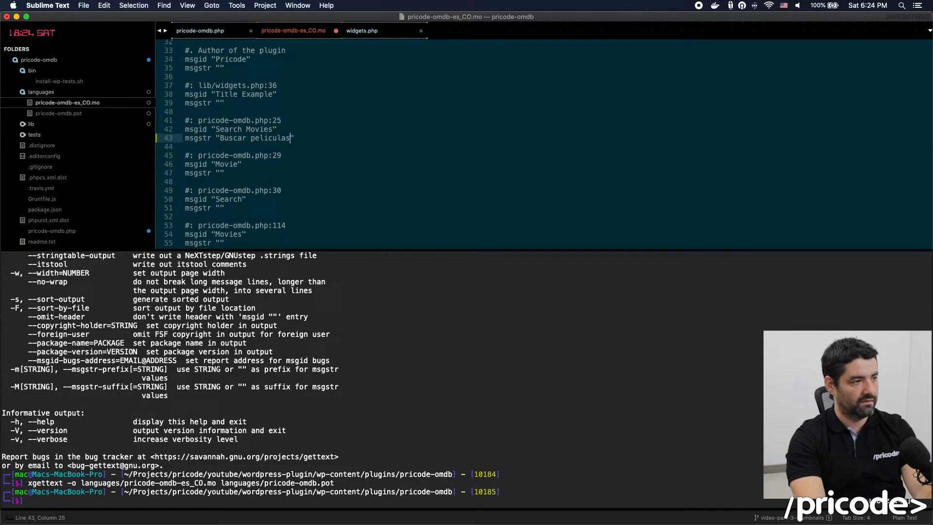
pyautogui.click(281, 190)
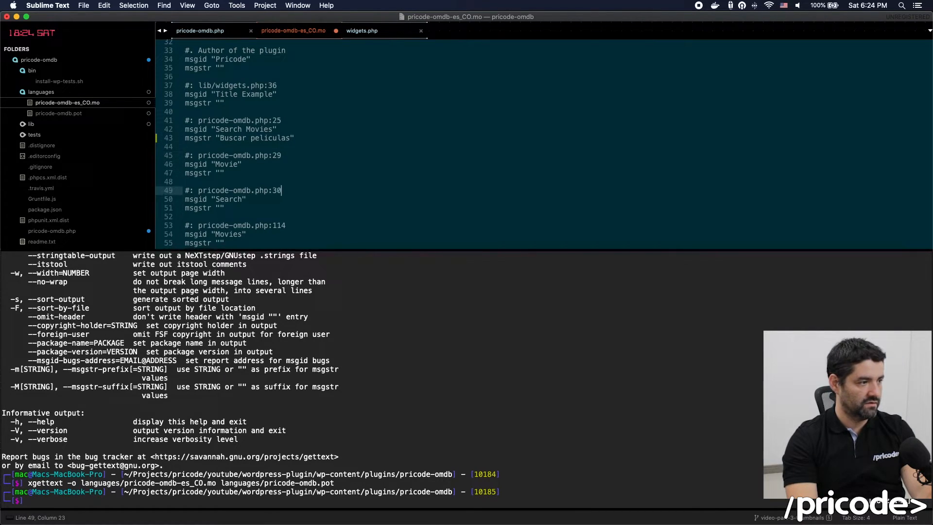
pyautogui.write('b')
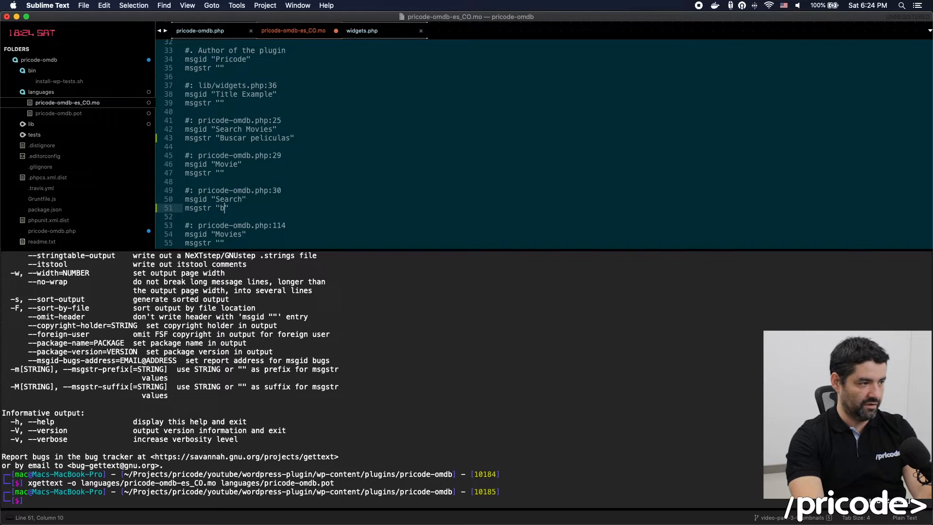
pyautogui.write('uscar')
pyautogui.click(213, 242)
pyautogui.write('Pel')
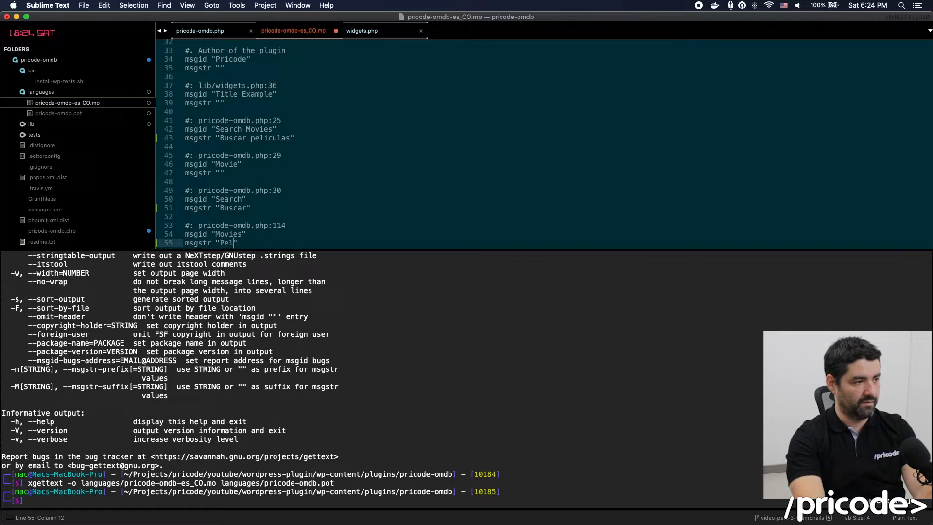
pyautogui.write('iculas')
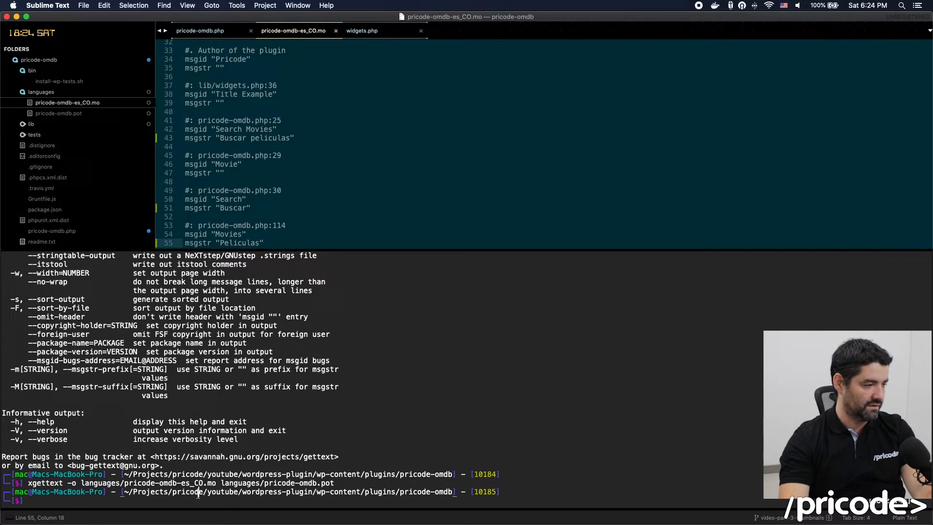
# - Rename languages/pricode-omdb-es_CO.mo to pricode-omdb-es_CO.po with mv
pyautogui.write('mv languages/pricode-omdb-es_')
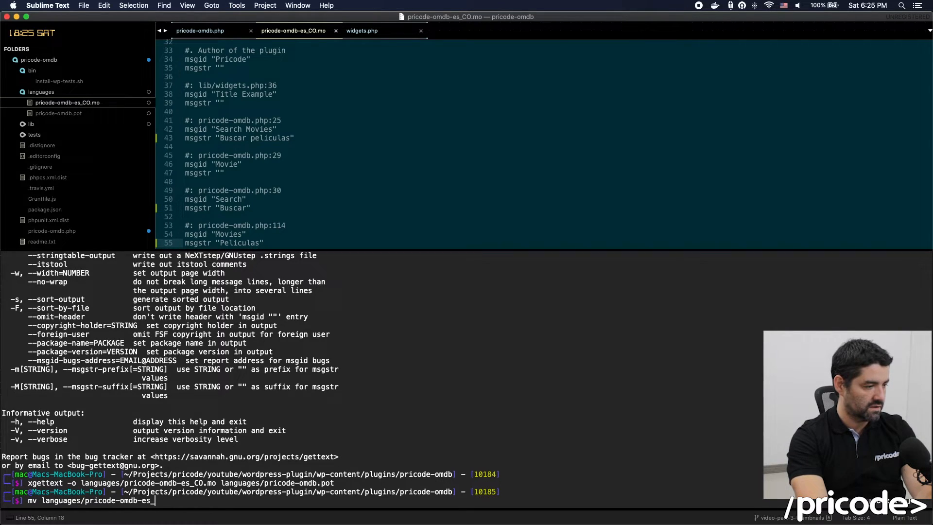
pyautogui.write('CO.mo')
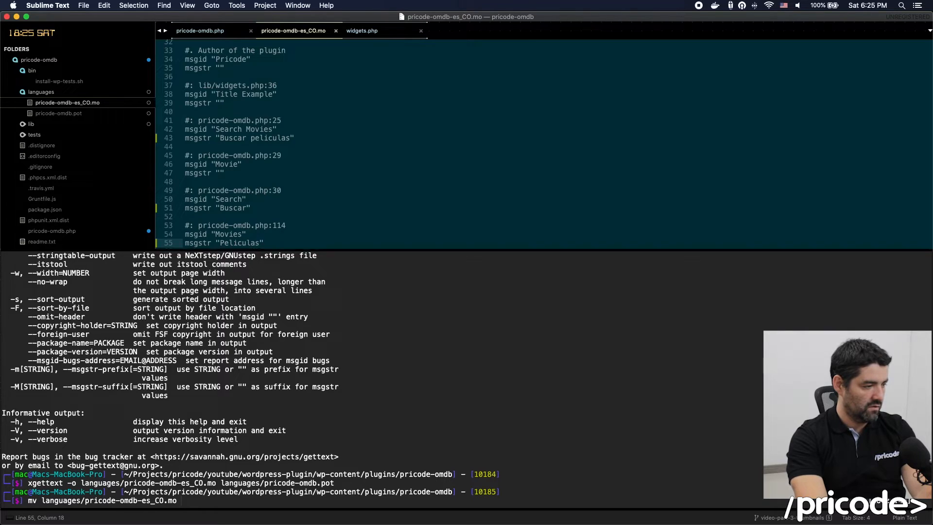
pyautogui.write('languages/pricode-omdb')
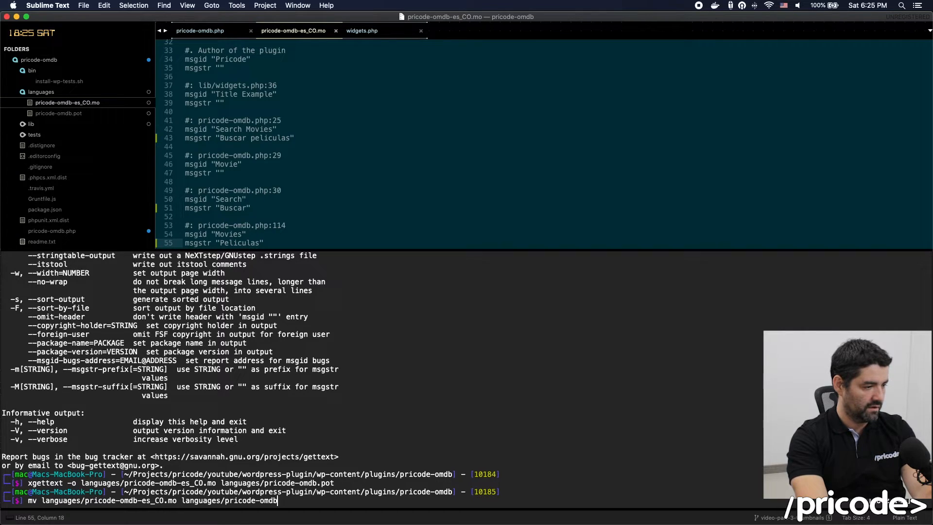
pyautogui.write('-es_CO.mo')
pyautogui.write('wp')
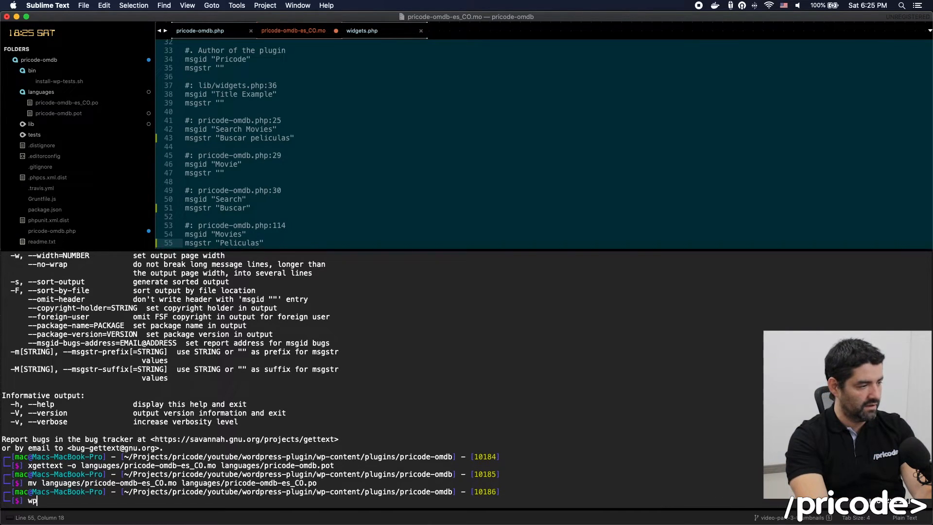
# - Compile pricode-omdb-es_CO.po into a binary .mo with wp i18n make-mo and view the result
pyautogui.write('i')
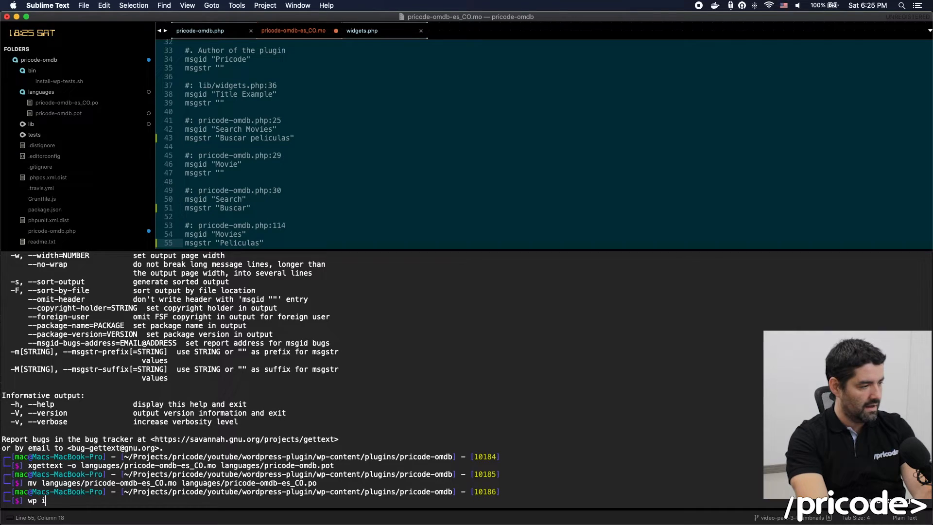
pyautogui.write('18n')
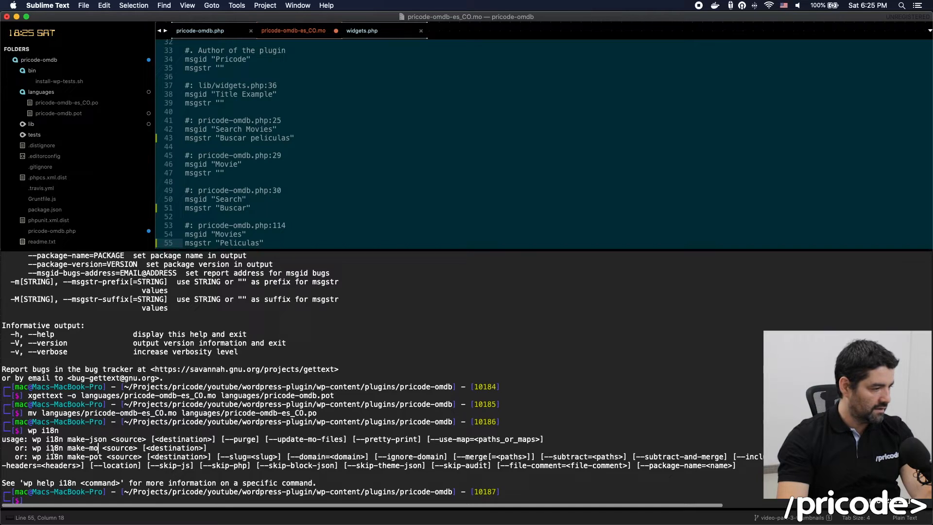
pyautogui.write('wp i18n')
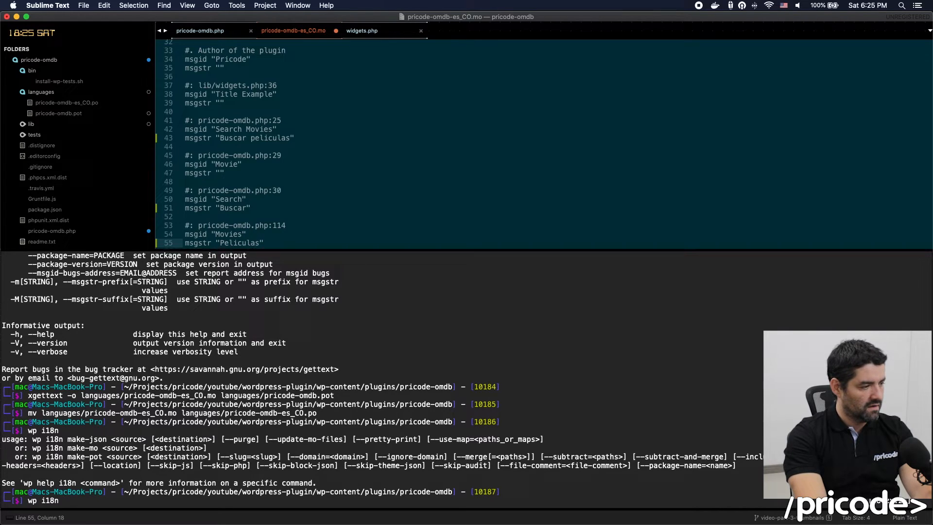
pyautogui.write('make-mo')
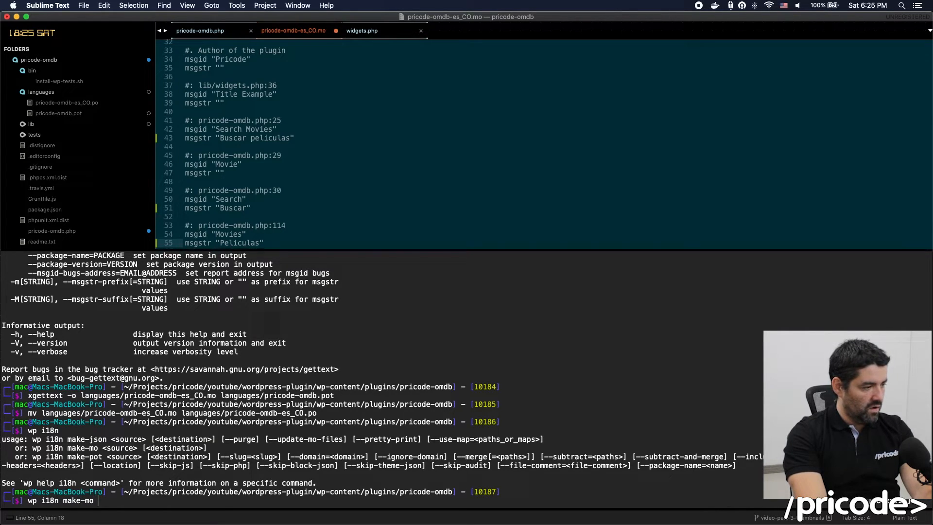
pyautogui.write('languages/')
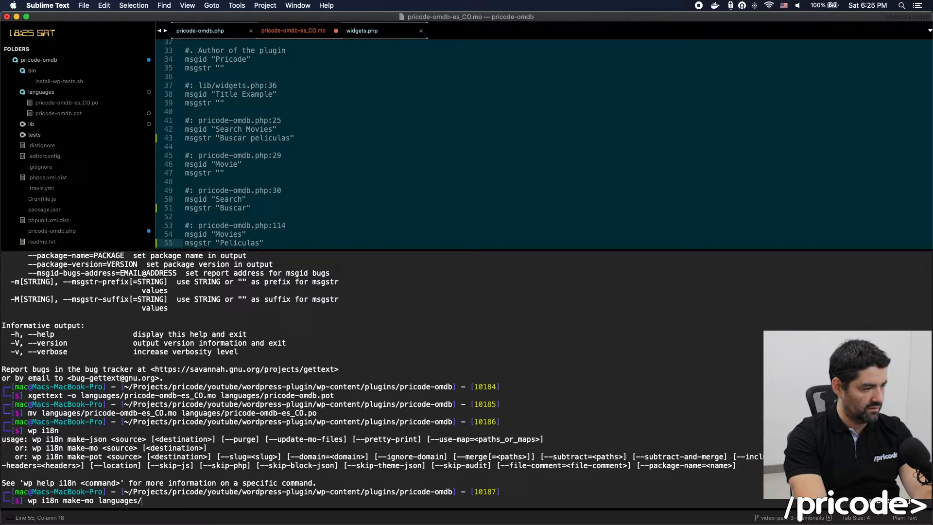
pyautogui.write('pricode-omdb-')
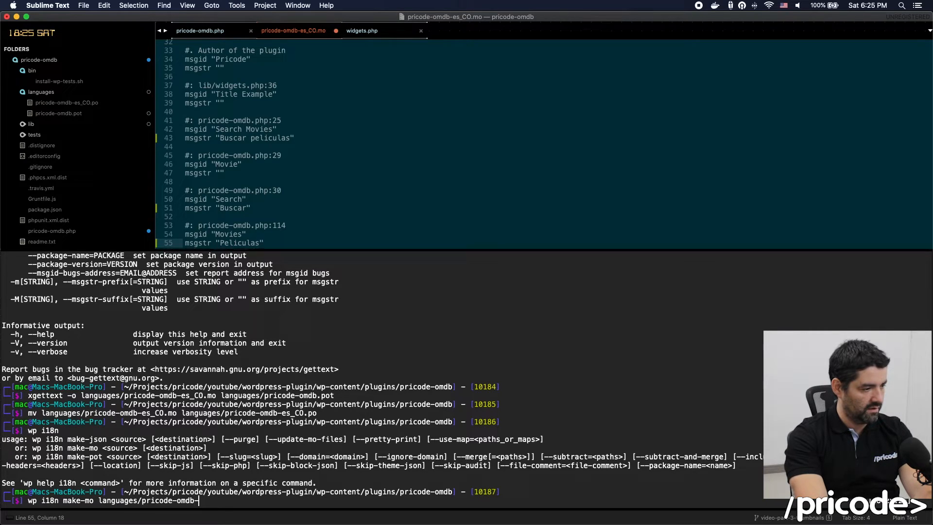
pyautogui.write('es_CO.po')
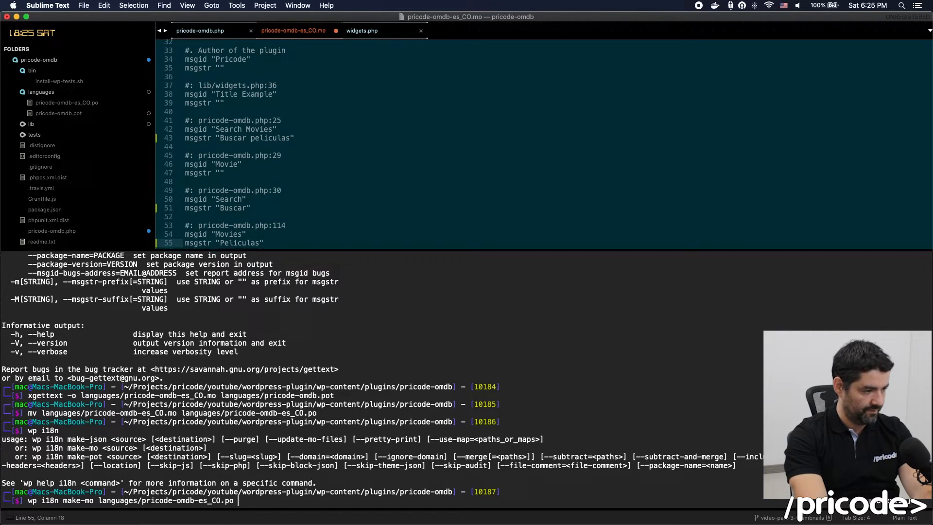
pyautogui.write('languages/')
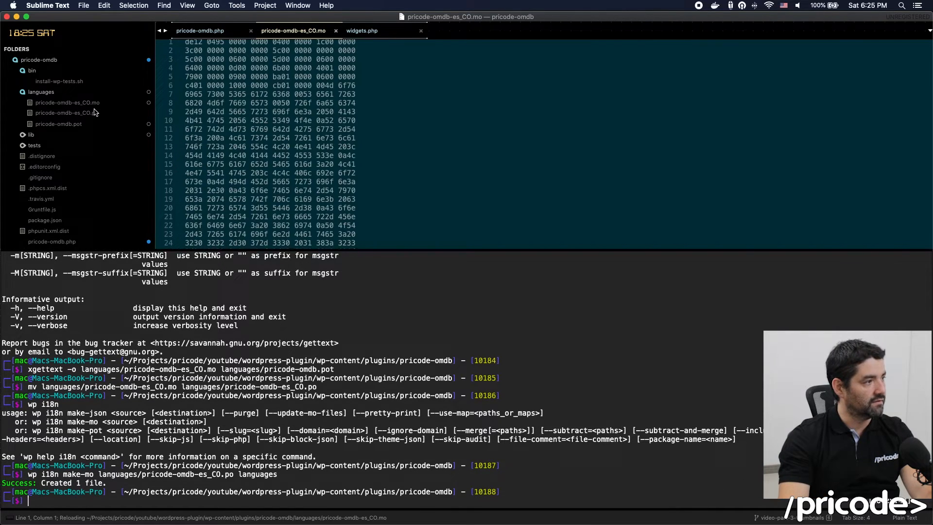
pyautogui.click(67, 103)
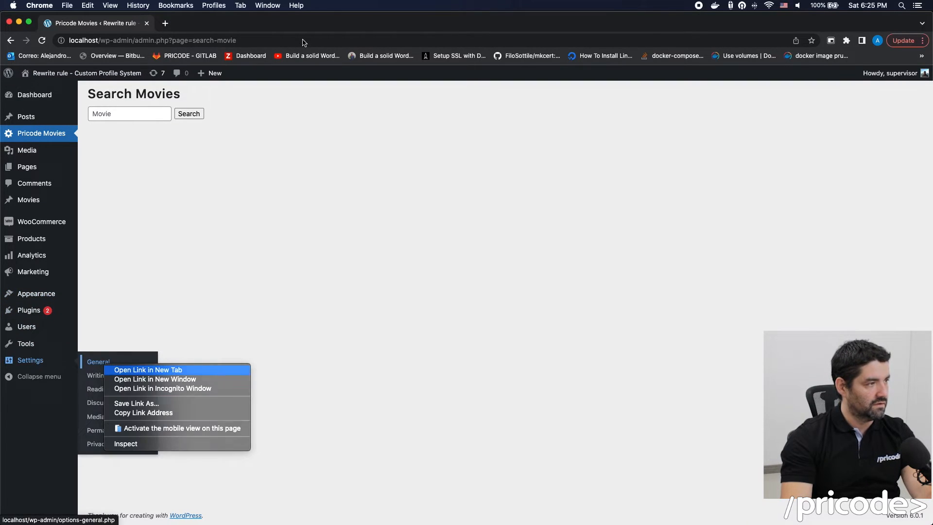
# - Set Site Language to Español de Colombia in General settings, save, and check the Spanish search page
pyautogui.click(146, 369)
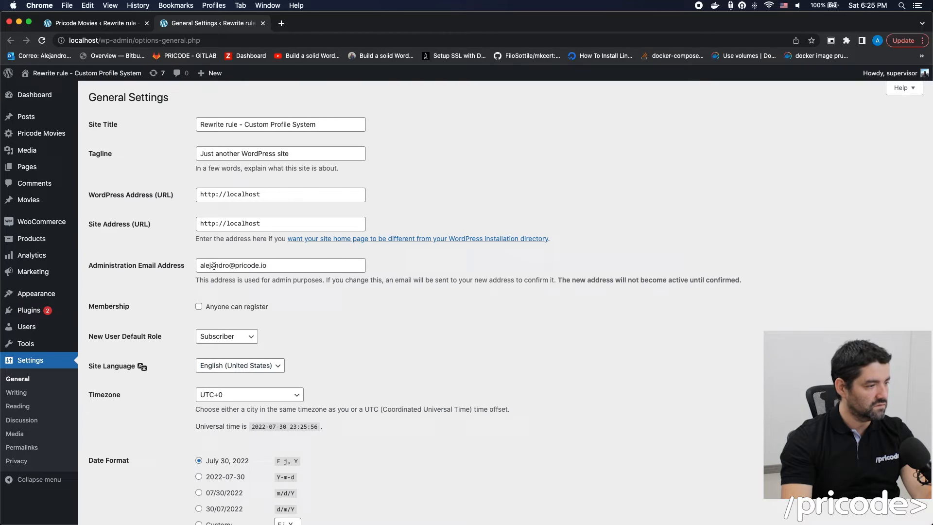
pyautogui.click(239, 366)
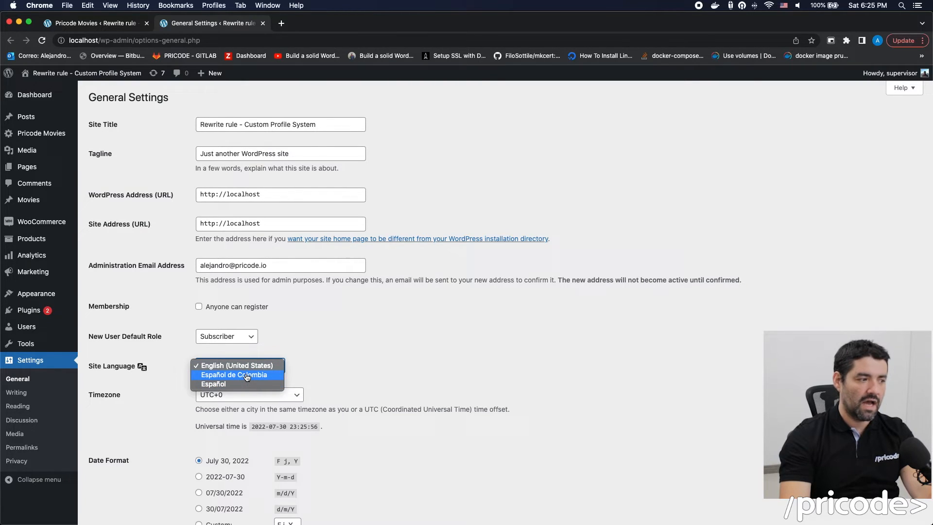
pyautogui.moveTo(241, 377)
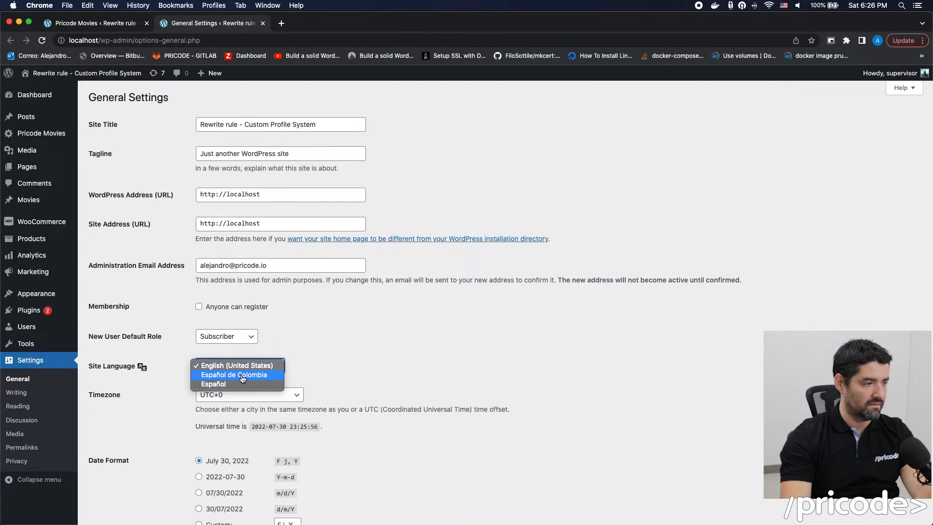
pyautogui.click(233, 374)
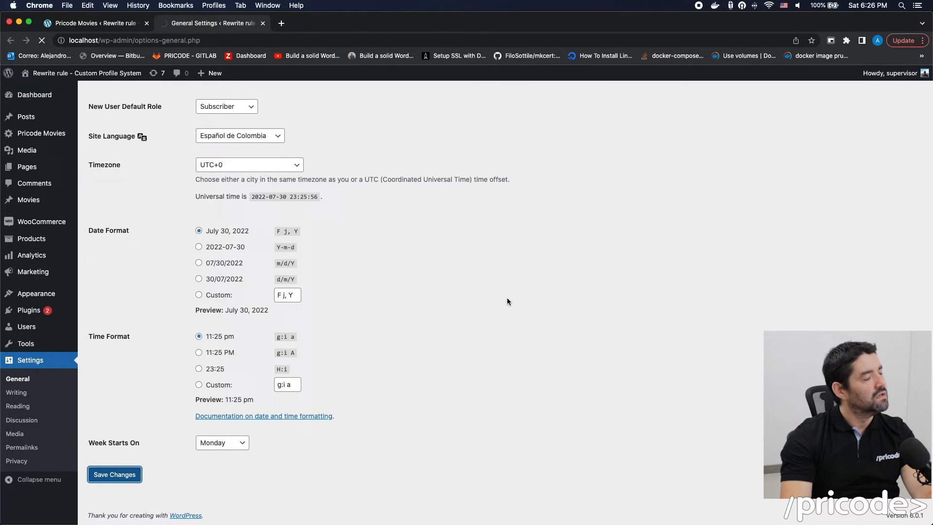
pyautogui.click(42, 133)
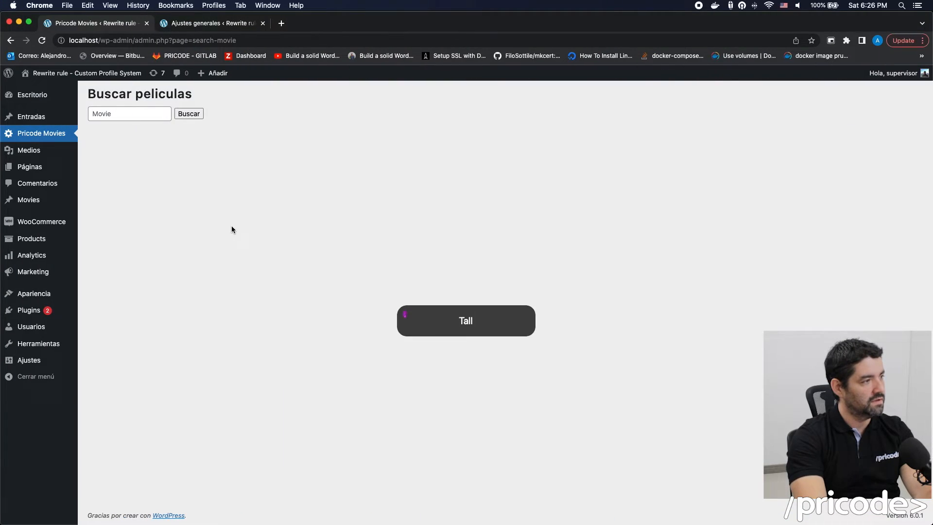
pyautogui.click(129, 113)
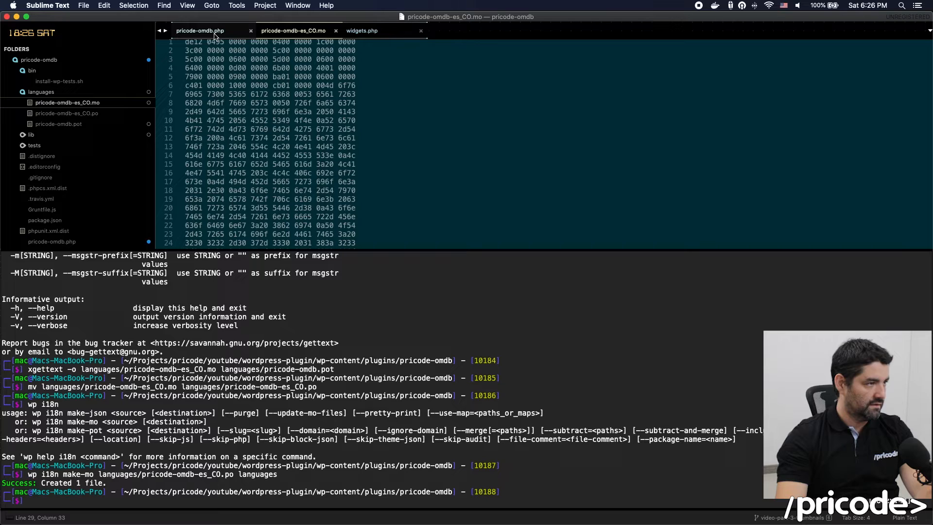
# - Review pricode-omdb-es_CO.po and its still-empty Movie translation
pyautogui.click(66, 113)
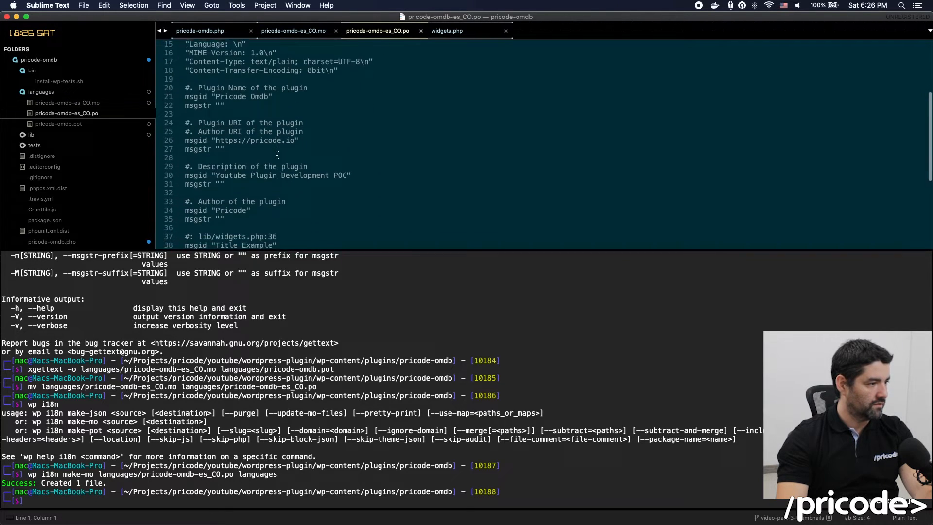
pyautogui.scroll(-3)
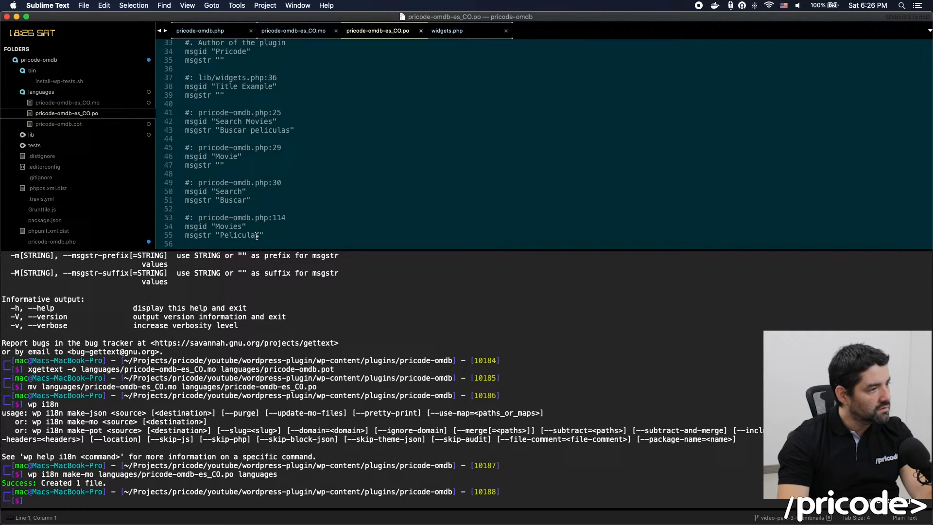
pyautogui.click(225, 165)
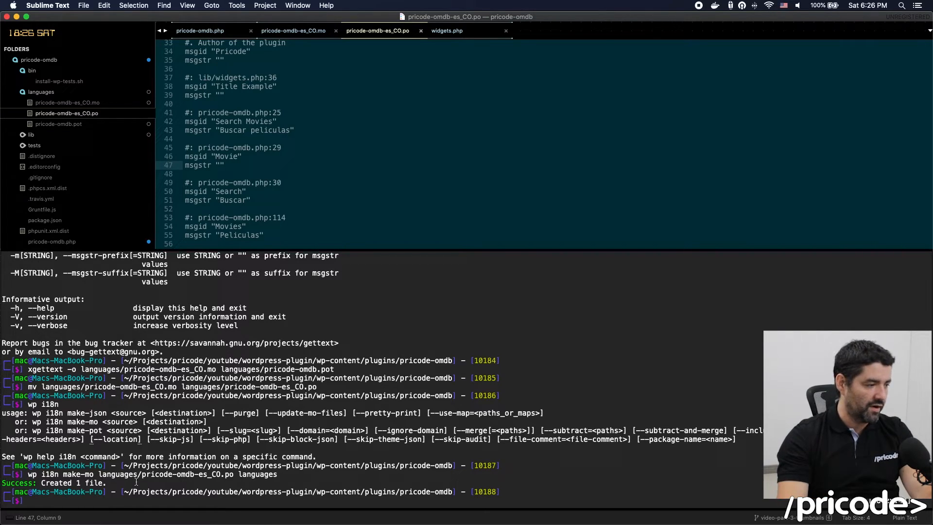
# - Remove the es_CO .mo and .po files with rm, leaving only pricode-omdb.pot
pyautogui.write('sl')
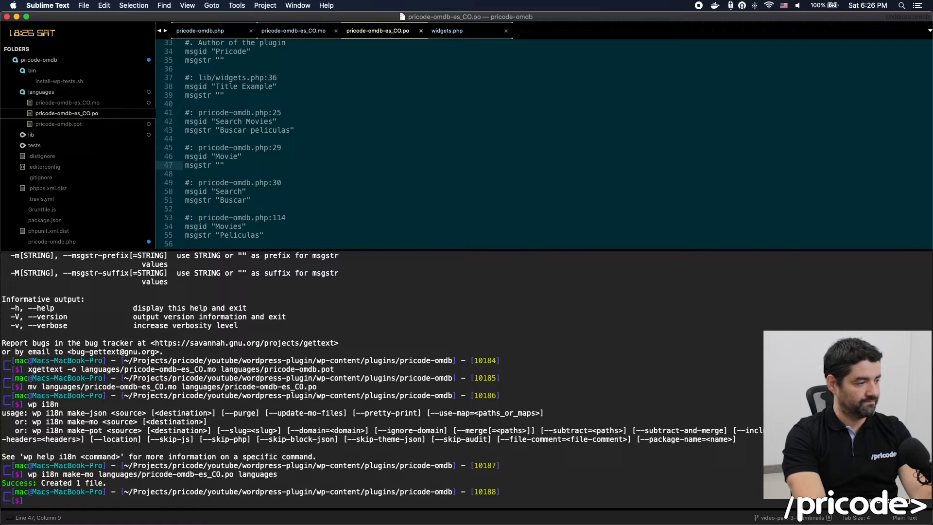
pyautogui.write('rm languages/')
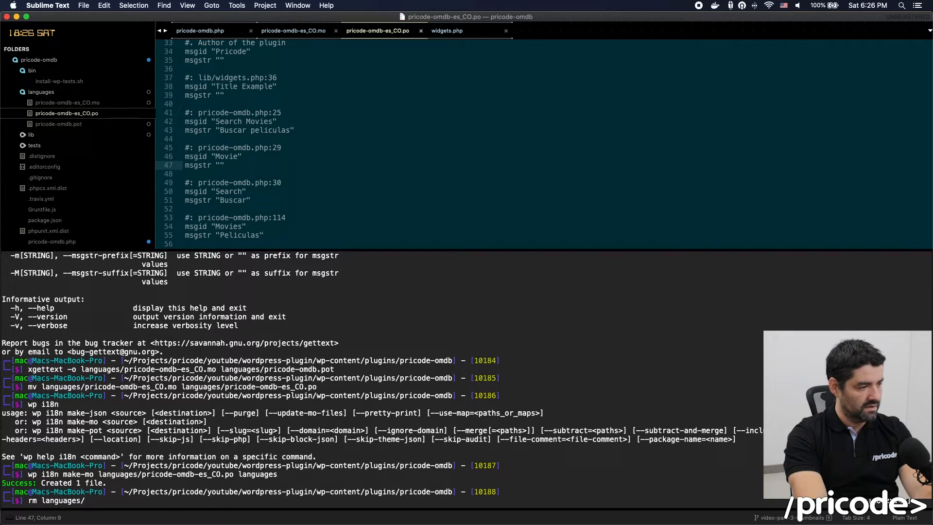
pyautogui.write('pricode-omdb-es_CO.mo languages/pricode-omdb-es_CO.po')
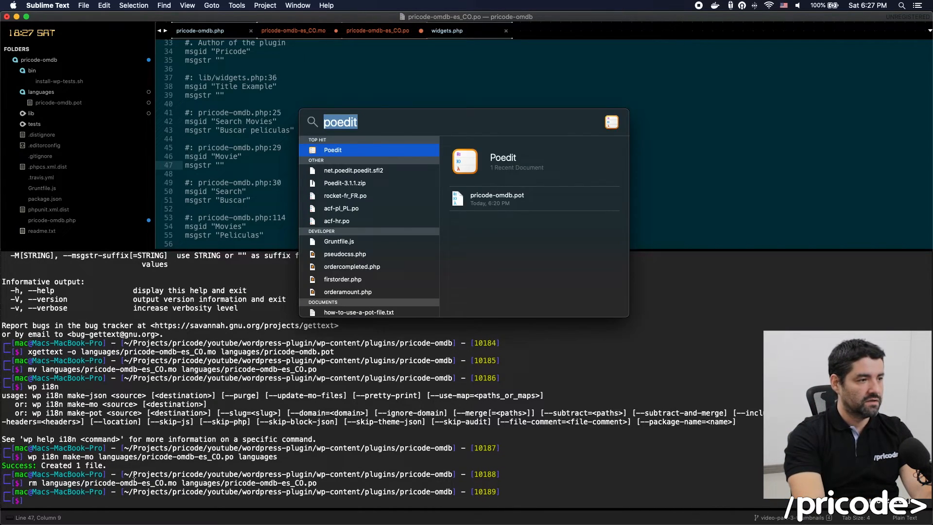
# - Launch Poedit and start a new Spanish translation from the pricode-omdb.pot template
pyautogui.click(333, 149)
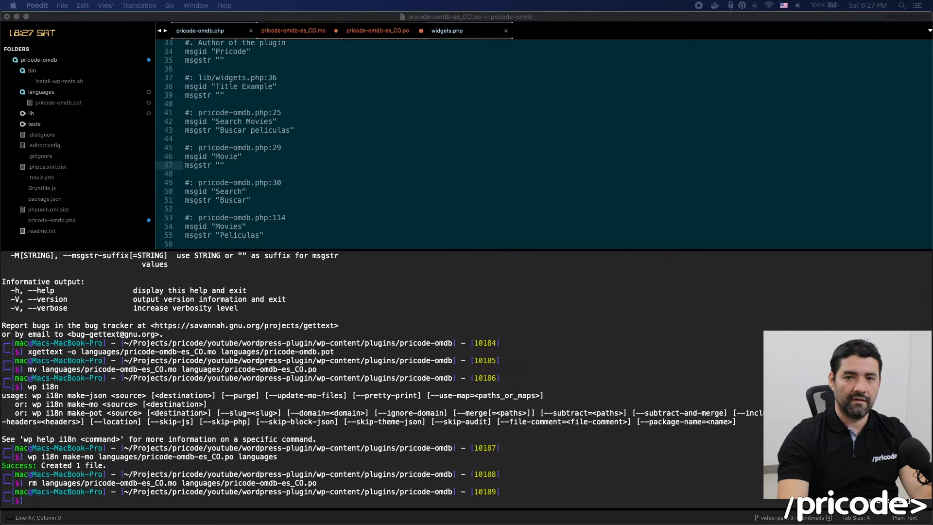
pyautogui.click(62, 6)
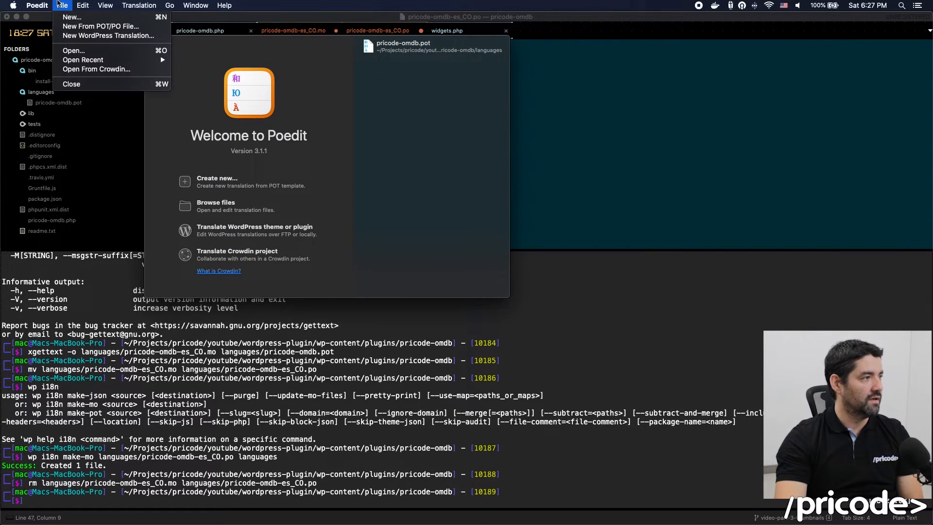
pyautogui.click(74, 50)
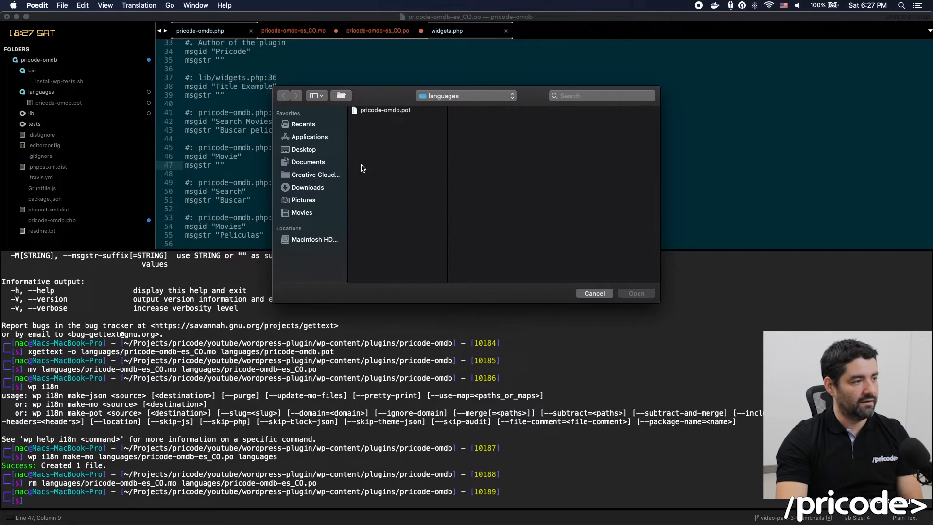
pyautogui.click(384, 110)
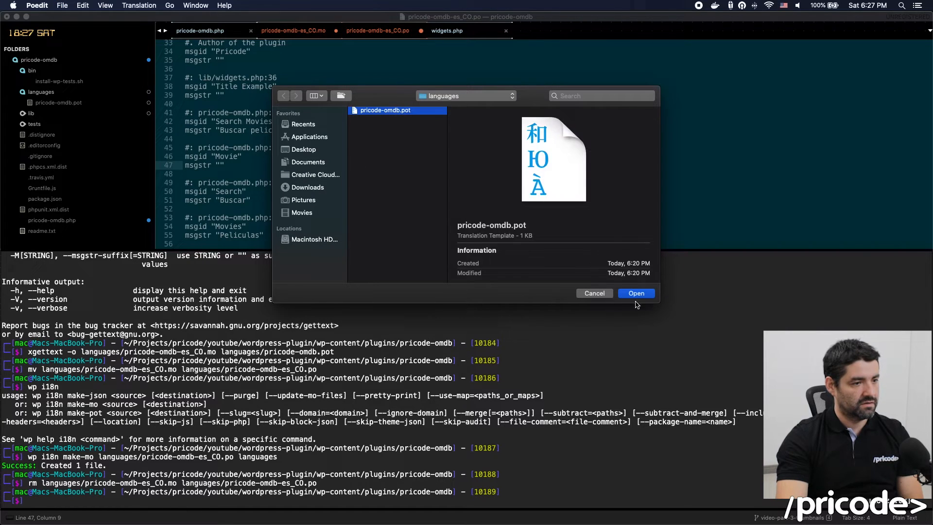
pyautogui.click(635, 293)
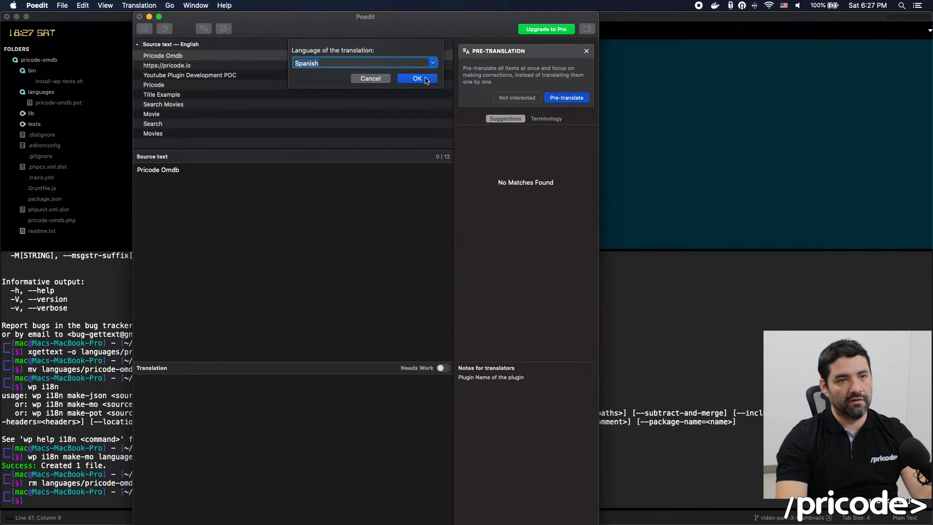
pyautogui.click(416, 78)
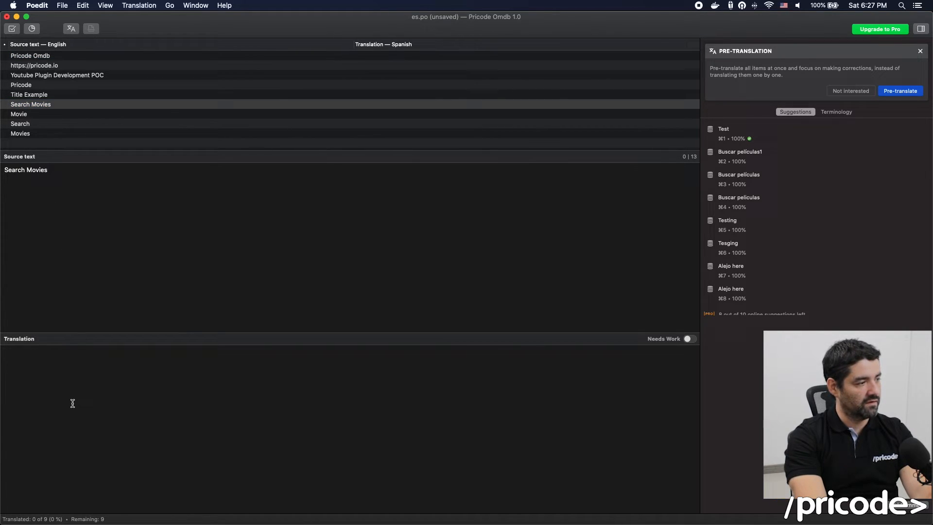
# - Enter Buscar películas poedit, Película poedit and Buscar poedit for Search Movies, Movie and Search
pyautogui.write('Buscar pe')
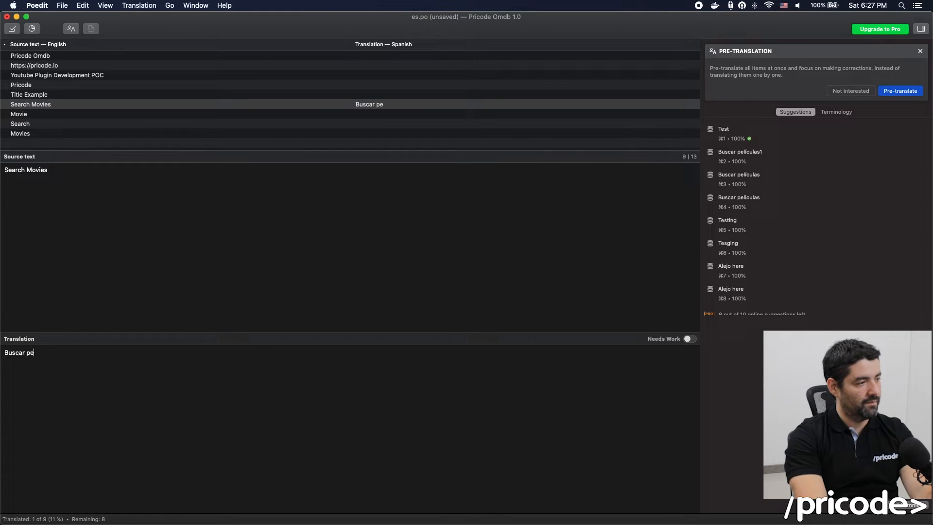
pyautogui.write('lículas')
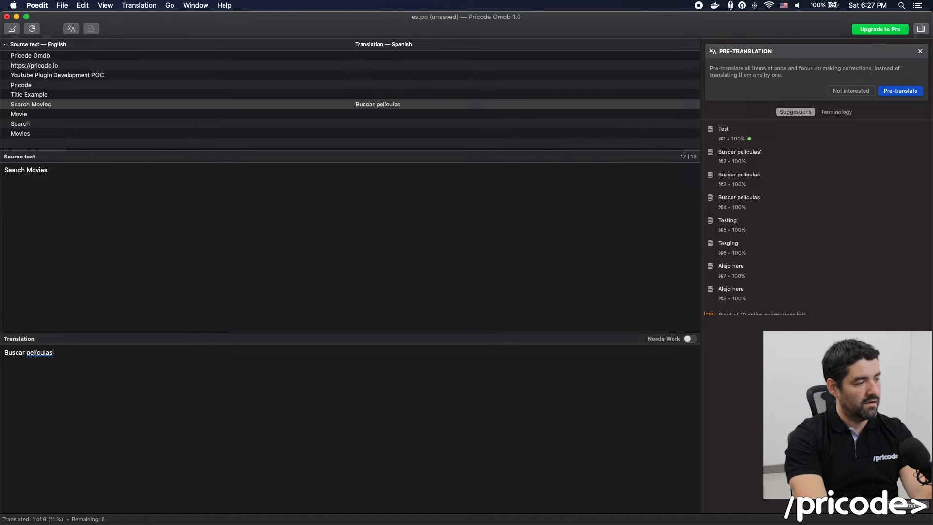
pyautogui.write('poedit')
pyautogui.write('oeli')
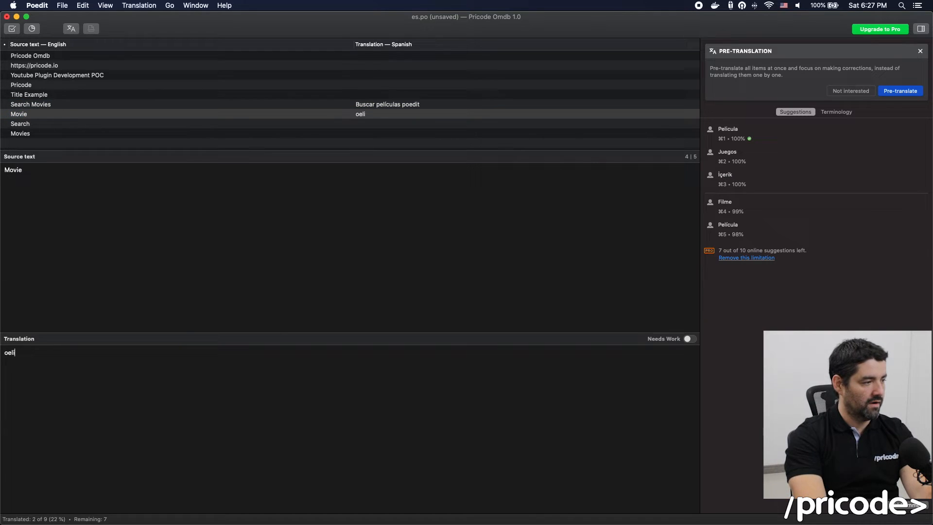
pyautogui.write('pelicu')
pyautogui.click(350, 430)
pyautogui.write('vys')
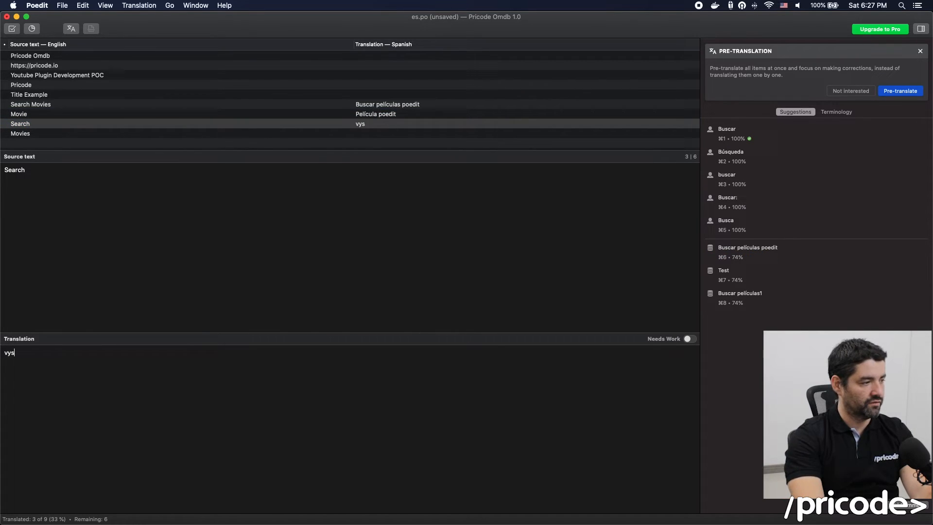
pyautogui.write('Buscar po')
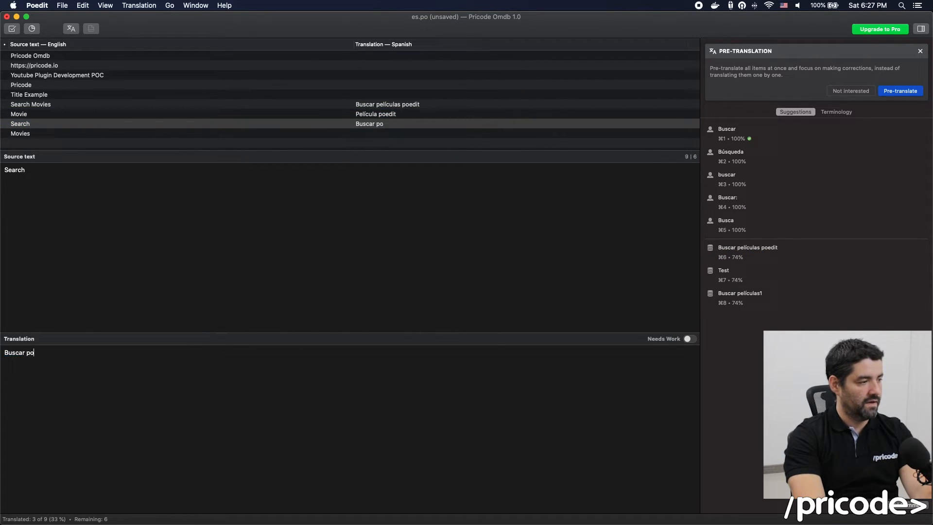
pyautogui.click(83, 5)
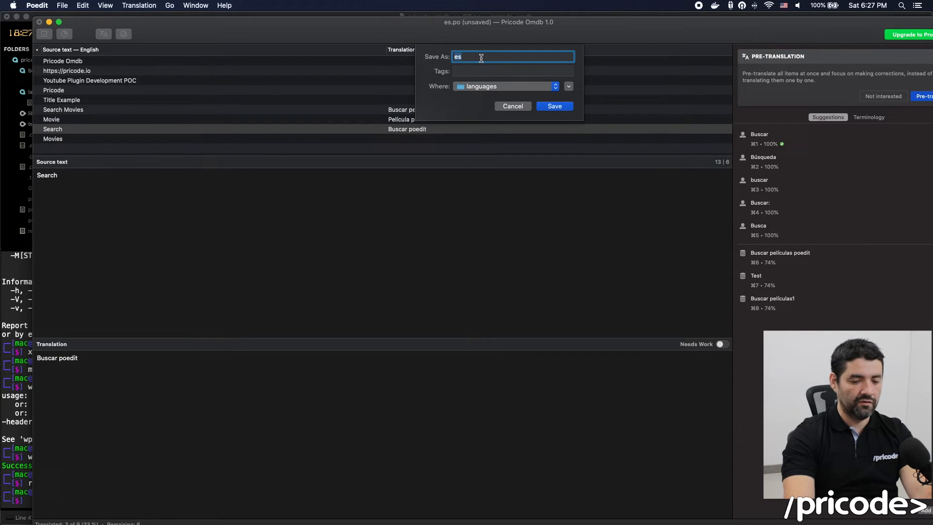
# - Save the translation as pricode-omdb-es_CO in languages and check the admin page shows the poedit strings
pyautogui.write('pricode-om')
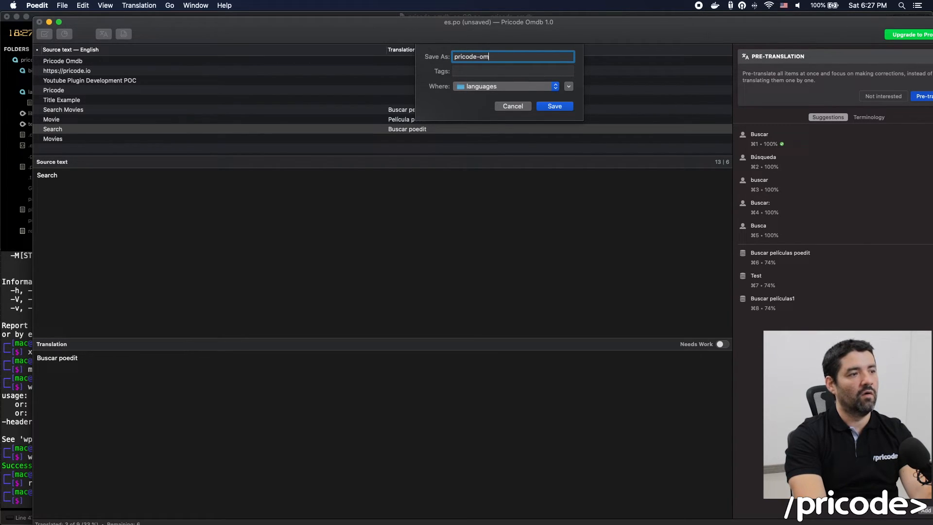
pyautogui.write('db-es_')
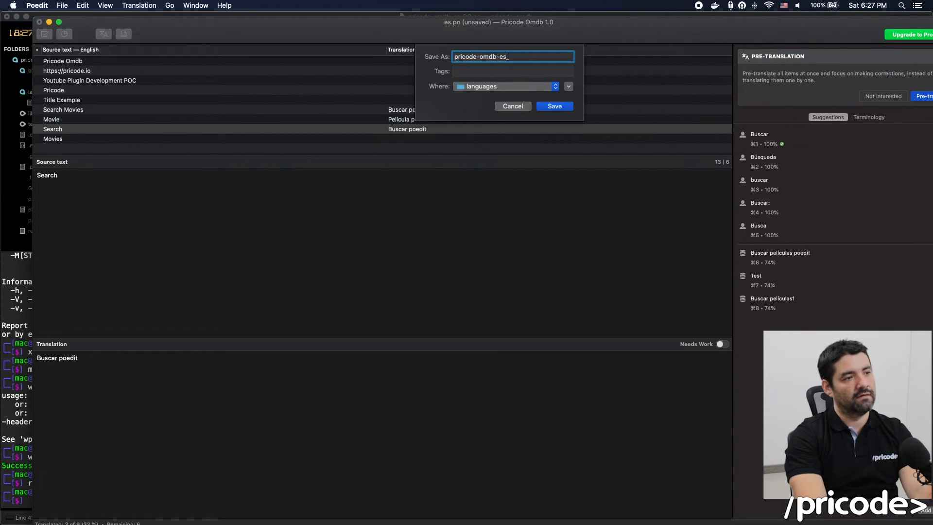
pyautogui.write('CO')
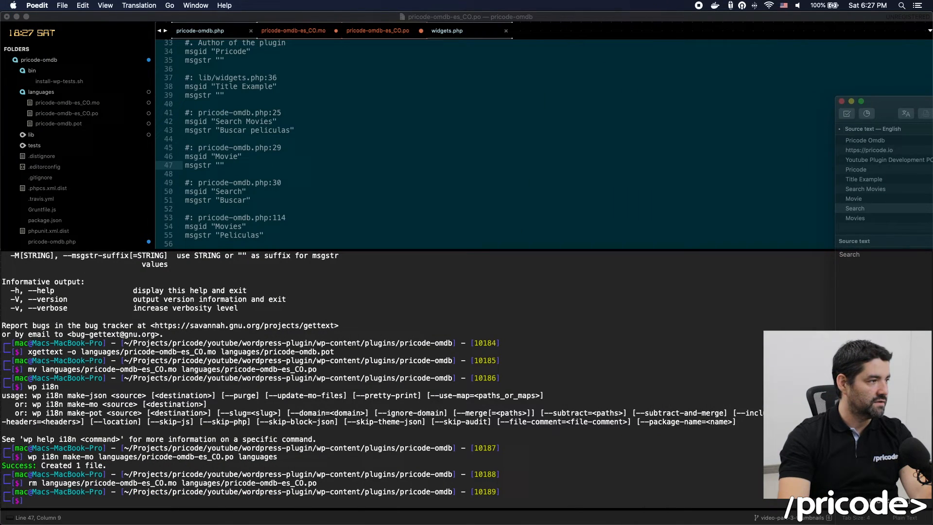
pyautogui.click(377, 30)
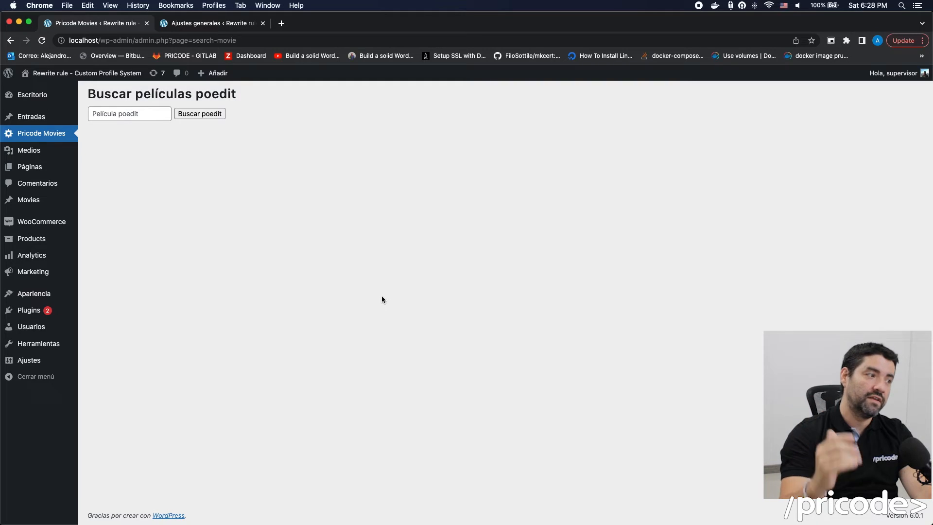
pyautogui.moveTo(440, 251)
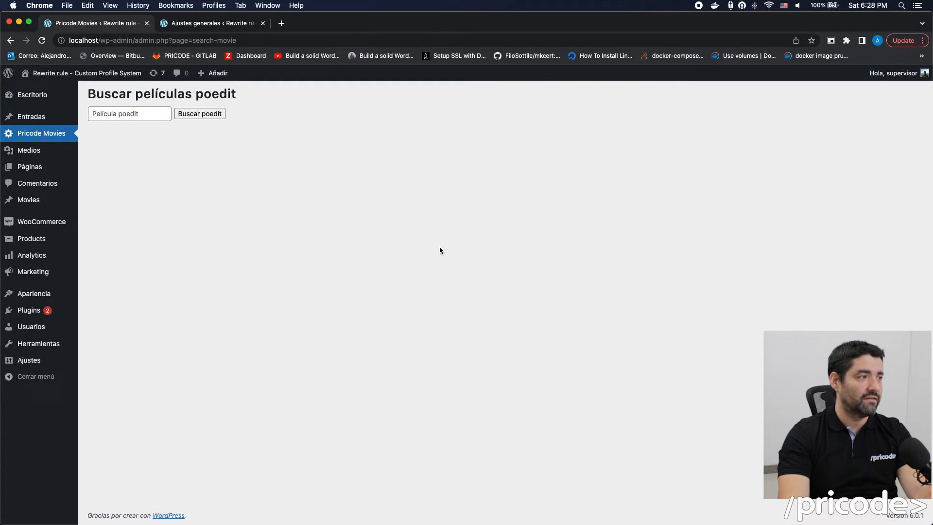
pyautogui.moveTo(389, 284)
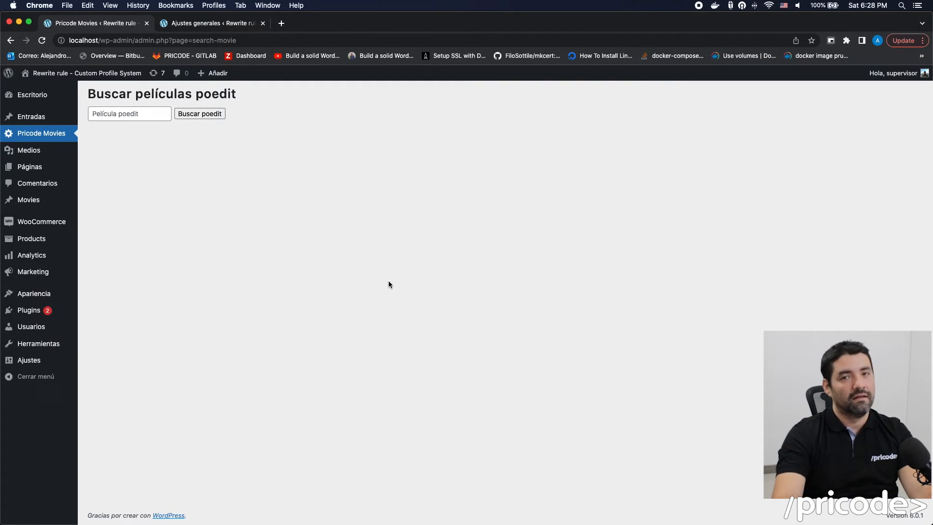